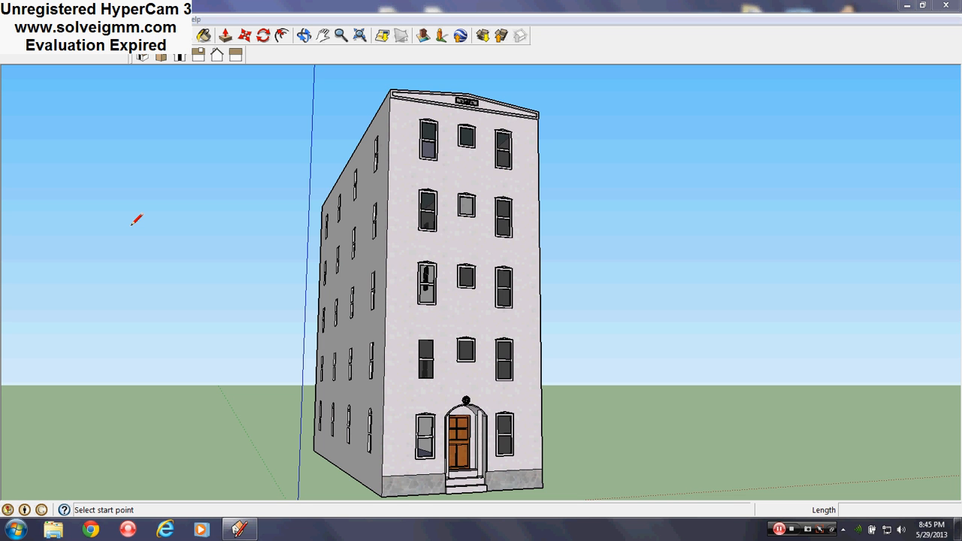
mouse_move(441, 362)
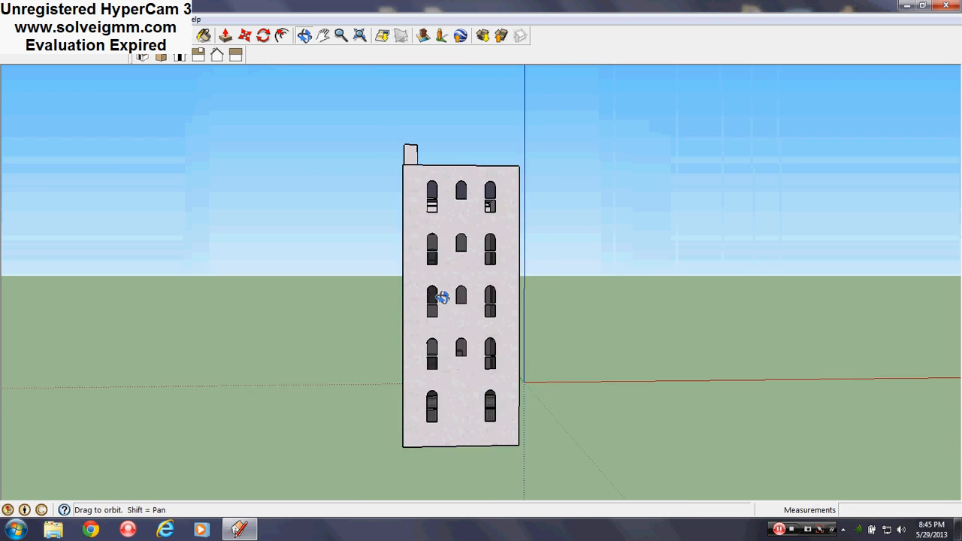
- Orbit around the building to check the floor-level slicing planes from each side and corner
left_click_drag(443, 298, 466, 330)
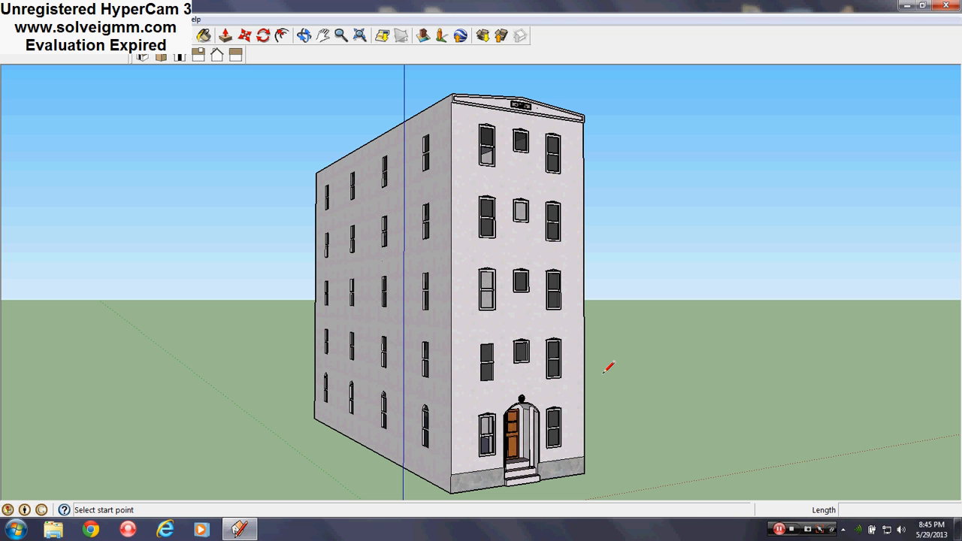
mouse_move(652, 379)
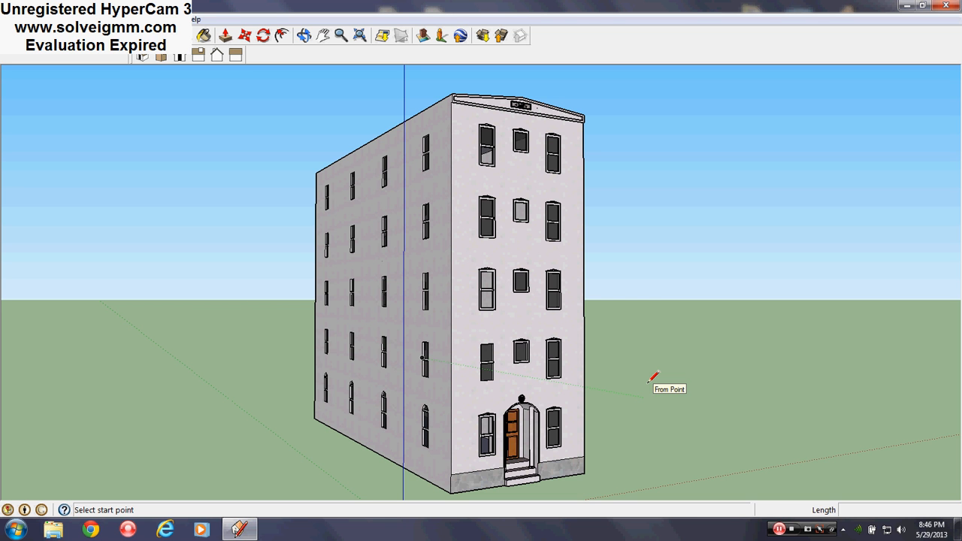
mouse_move(653, 377)
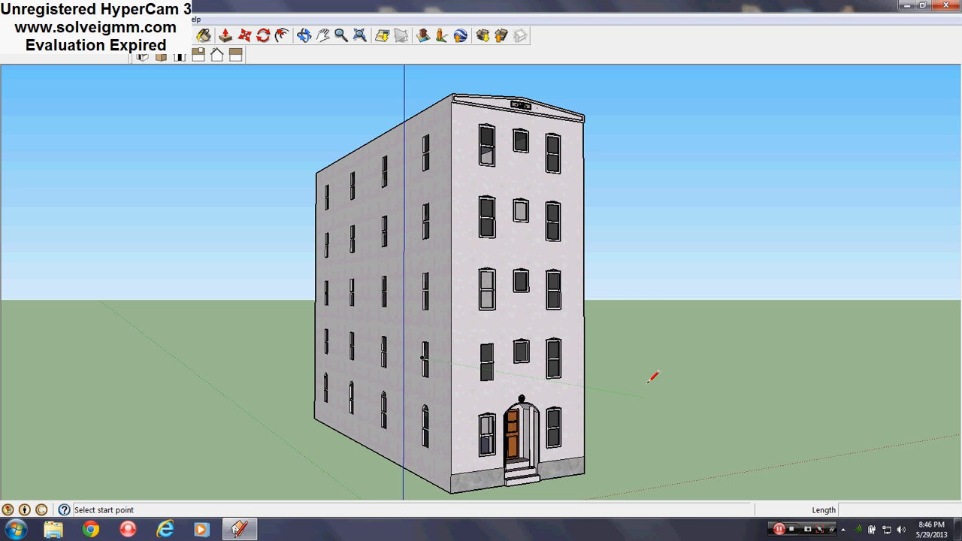
mouse_move(483, 304)
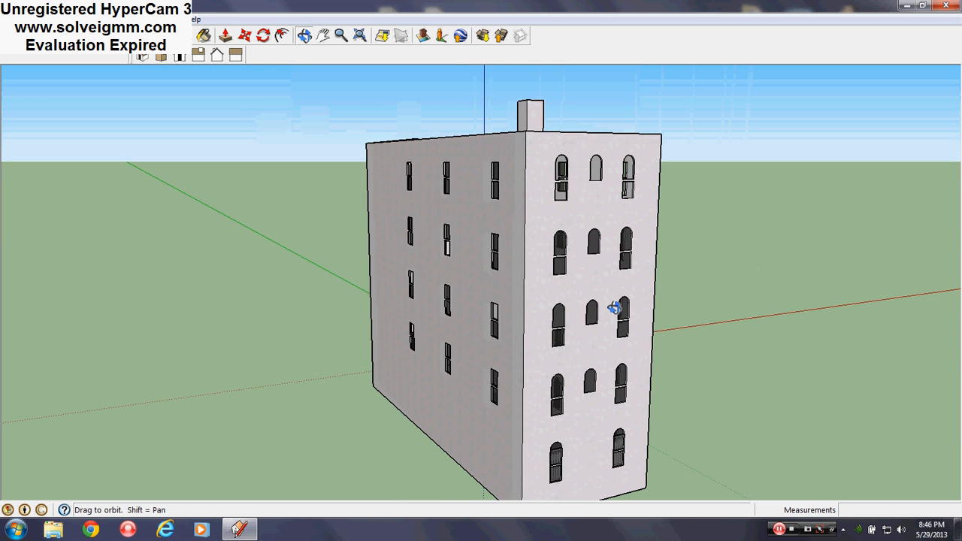
left_click_drag(613, 308, 514, 339)
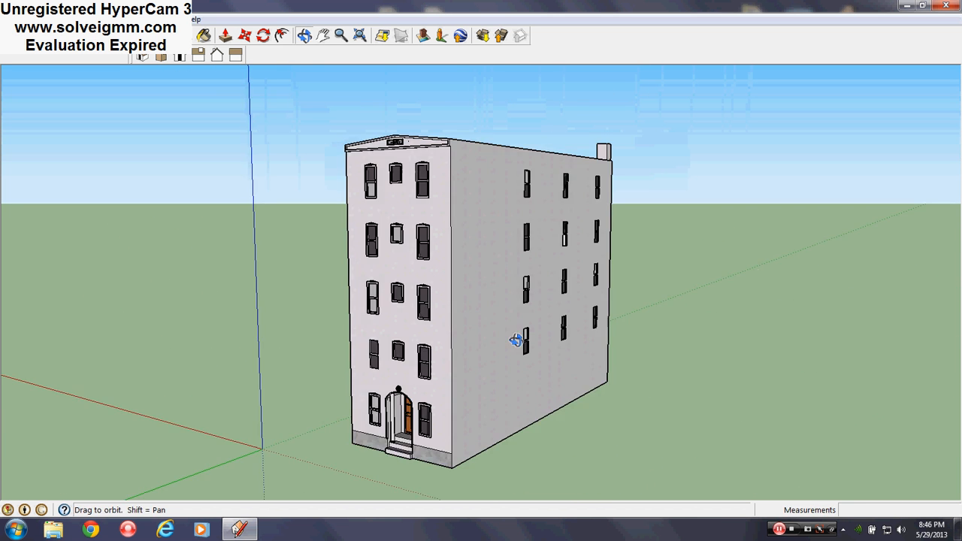
left_click_drag(514, 340, 654, 228)
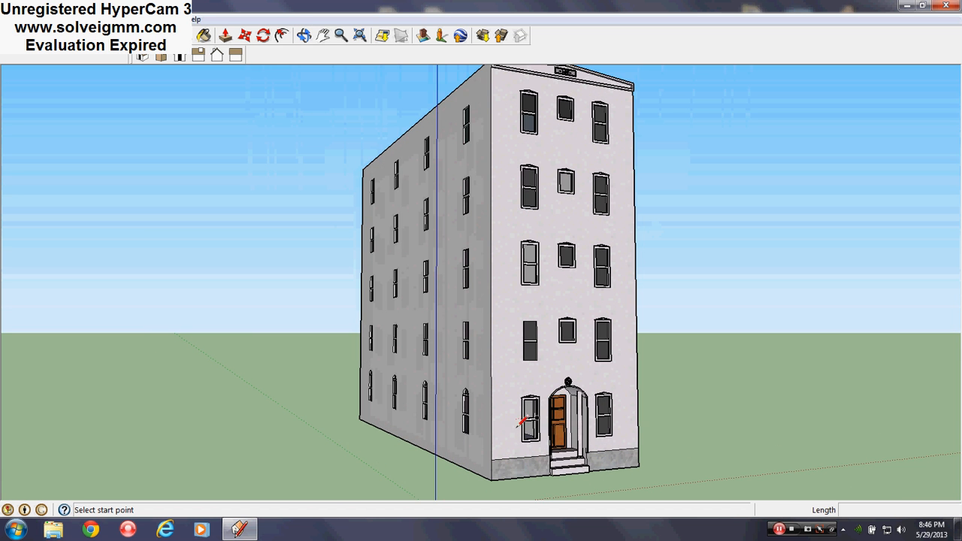
left_click_drag(541, 301, 473, 391)
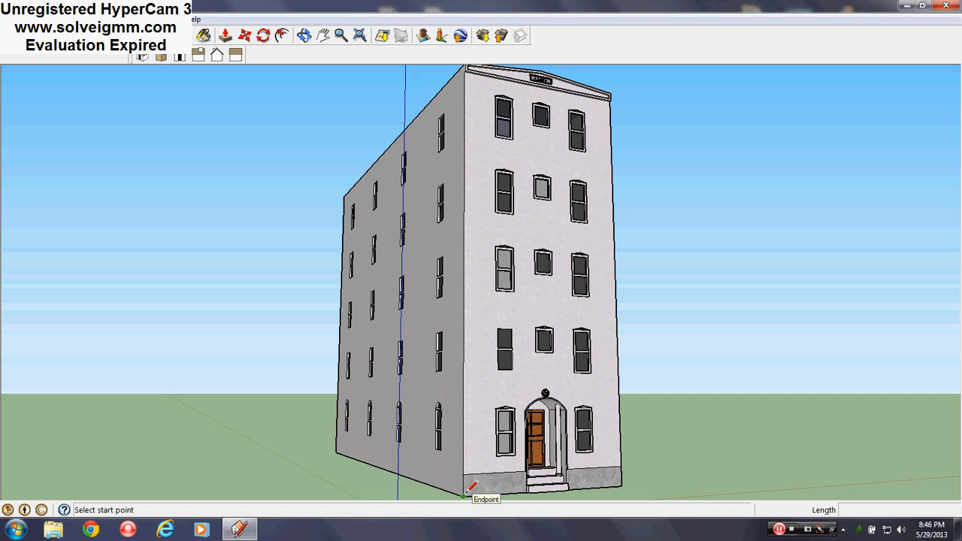
mouse_move(585, 288)
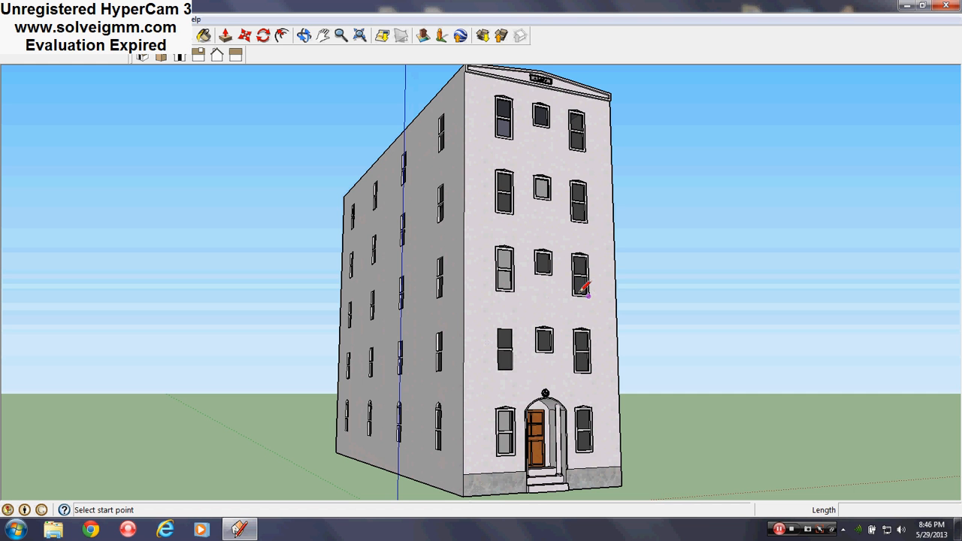
mouse_move(518, 137)
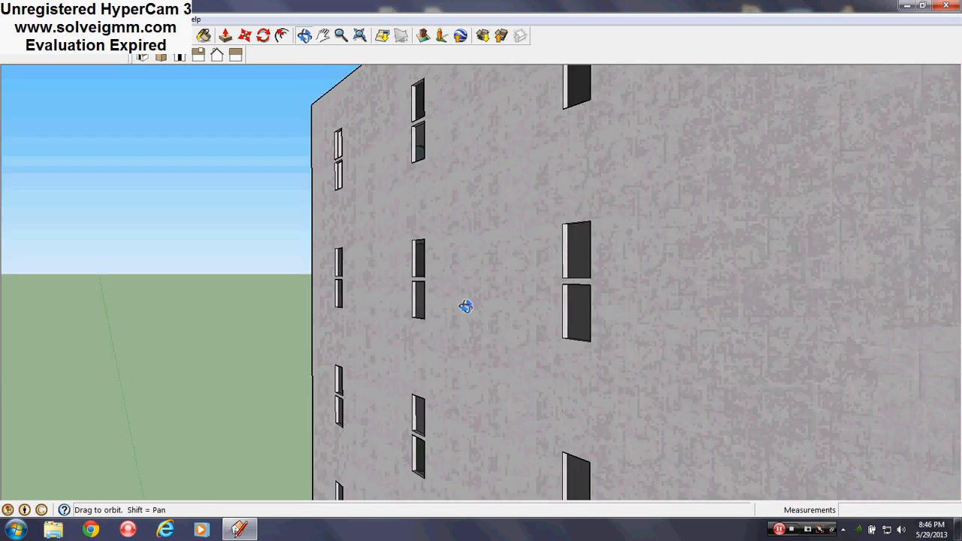
left_click_drag(466, 306, 232, 421)
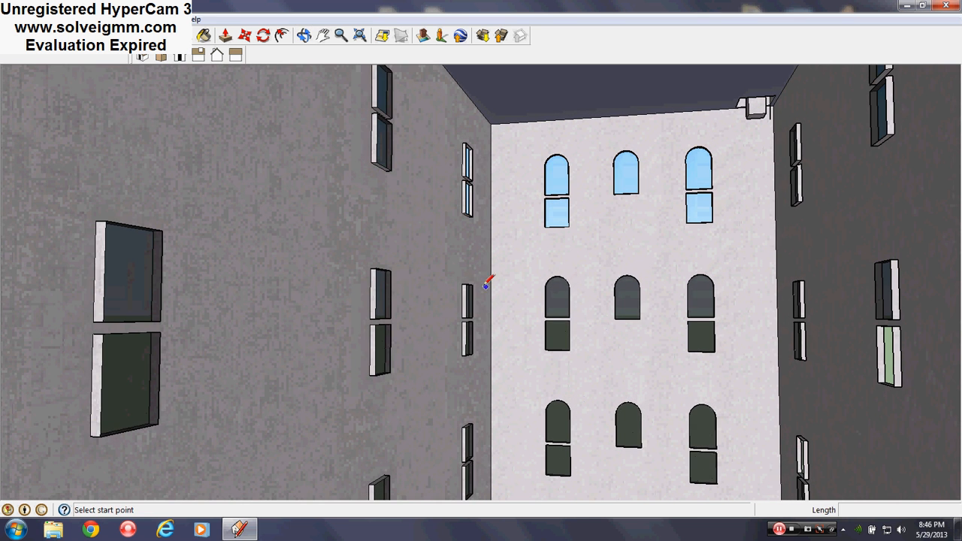
mouse_move(661, 280)
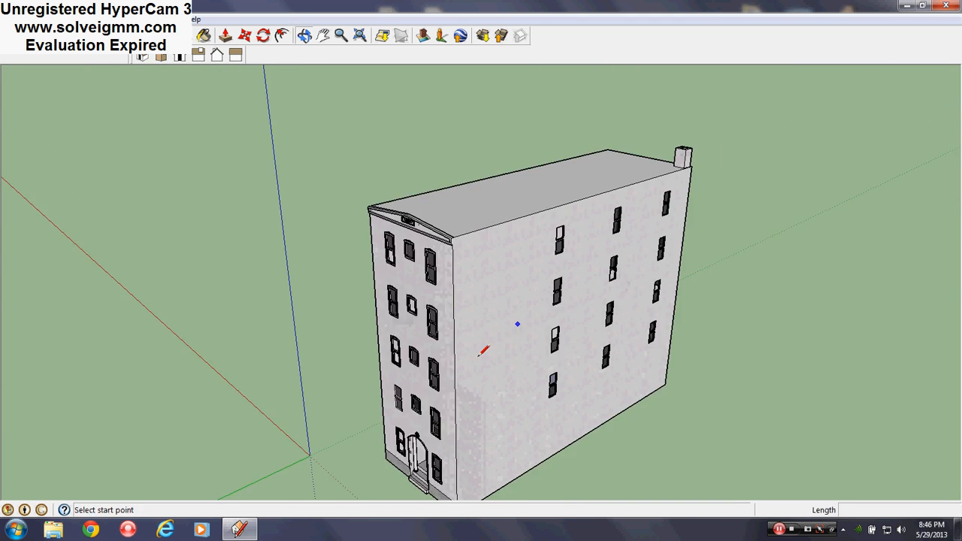
left_click_drag(517, 324, 514, 362)
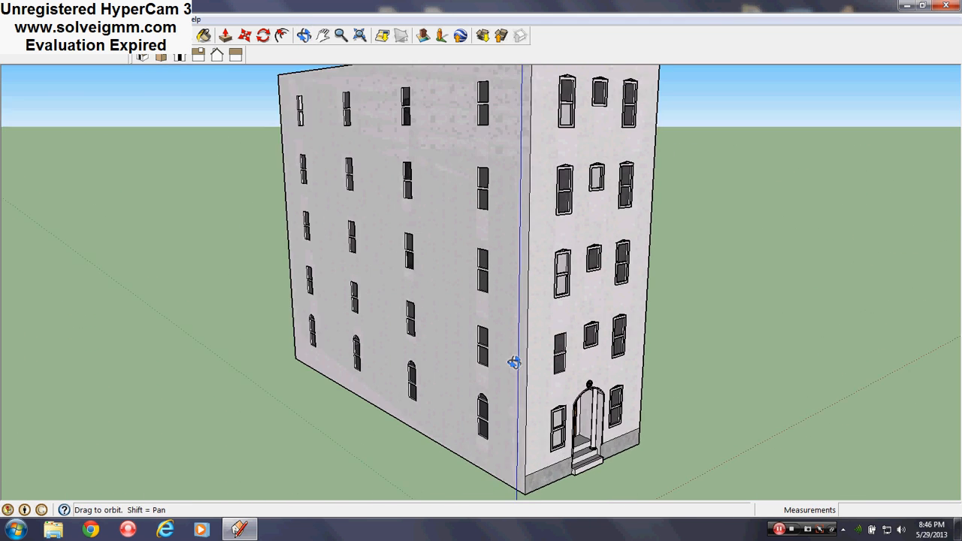
left_click_drag(514, 362, 469, 319)
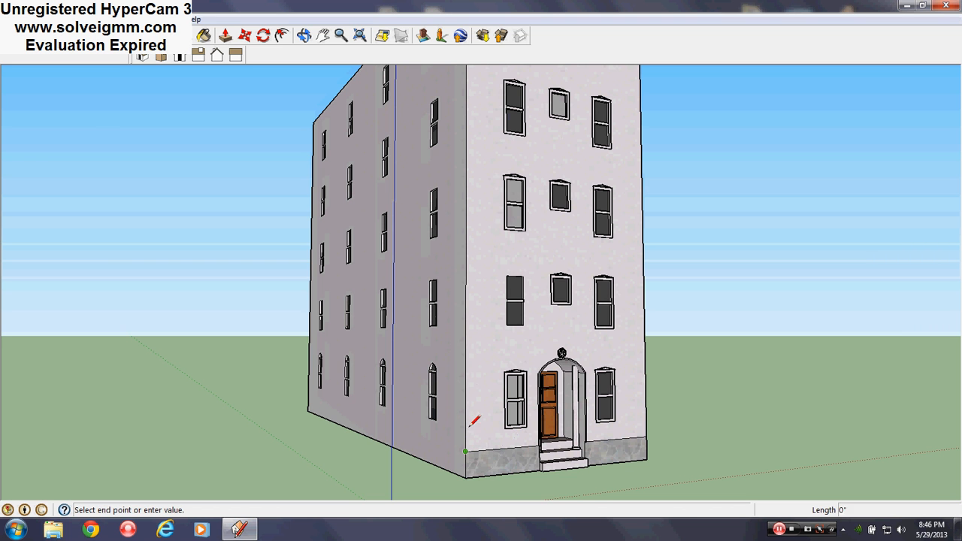
mouse_move(466, 346)
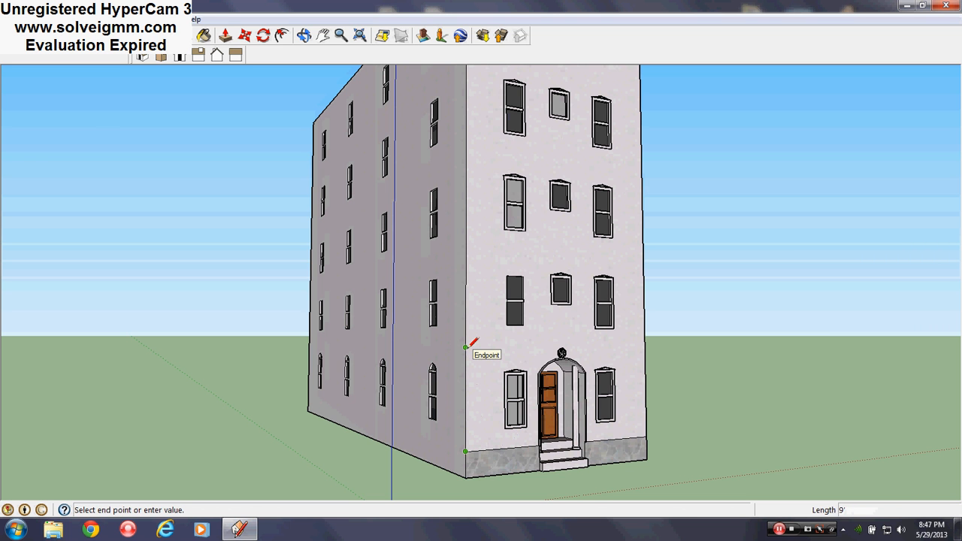
mouse_move(474, 343)
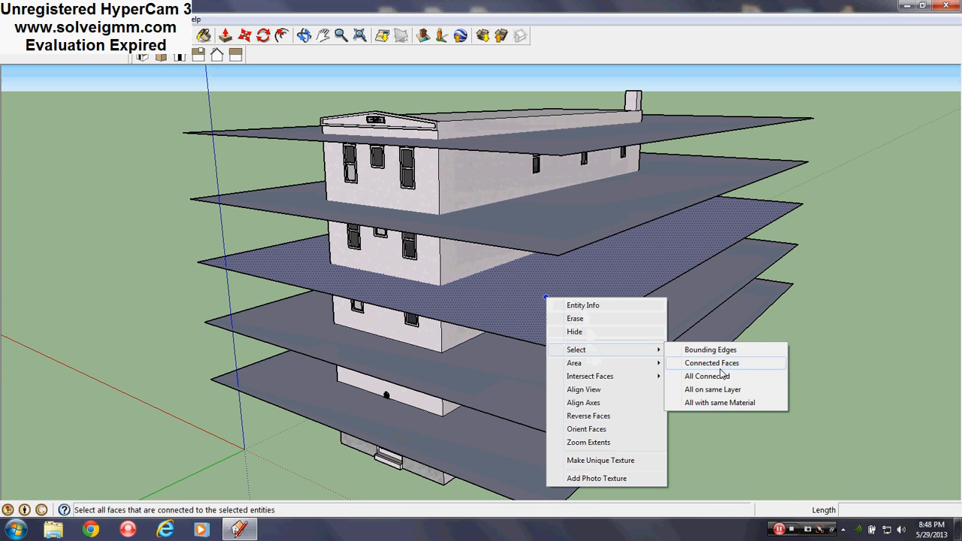
- Intersect all the floor planes with the model and erase them, leaving floor lines on the walls
left_click(711, 362)
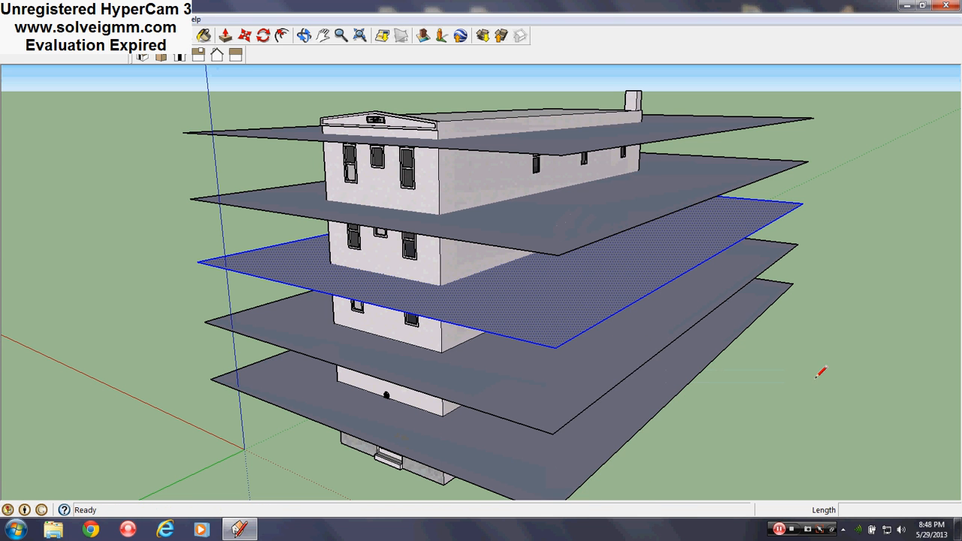
right_click(553, 310)
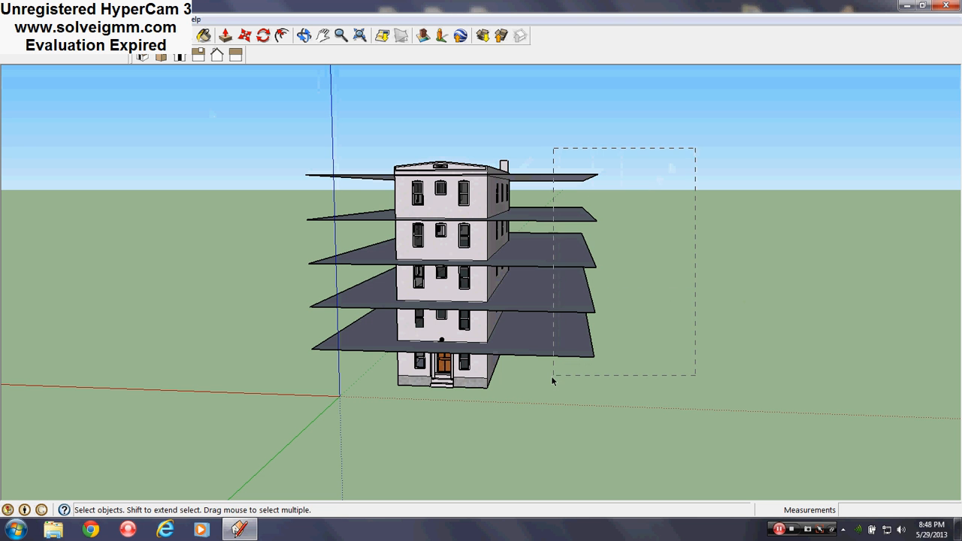
left_click_drag(553, 381, 810, 349)
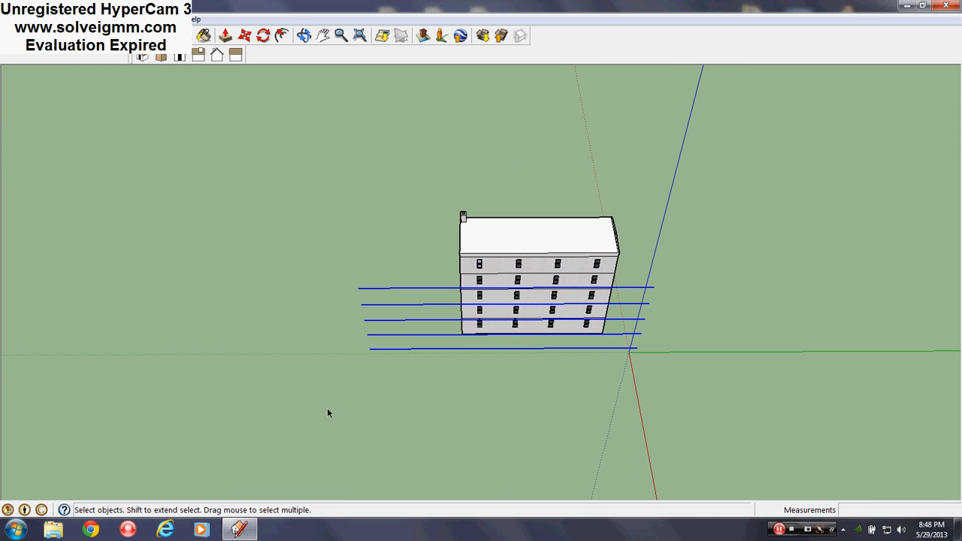
left_click_drag(328, 413, 501, 294)
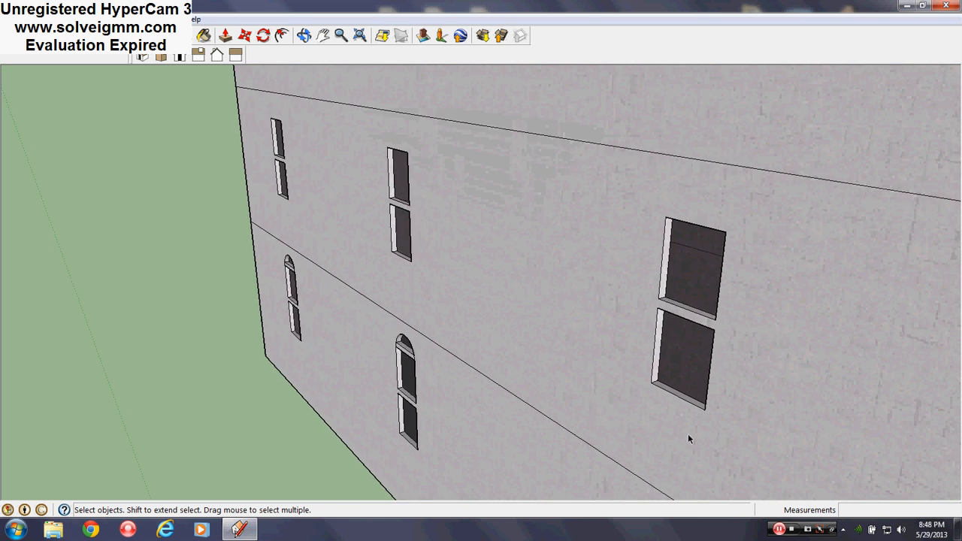
right_click(688, 439)
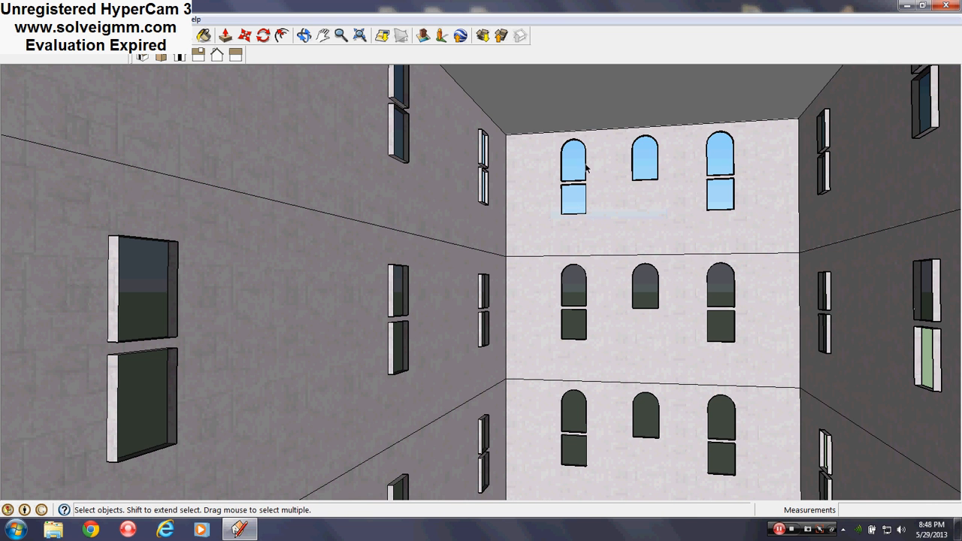
left_click_drag(586, 169, 114, 295)
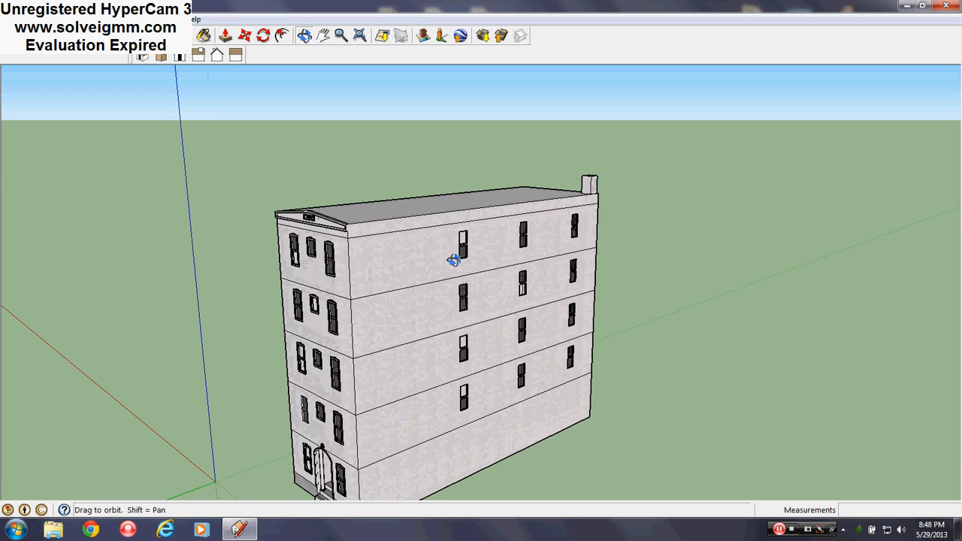
left_click_drag(454, 258, 514, 267)
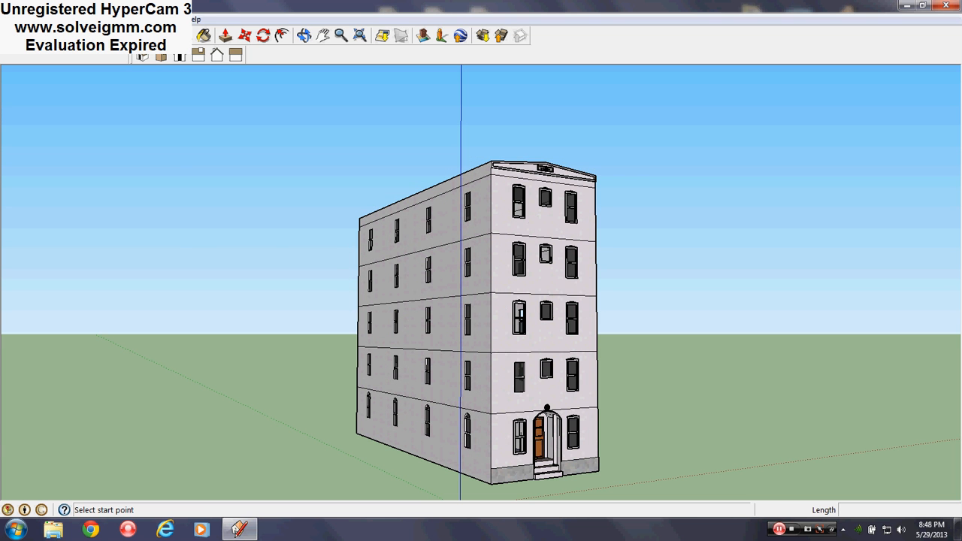
- Show the Layers panel from the Window menu, listing only Layer0
left_click(196, 18)
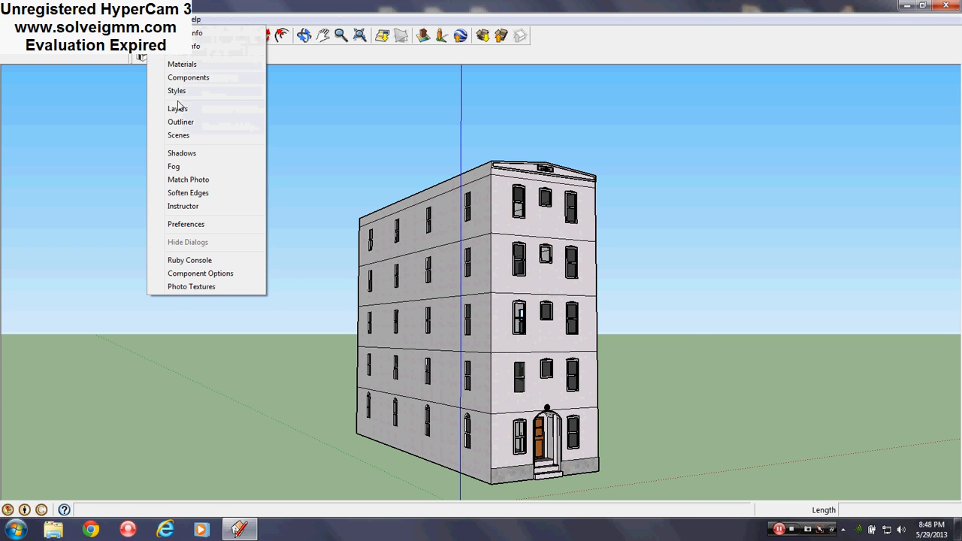
left_click(178, 108)
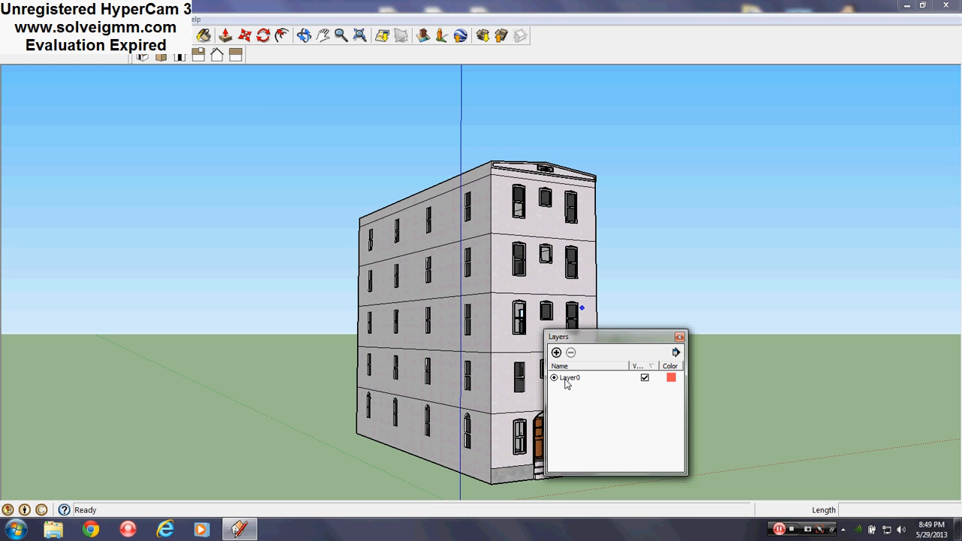
mouse_move(570, 382)
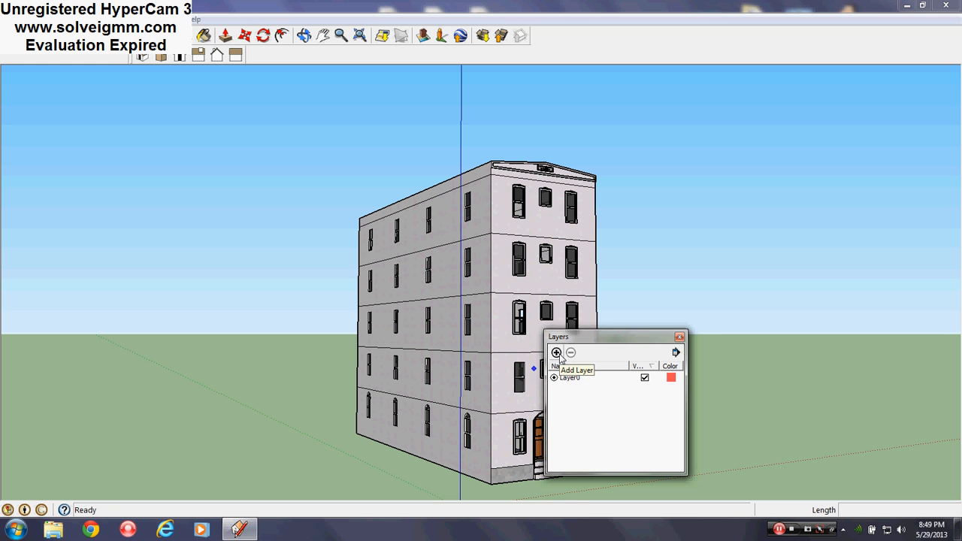
- Add new layers named Second Floor and Third Floor
left_click(556, 352)
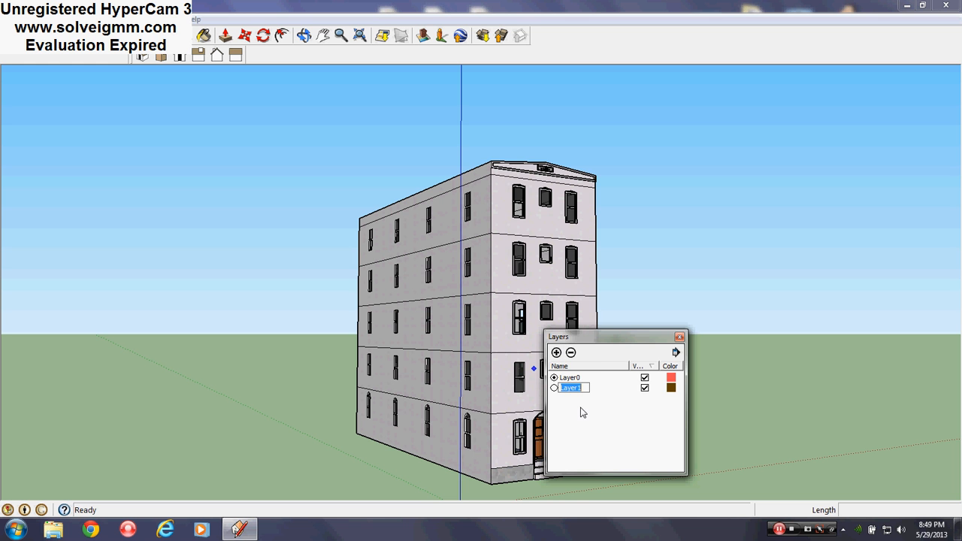
mouse_move(573, 457)
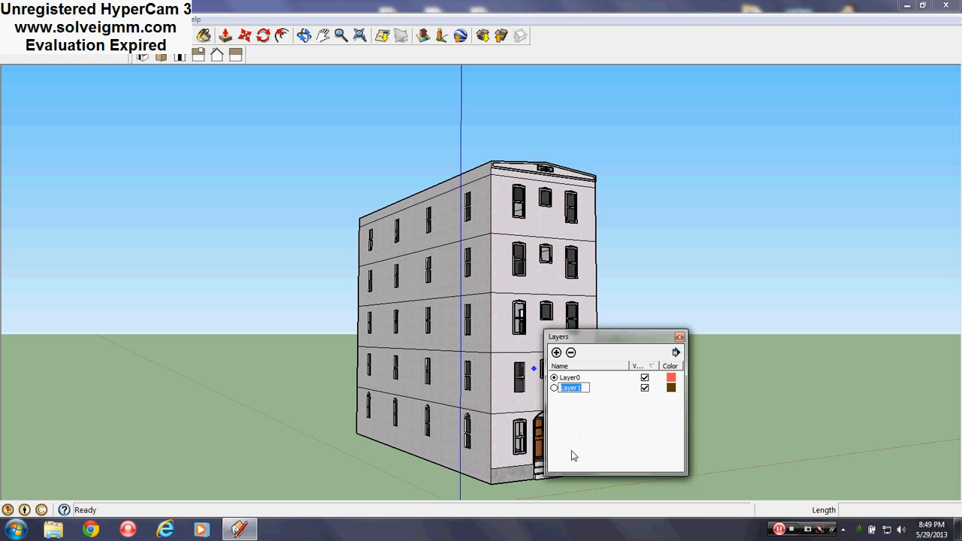
type("2n")
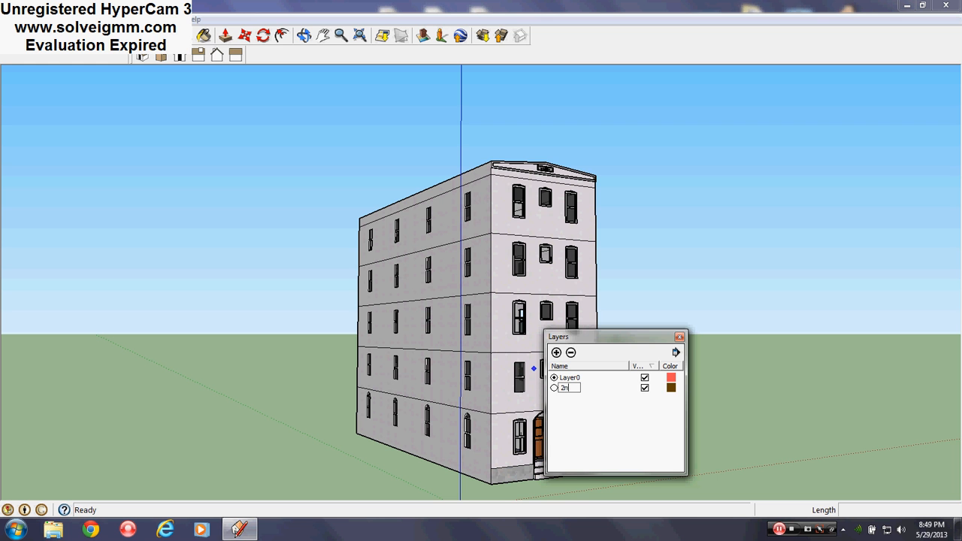
type("Se")
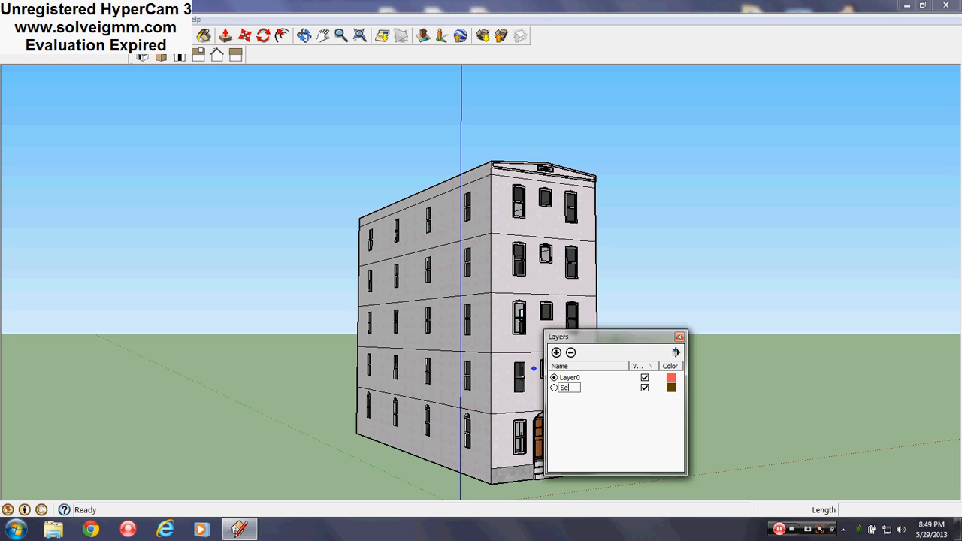
type("cond Floor")
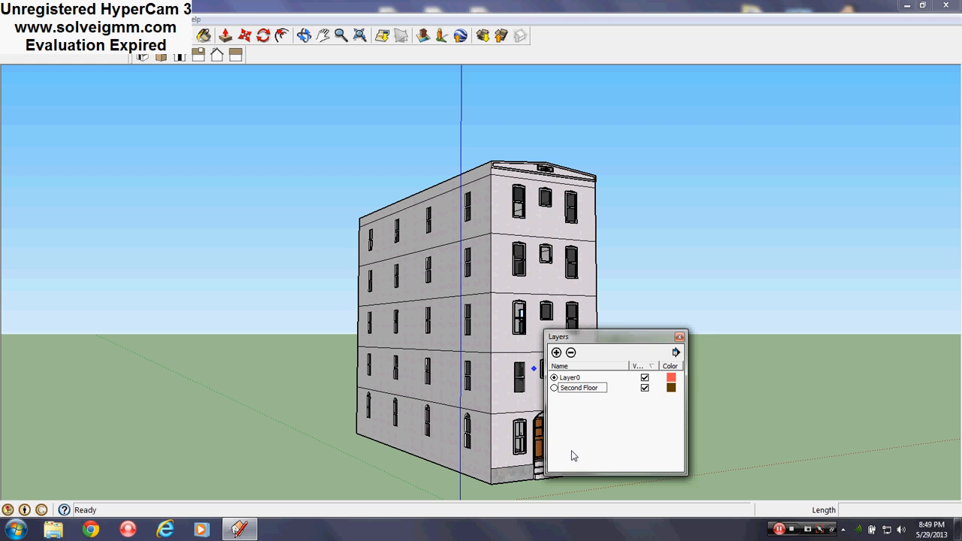
left_click(556, 351)
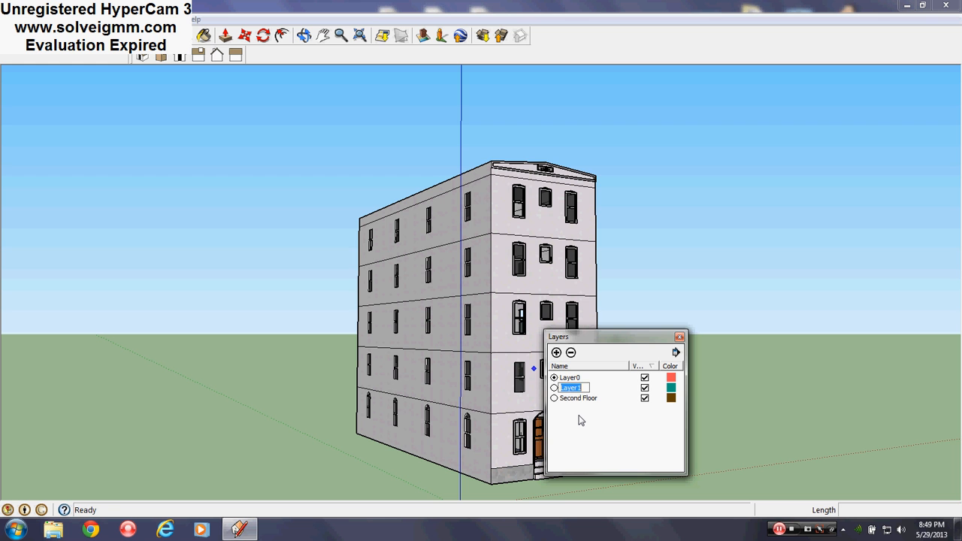
type("Third Floor")
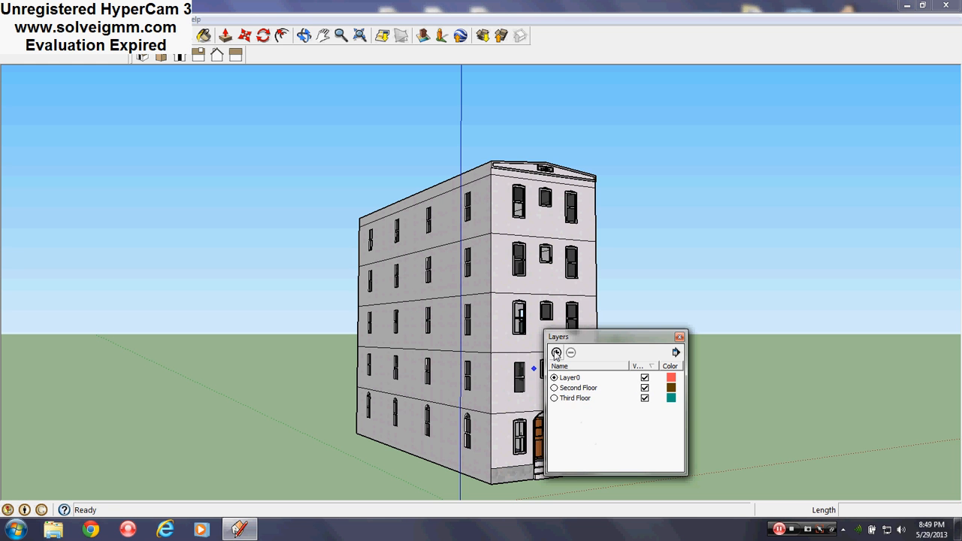
- Add further layers named Fourth Floor, Fifth Floor and Roof
left_click(556, 351)
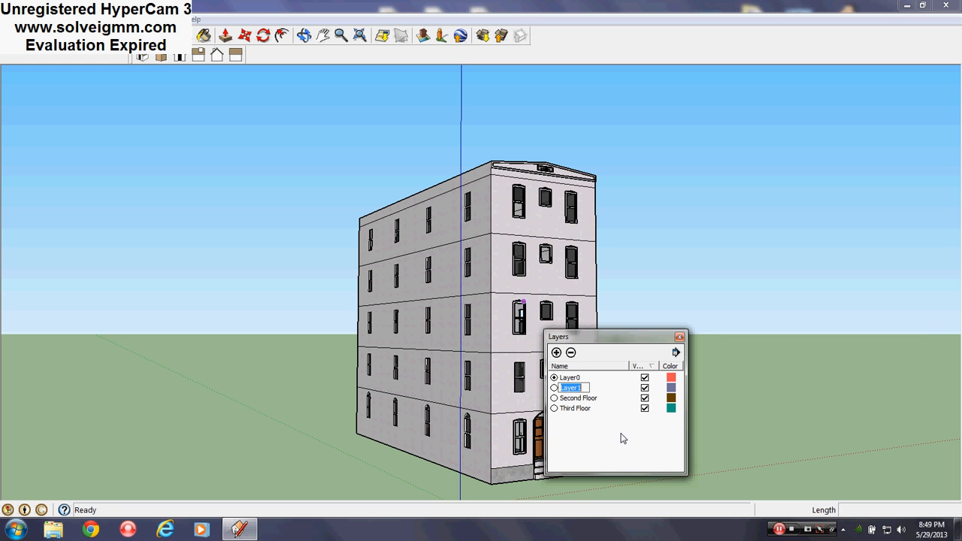
type("F")
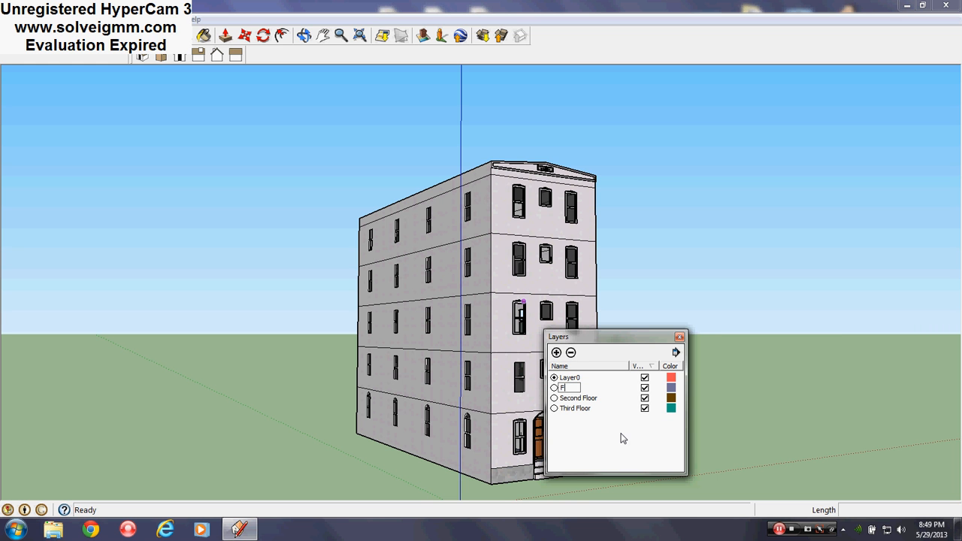
type("Fourth Floor")
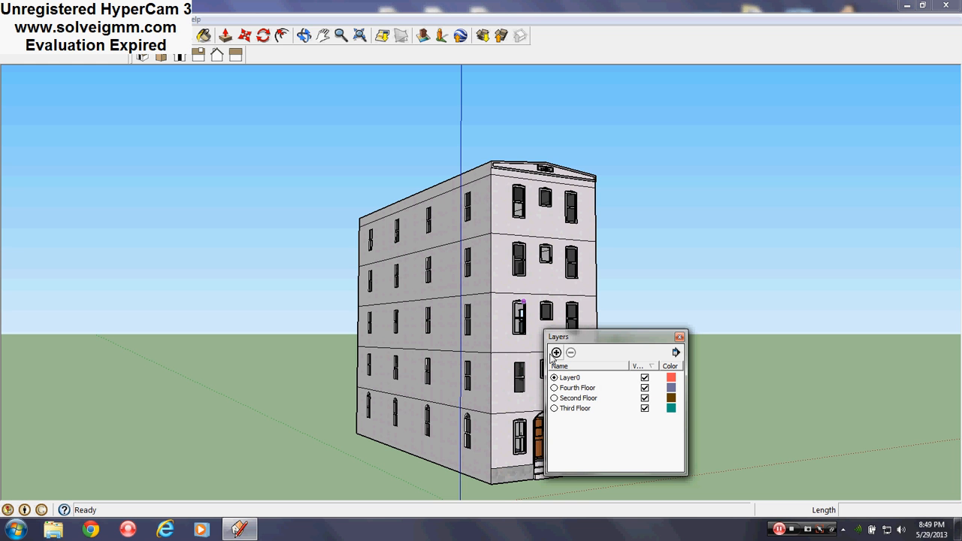
left_click(556, 351)
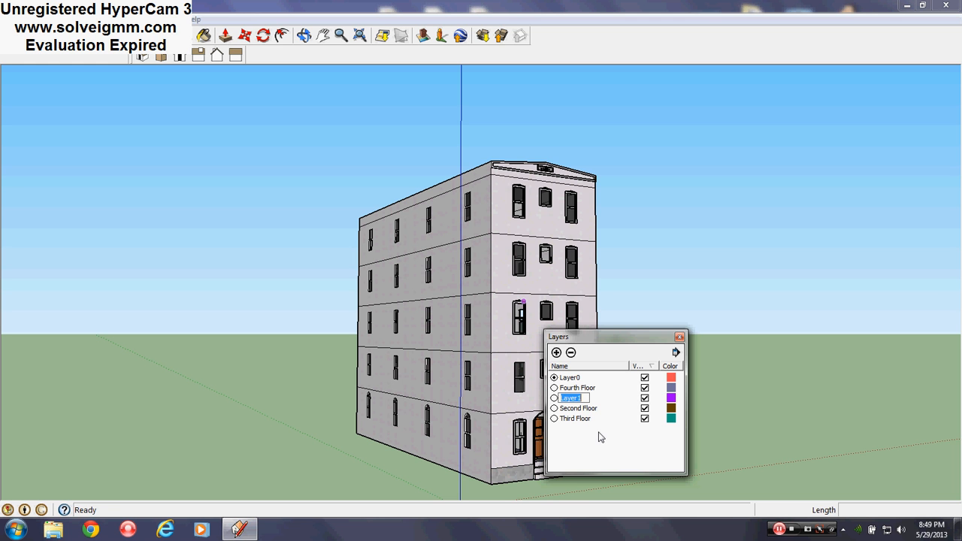
type("Fifth F")
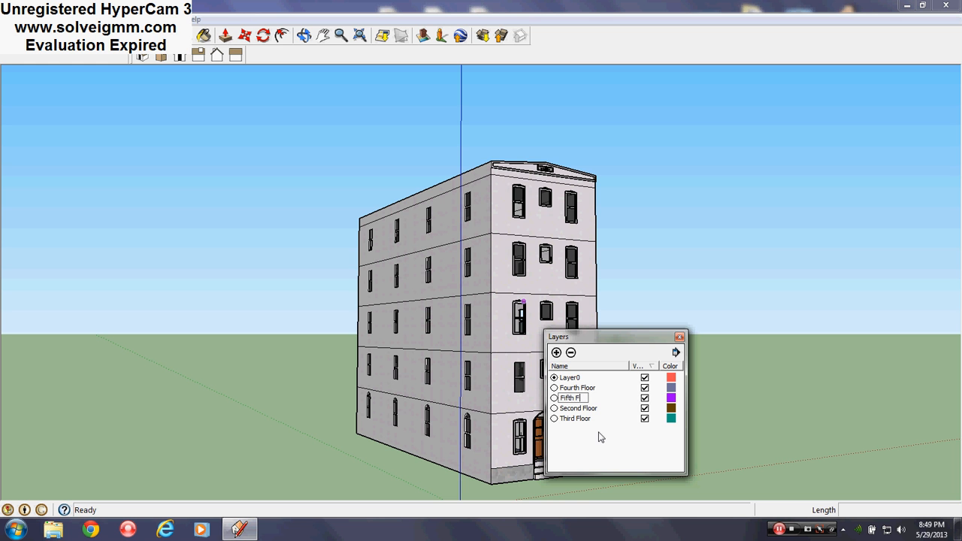
type("oor")
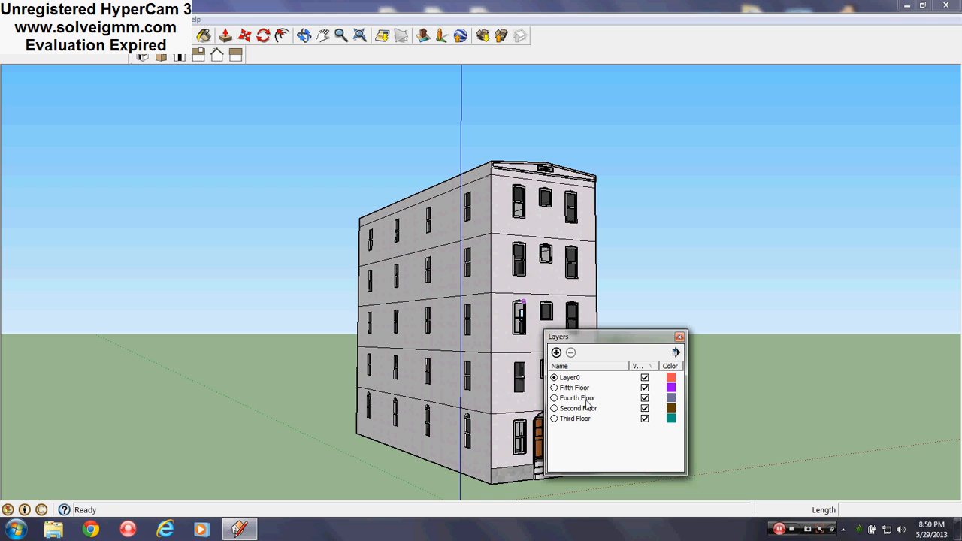
left_click(556, 352)
type("Roof")
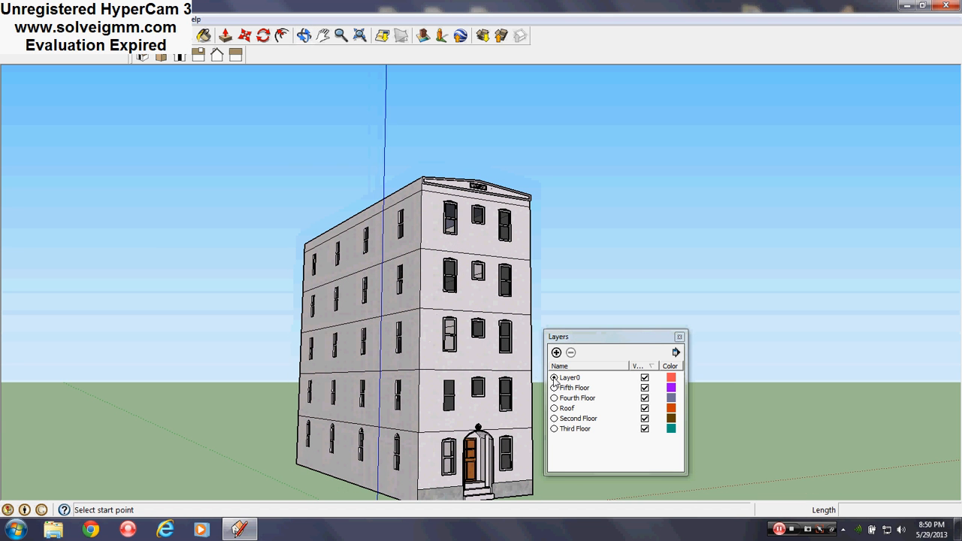
- Hide the floor layers, dismissing the warning that the current Layer0 cannot be hidden
left_click(574, 388)
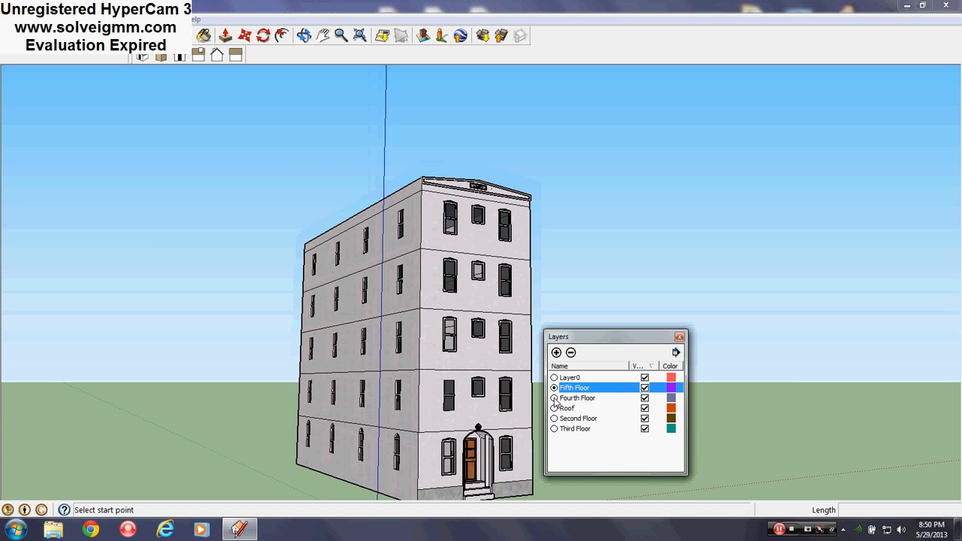
left_click(577, 417)
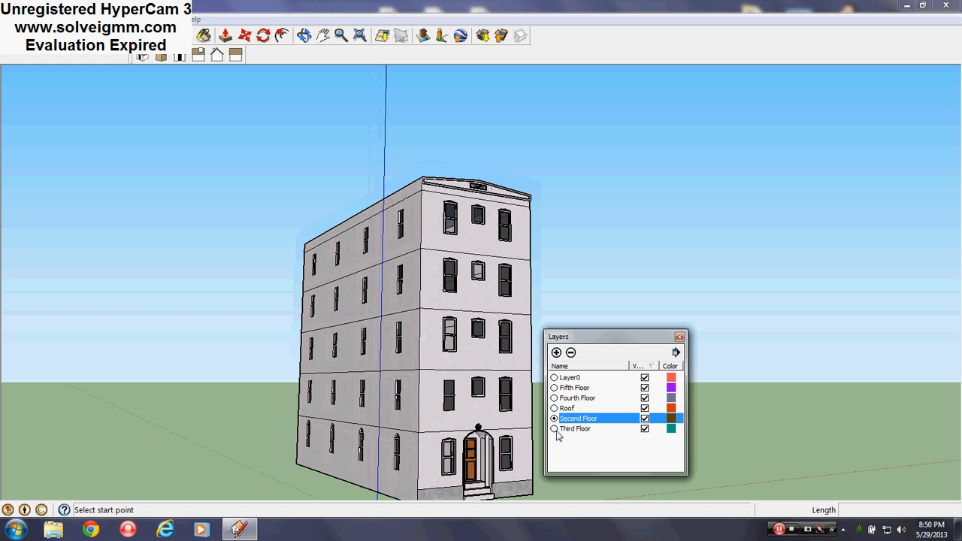
left_click(569, 377)
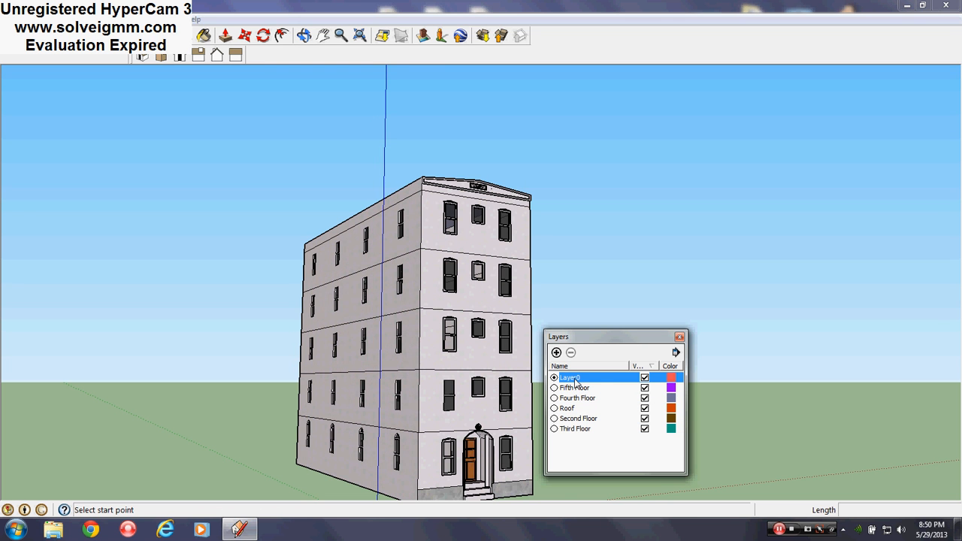
left_click(643, 377)
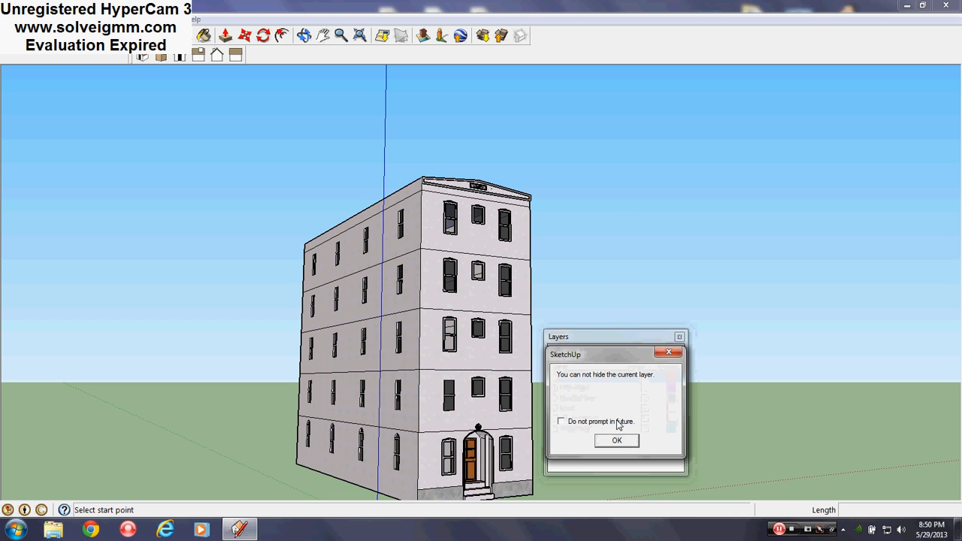
left_click(616, 440)
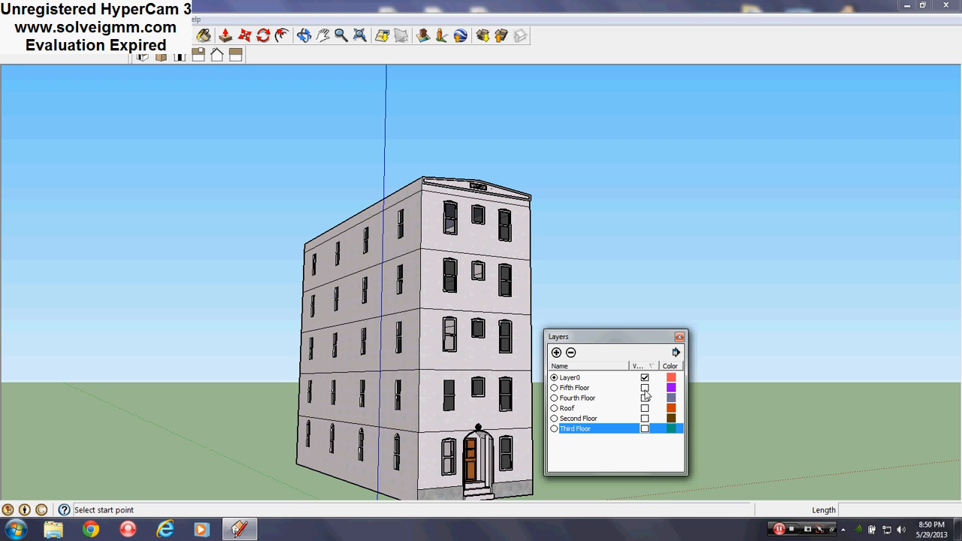
mouse_move(652, 395)
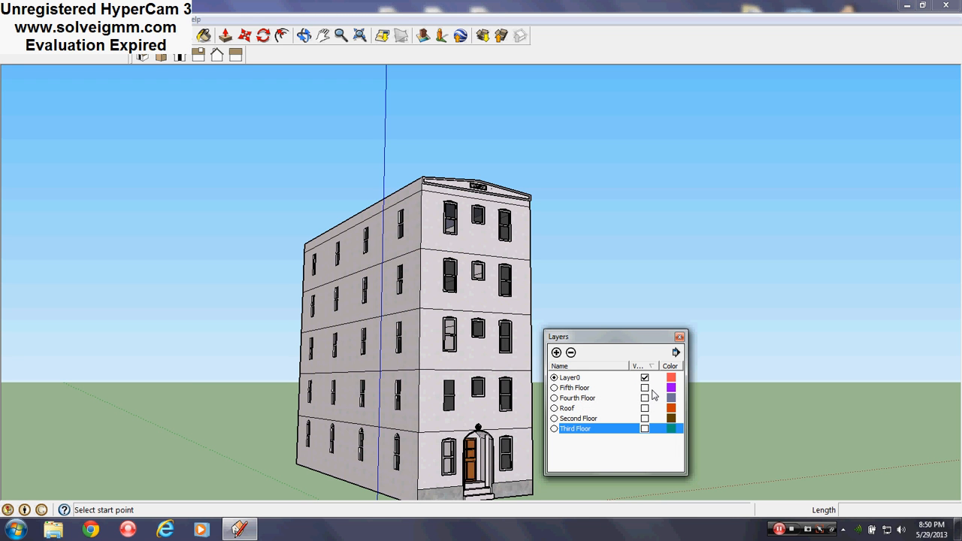
mouse_move(633, 394)
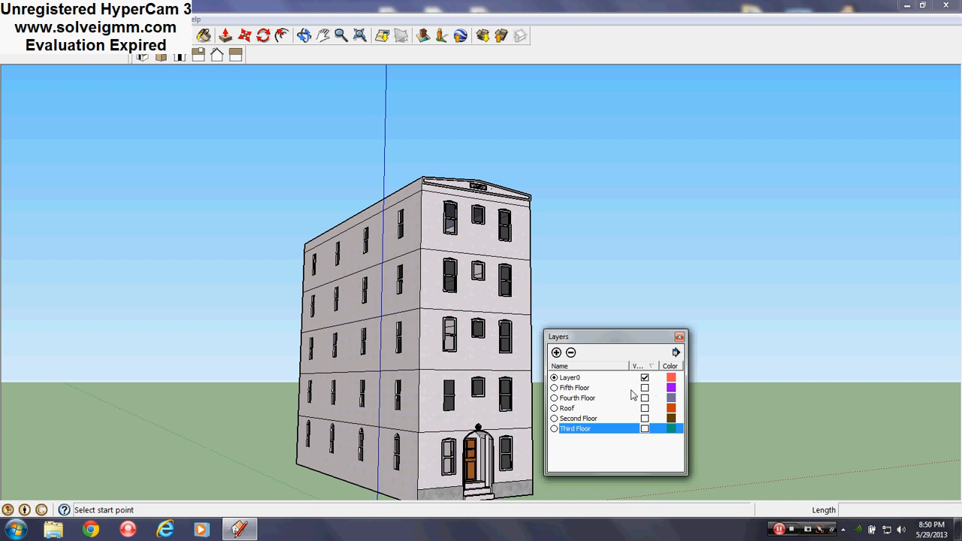
mouse_move(559, 397)
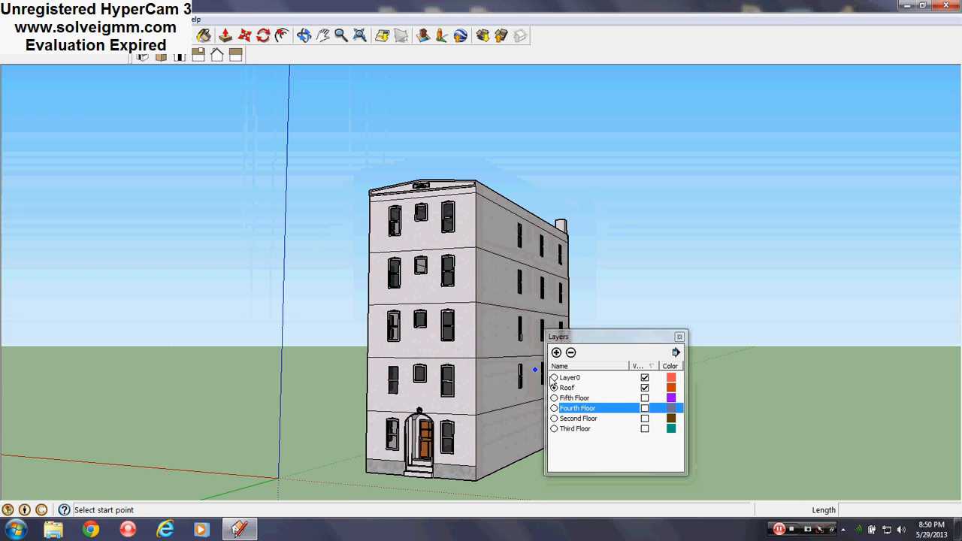
- Make the Fourth, Second and Third Floor layers visible again, leaving Roof hidden
left_click(570, 378)
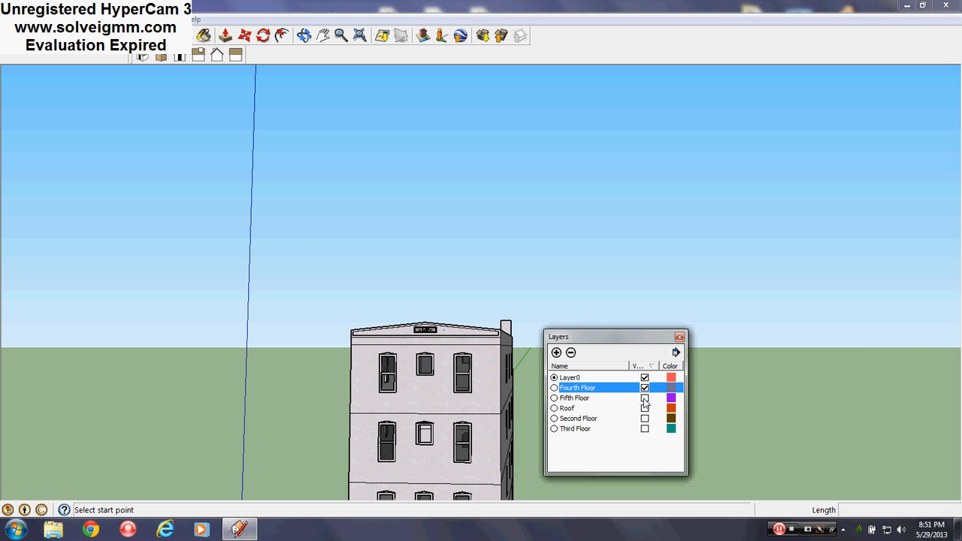
left_click(577, 409)
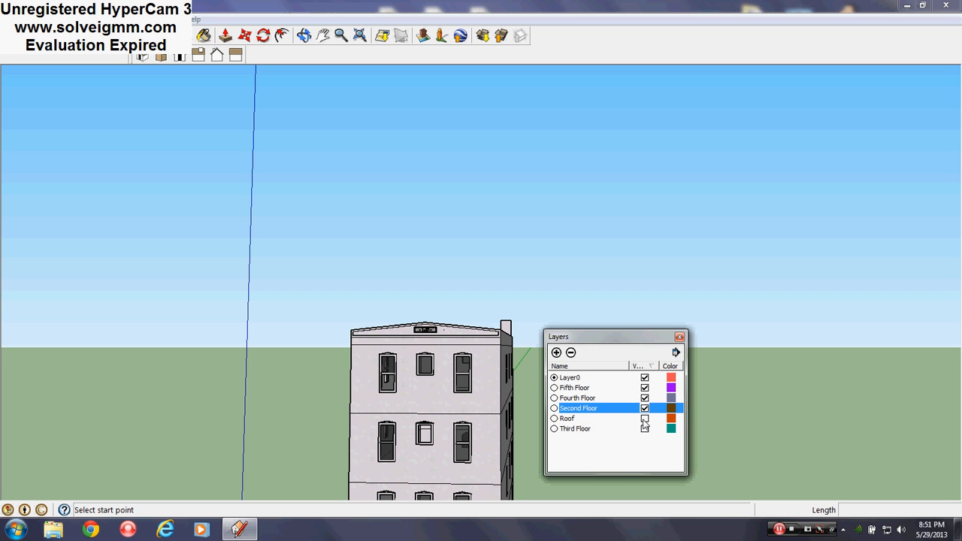
left_click(643, 417)
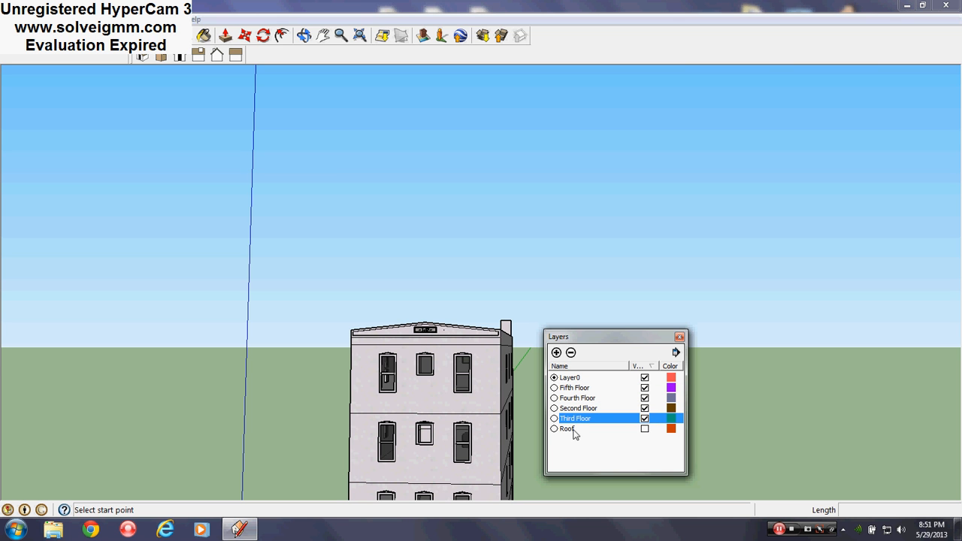
left_click(568, 428)
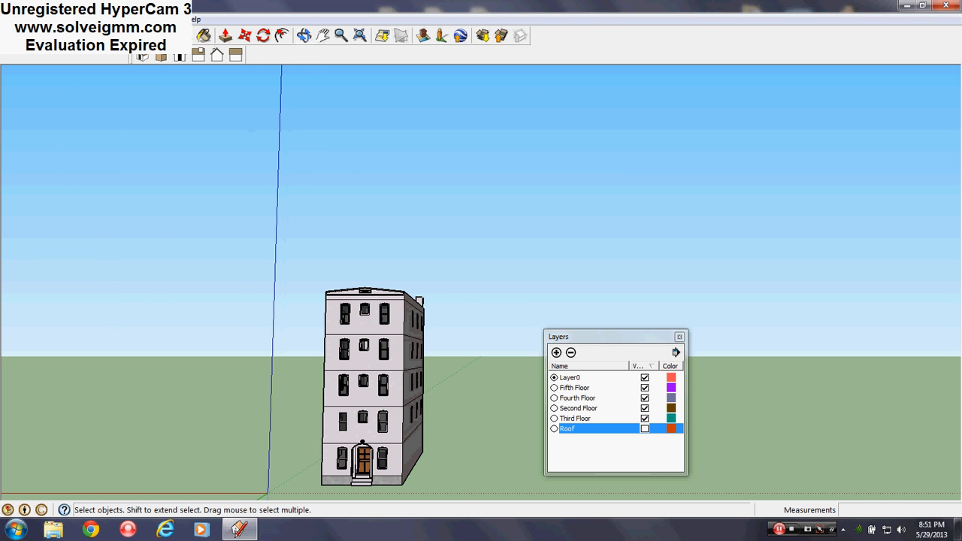
- Switch the camera to parallel projection and show the building's back elevation straight on
left_click(203, 18)
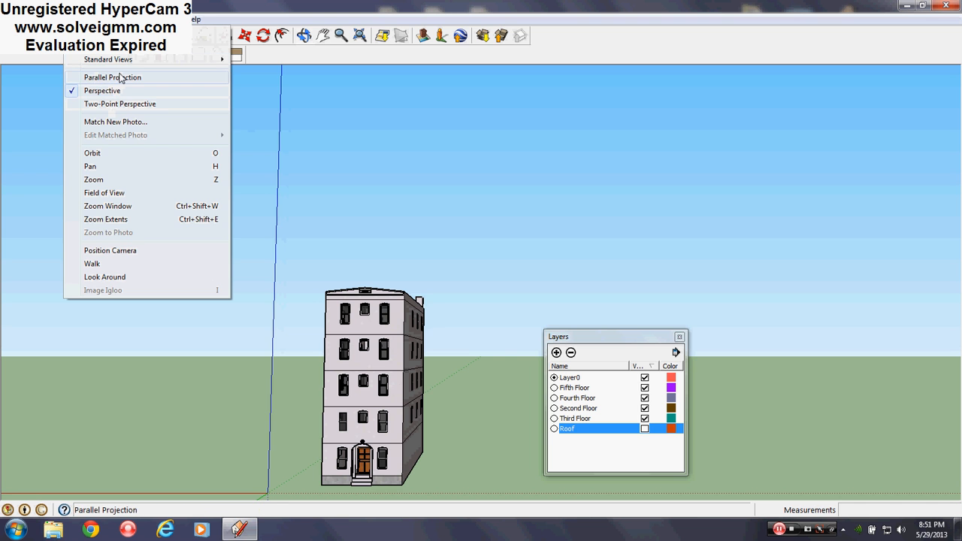
left_click(111, 77)
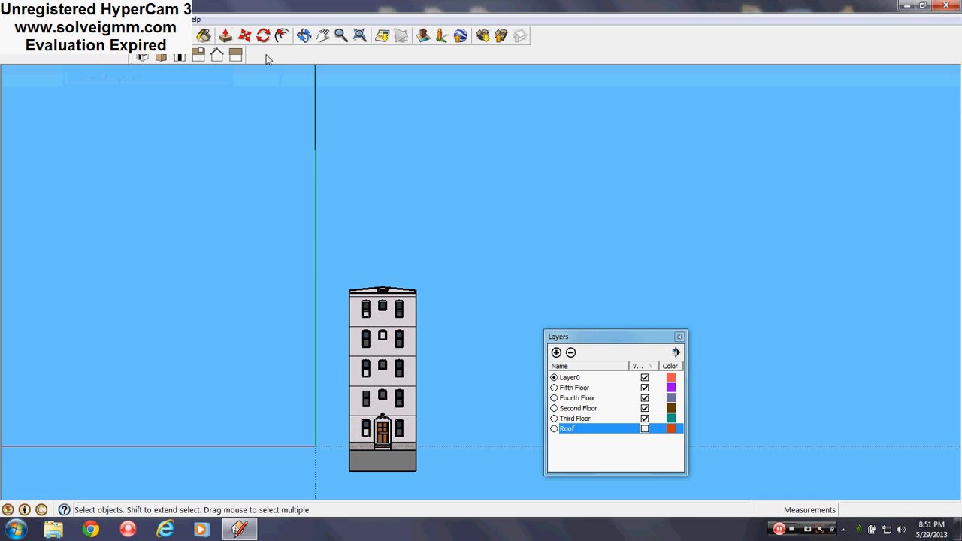
left_click(179, 57)
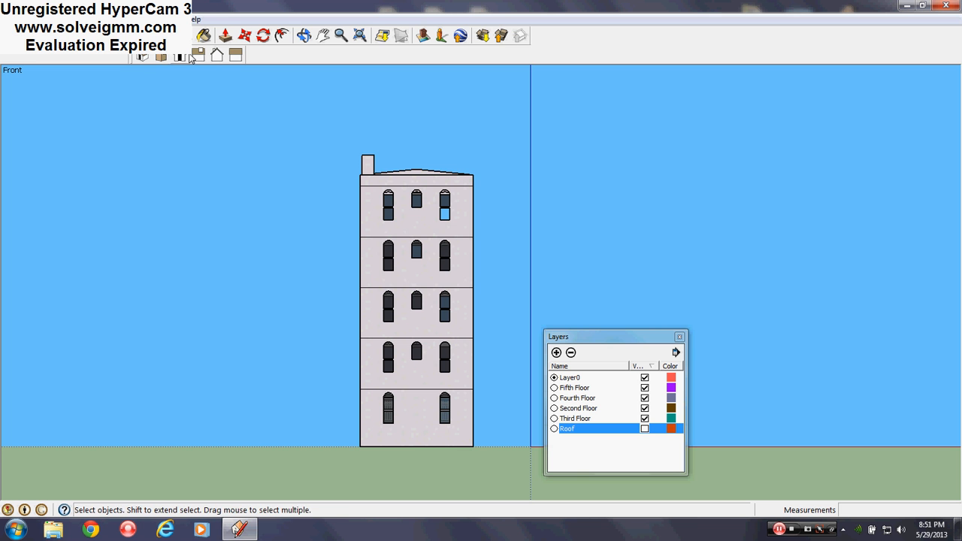
mouse_move(216, 54)
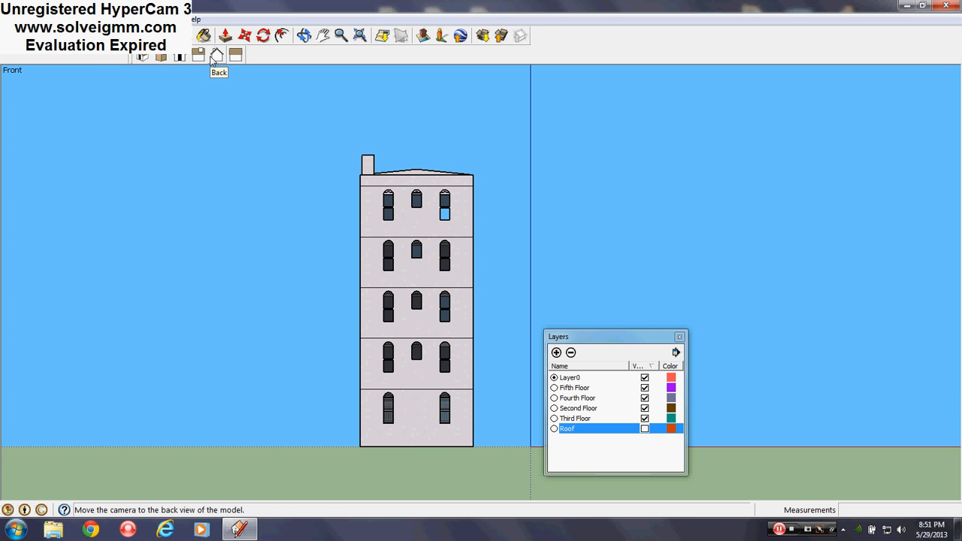
left_click(216, 54)
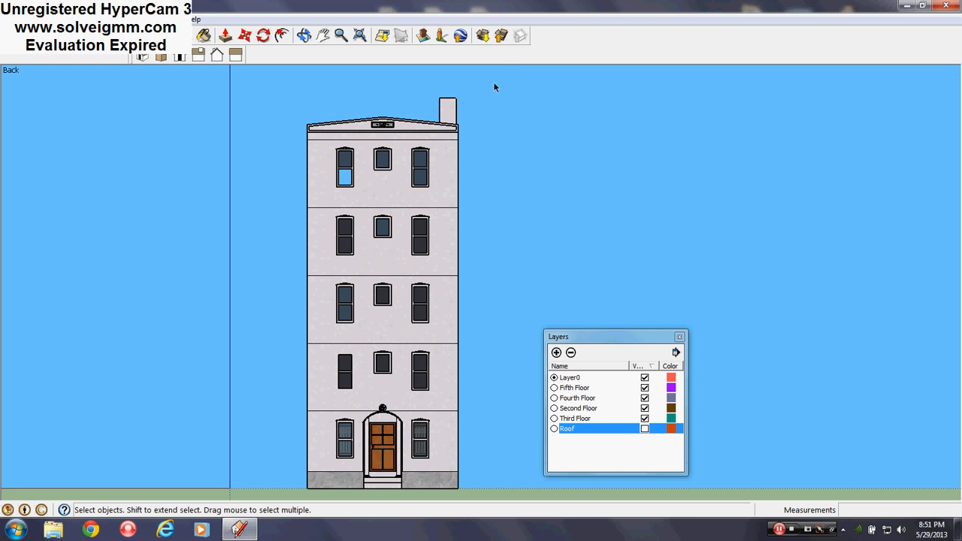
- Assign the roof section to the Roof layer through Entity Info
left_click_drag(494, 86, 265, 138)
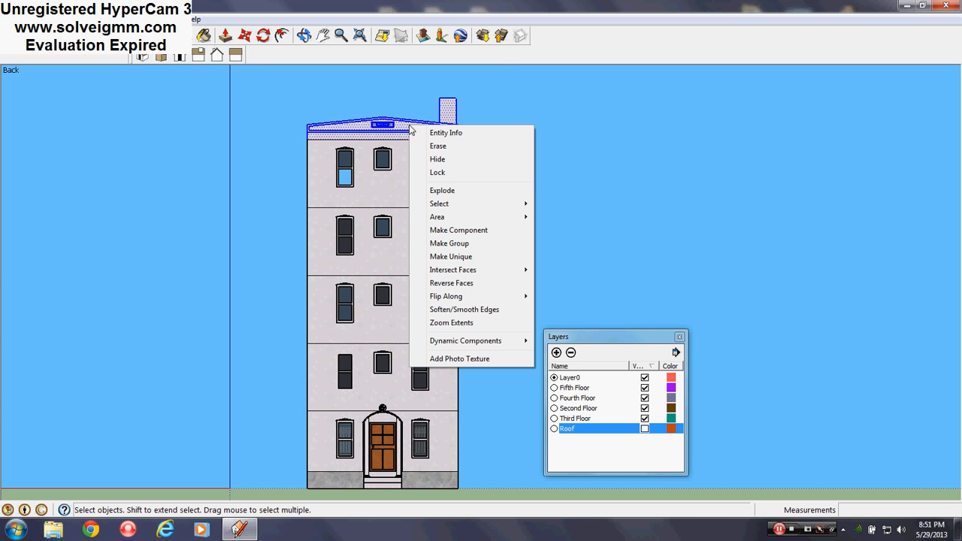
left_click(444, 132)
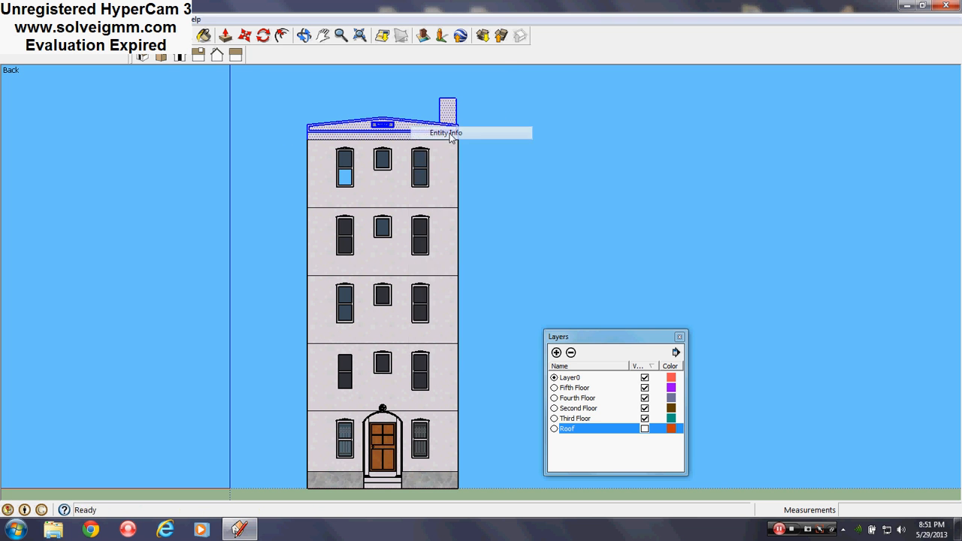
left_click(444, 132)
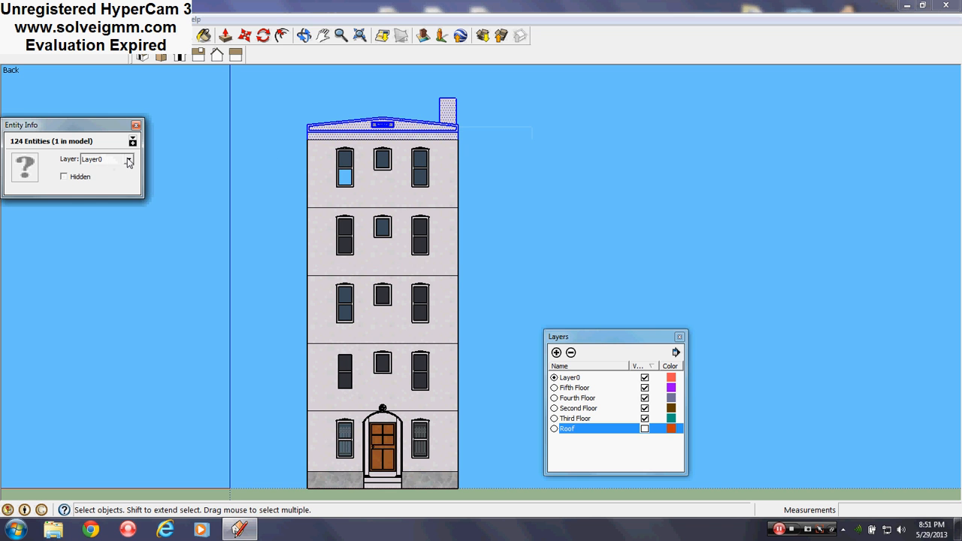
left_click(130, 159)
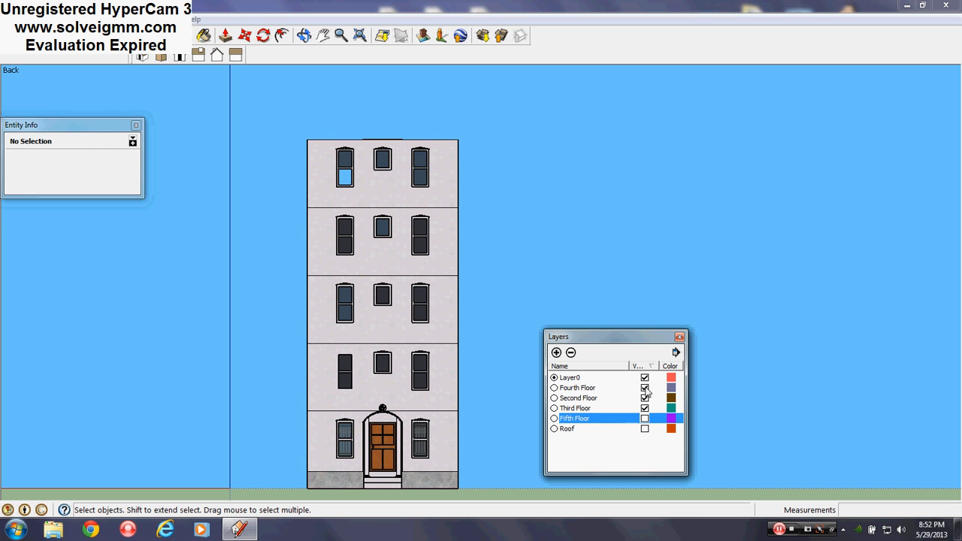
left_click(644, 398)
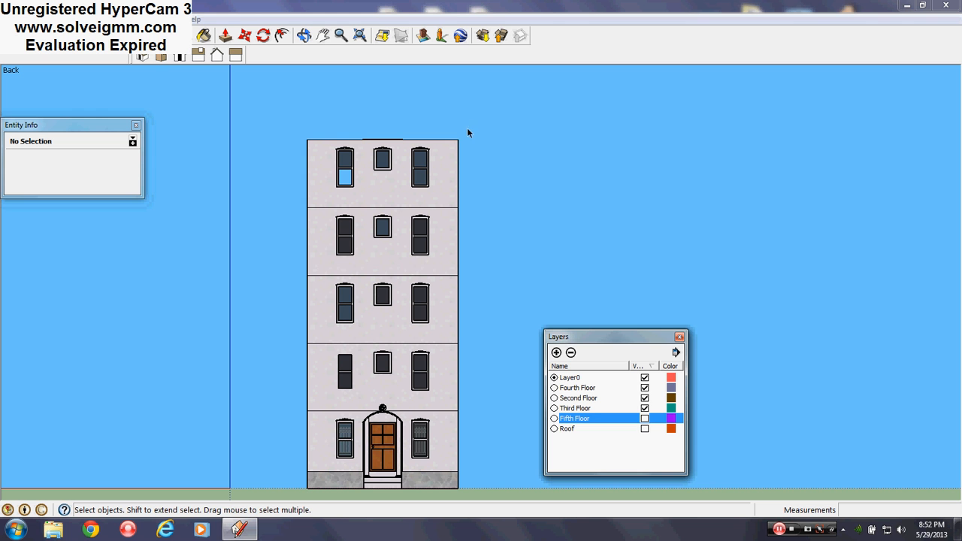
- Put the top storey on the Fifth Floor layer and hide the Fourth Floor layer
left_click_drag(469, 132, 252, 207)
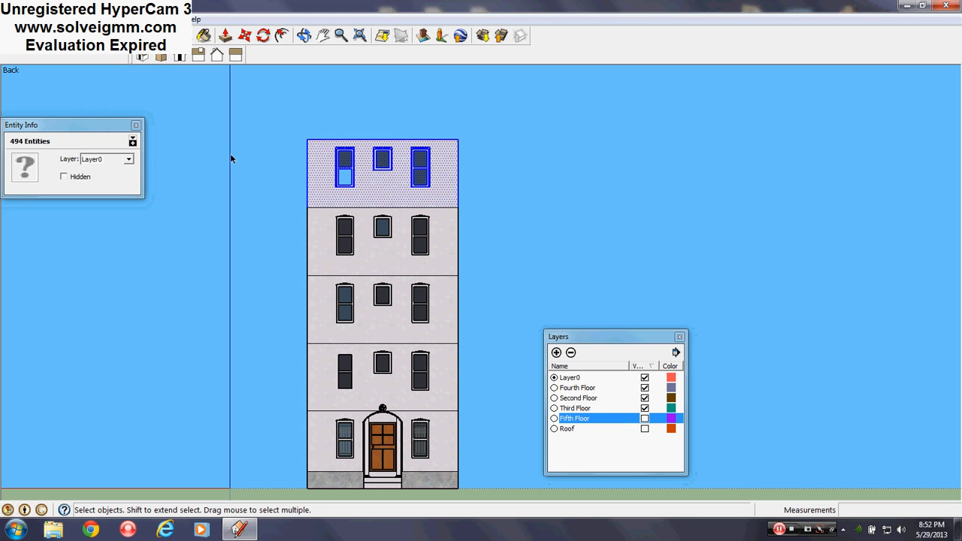
left_click(129, 160)
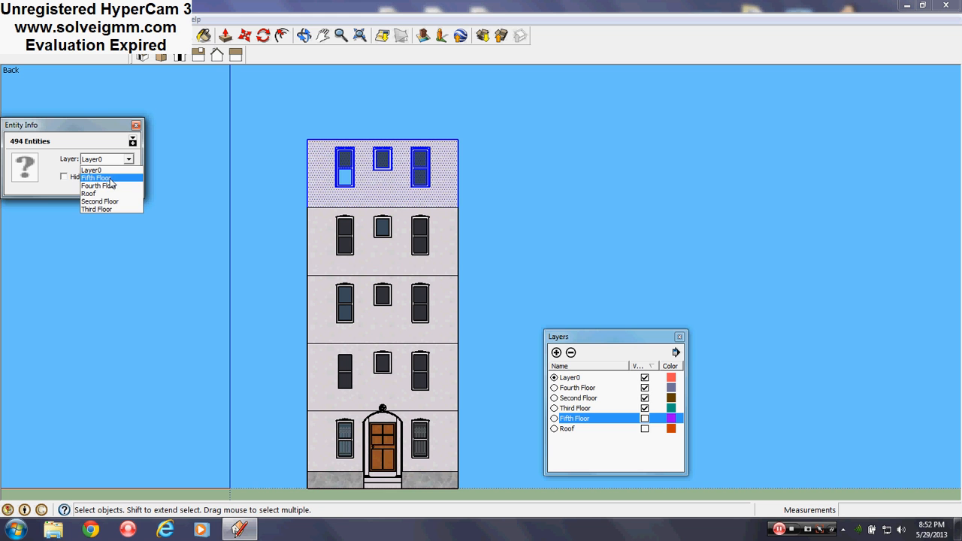
left_click(96, 177)
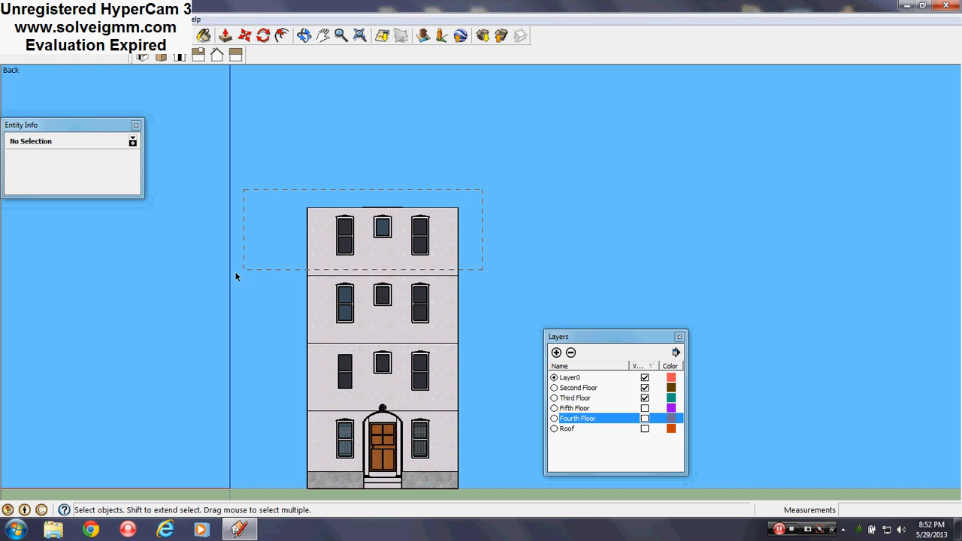
left_click(131, 160)
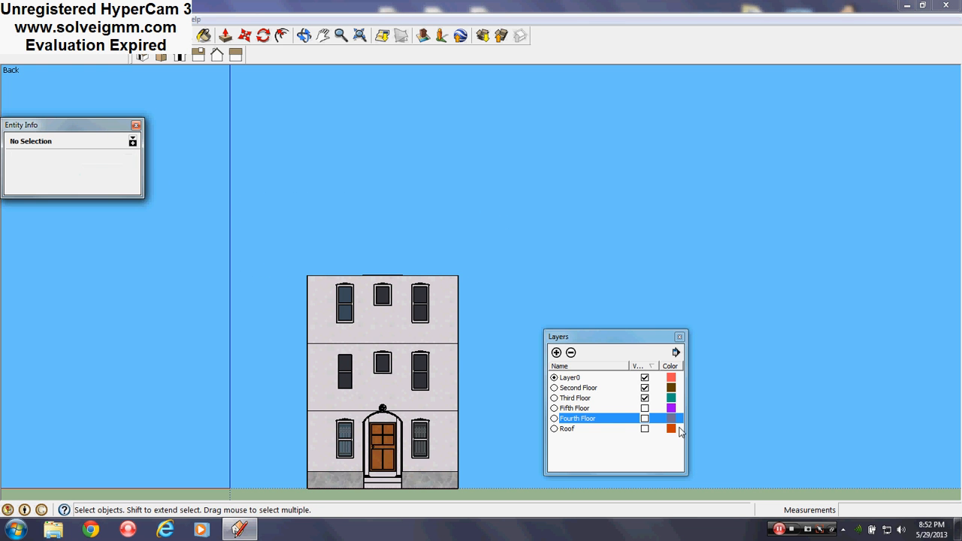
left_click(643, 397)
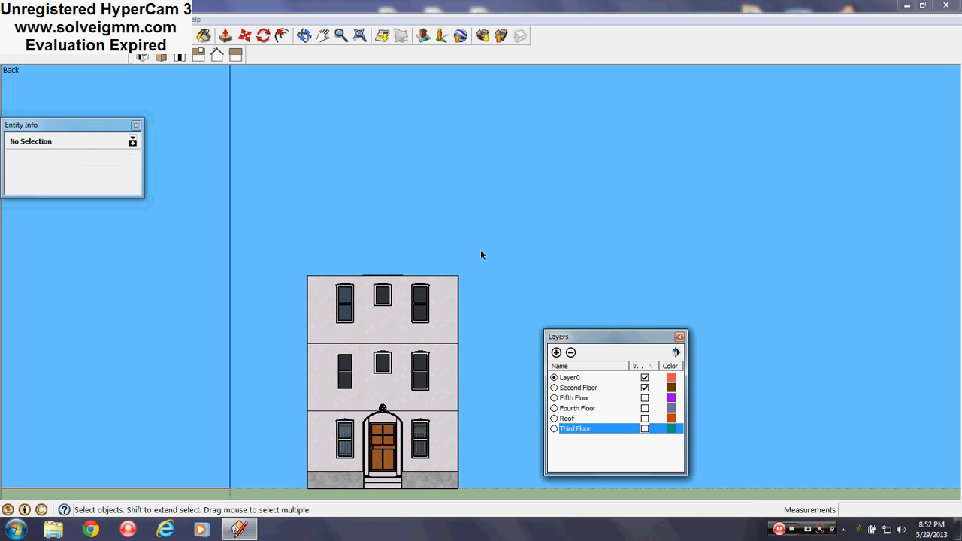
- Assign the third and second storeys to their floor layers, leaving only the ground floor showing
left_click(381, 308)
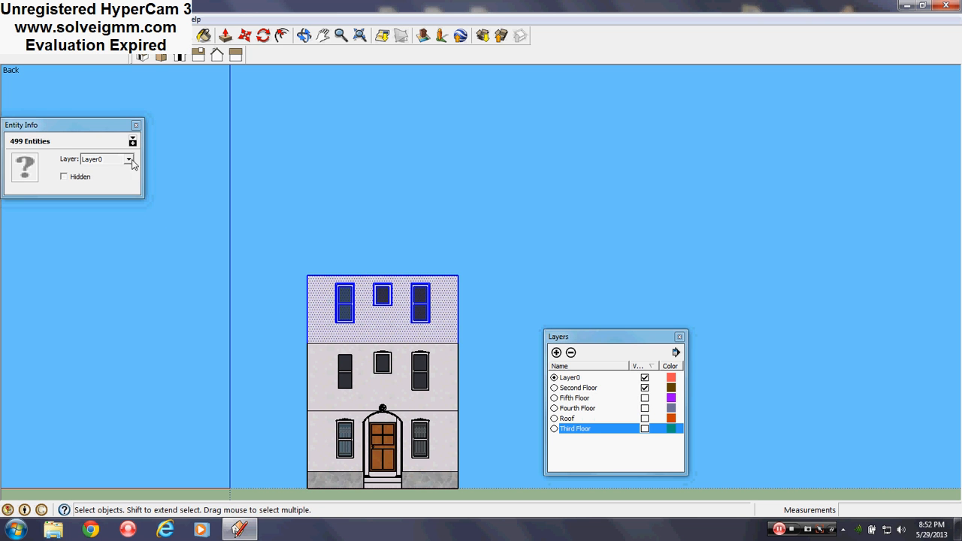
left_click(129, 159)
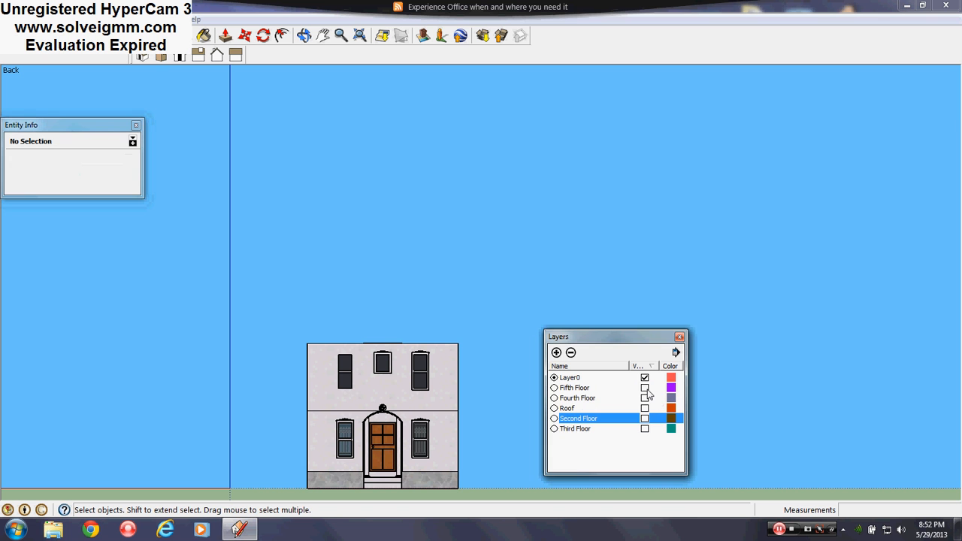
left_click_drag(493, 327, 248, 421)
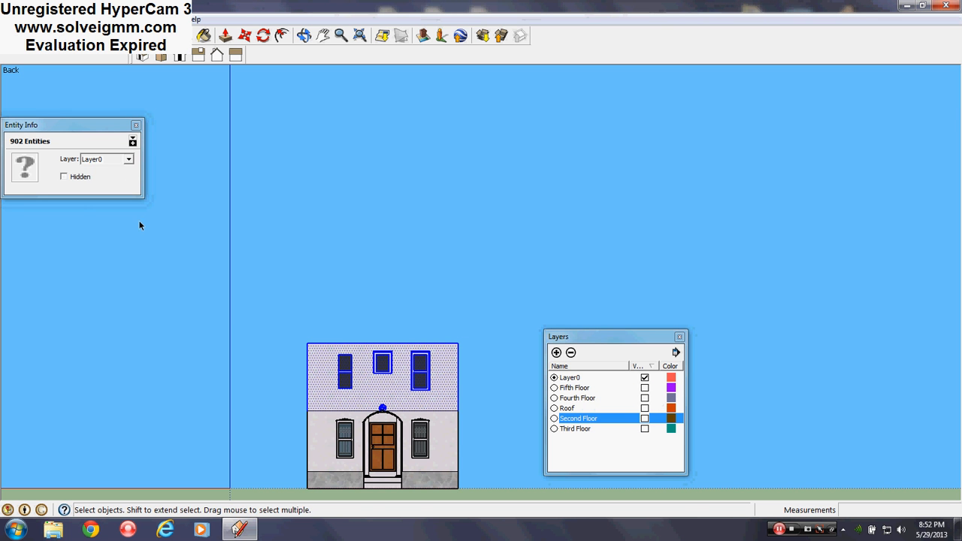
left_click(128, 159)
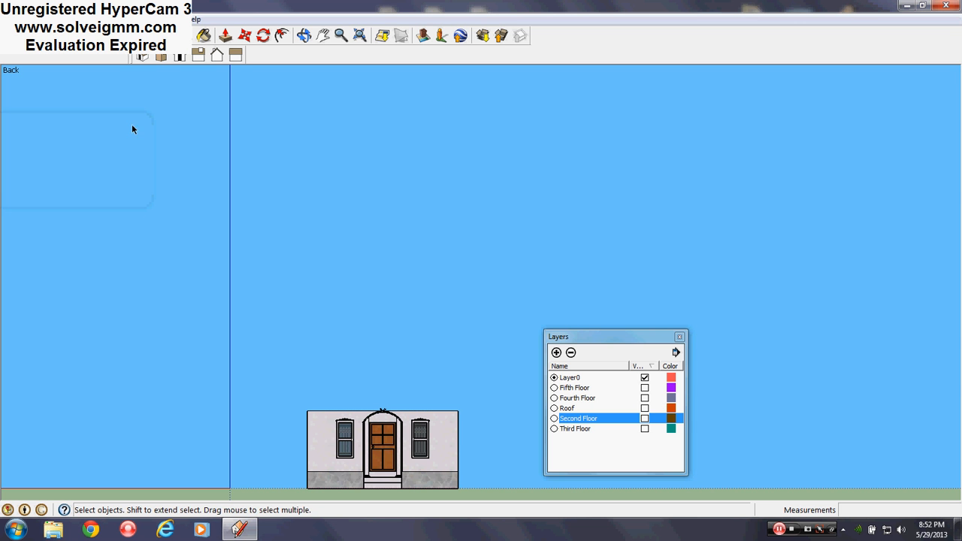
left_click(679, 337)
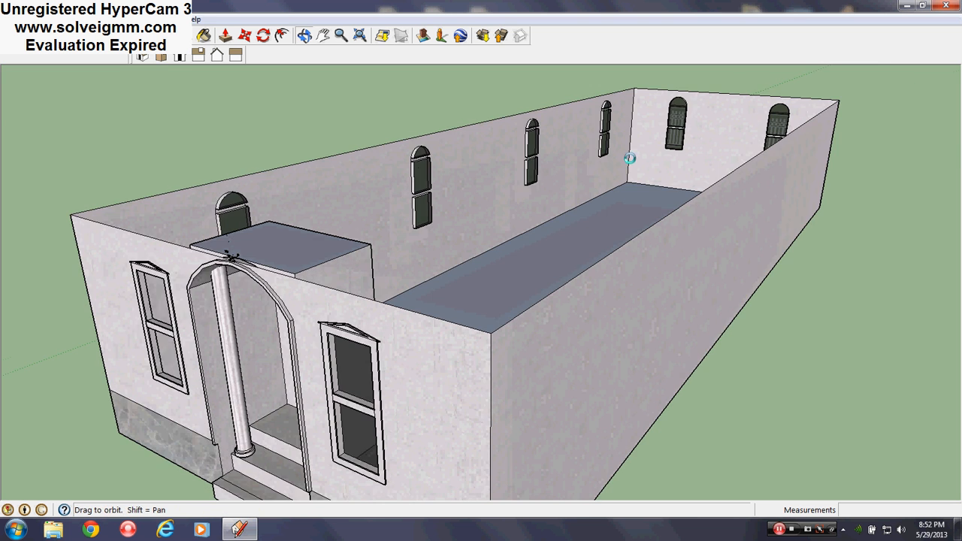
- Erase stray edges along the ground-floor wall base and the curved vestibule edge
left_click_drag(629, 158, 322, 302)
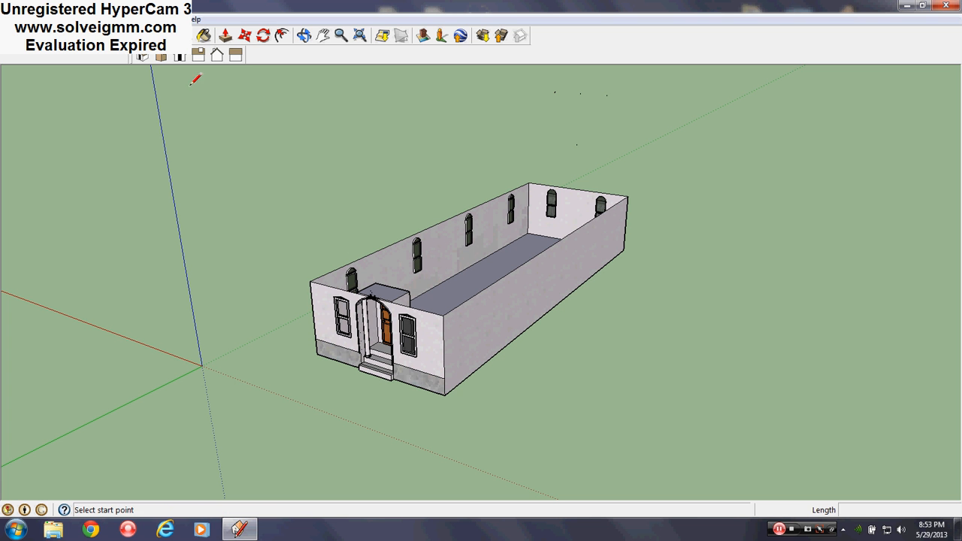
mouse_move(379, 222)
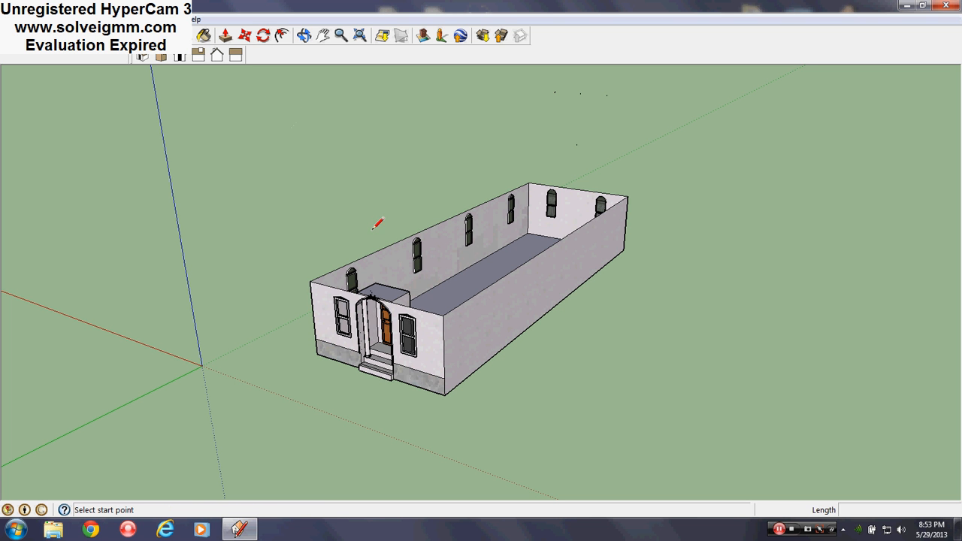
mouse_move(519, 258)
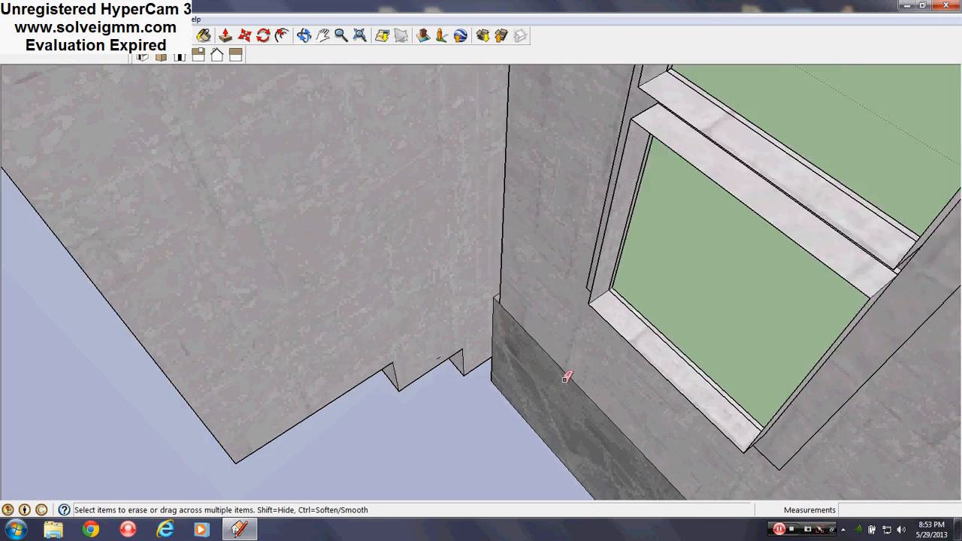
left_click_drag(568, 377, 441, 117)
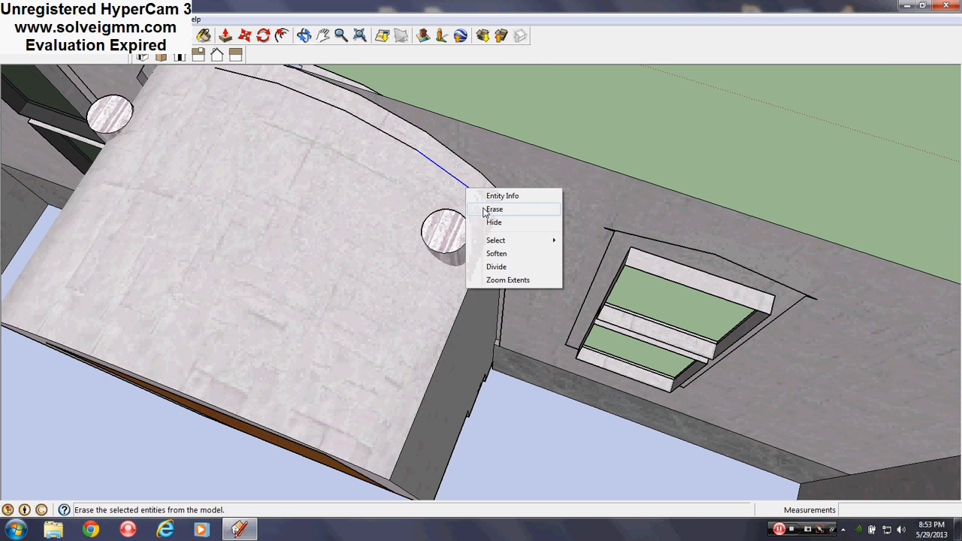
left_click(494, 209)
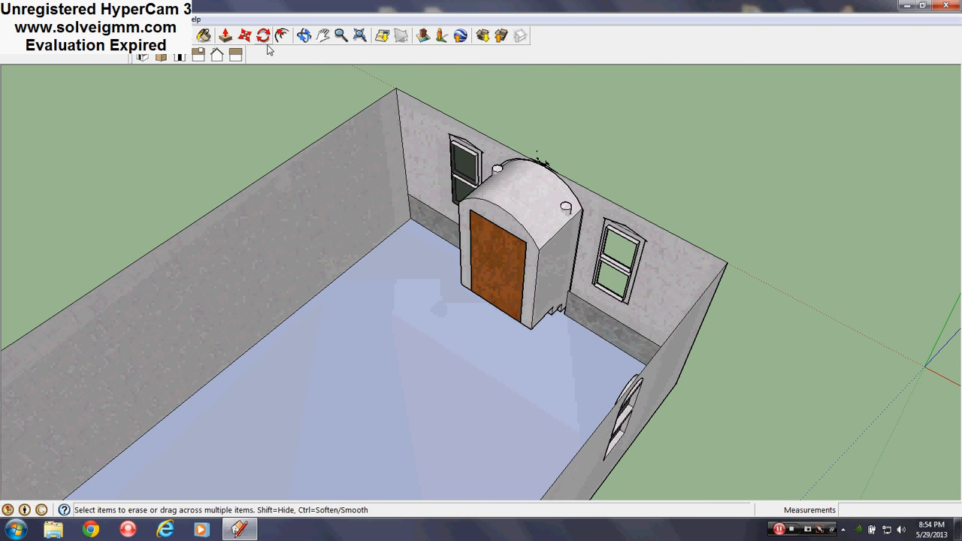
- Offset the floor outline inward and start edges at the vestibule's front corner
left_click(304, 36)
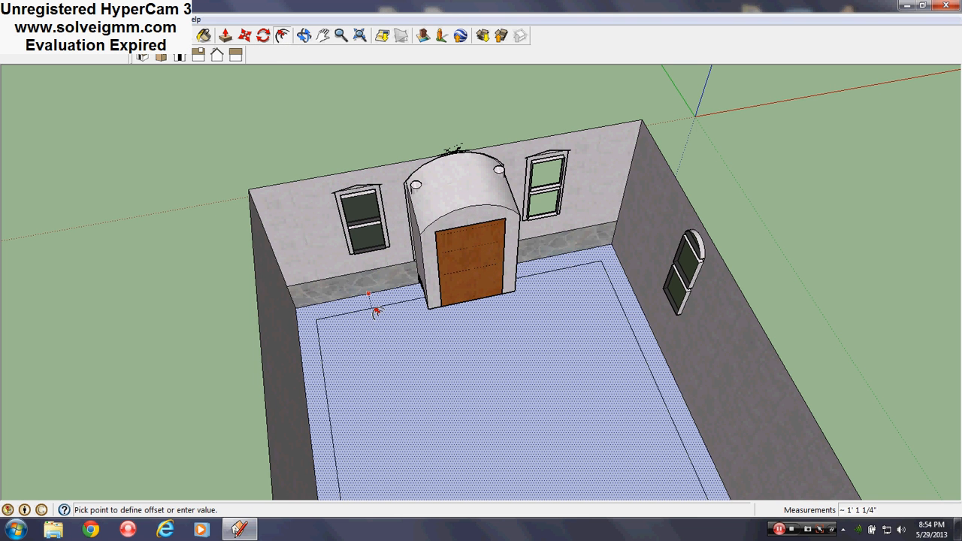
left_click(376, 311)
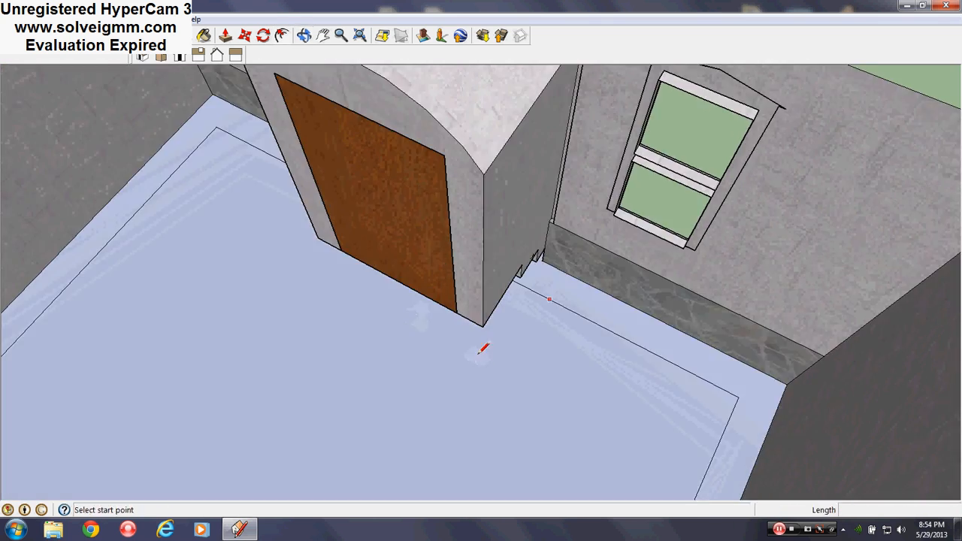
left_click(483, 327)
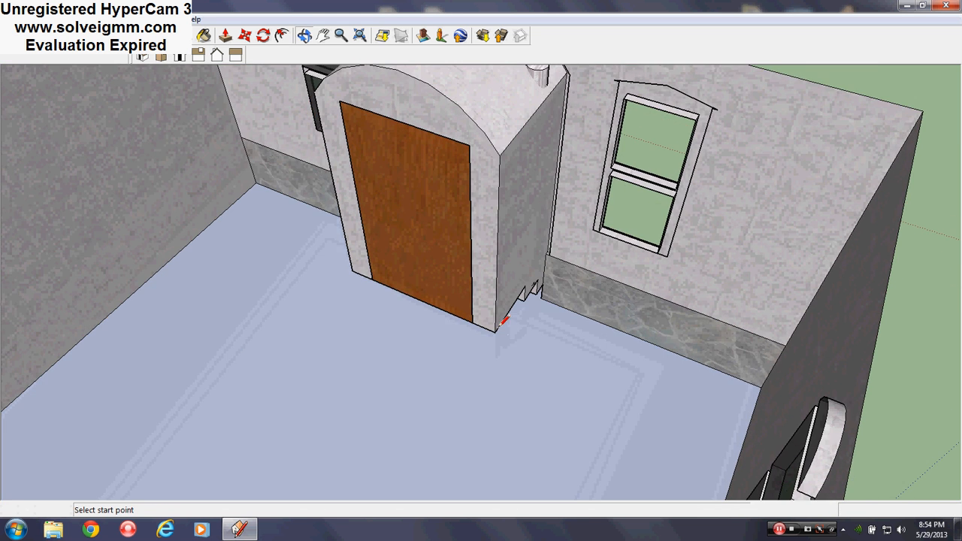
left_click(503, 322)
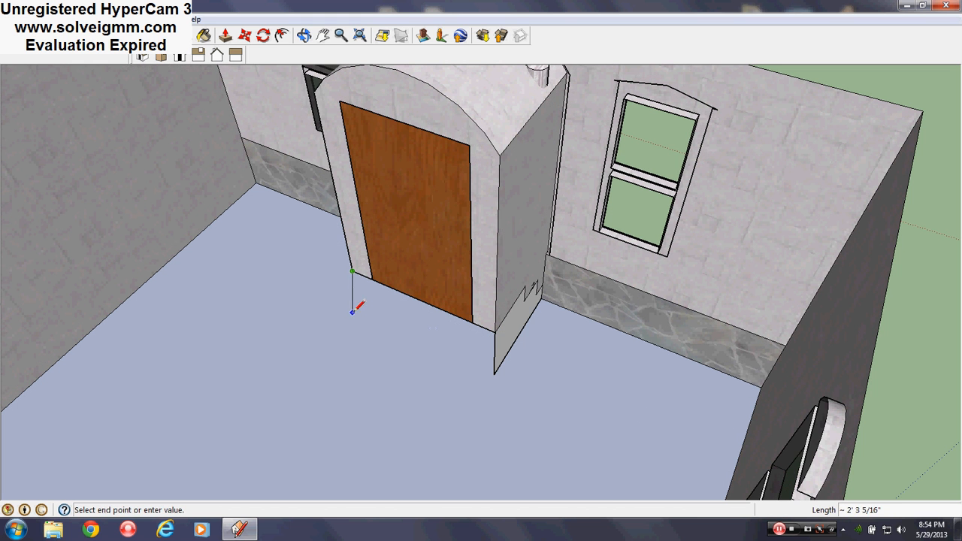
mouse_move(496, 365)
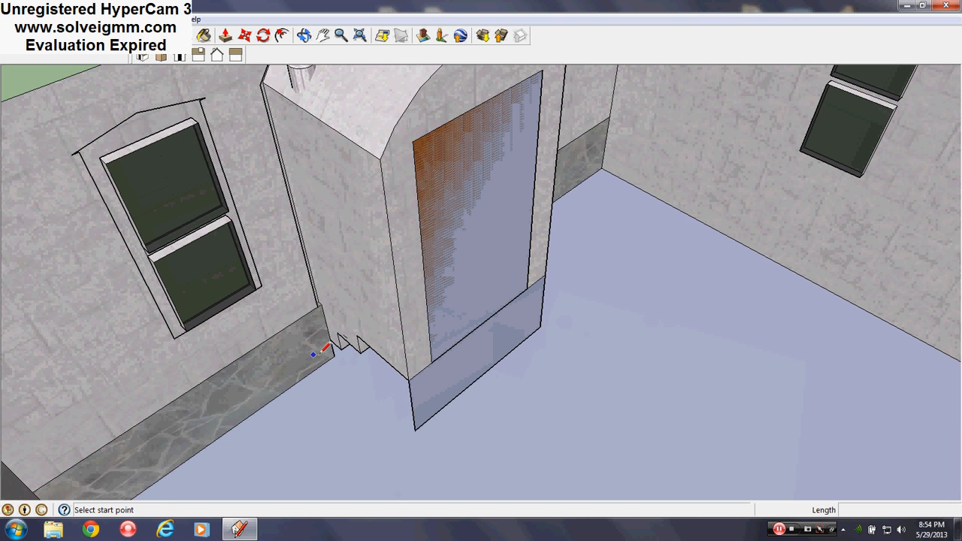
- Intersect the entrance vestibule's faces with the rest of the ground-floor model
left_click_drag(316, 352, 473, 354)
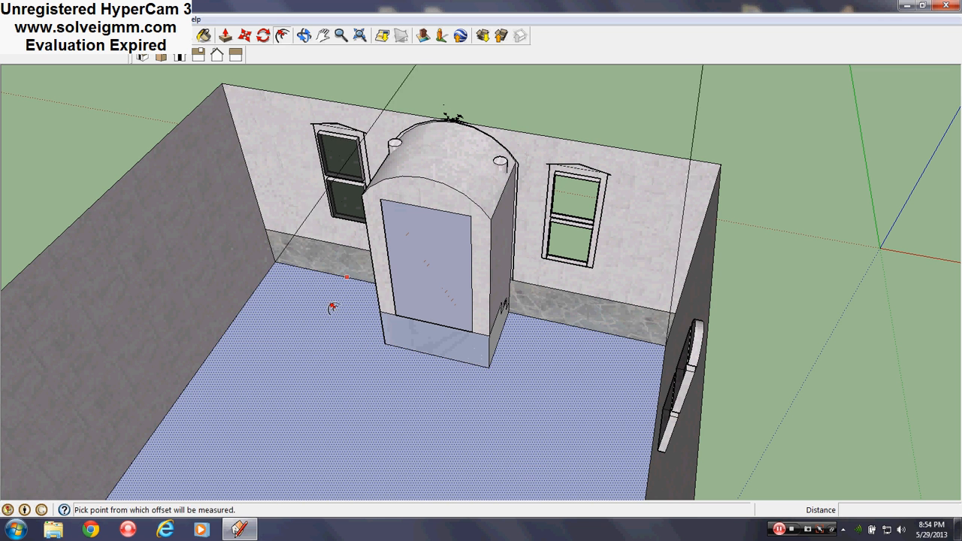
left_click(336, 297)
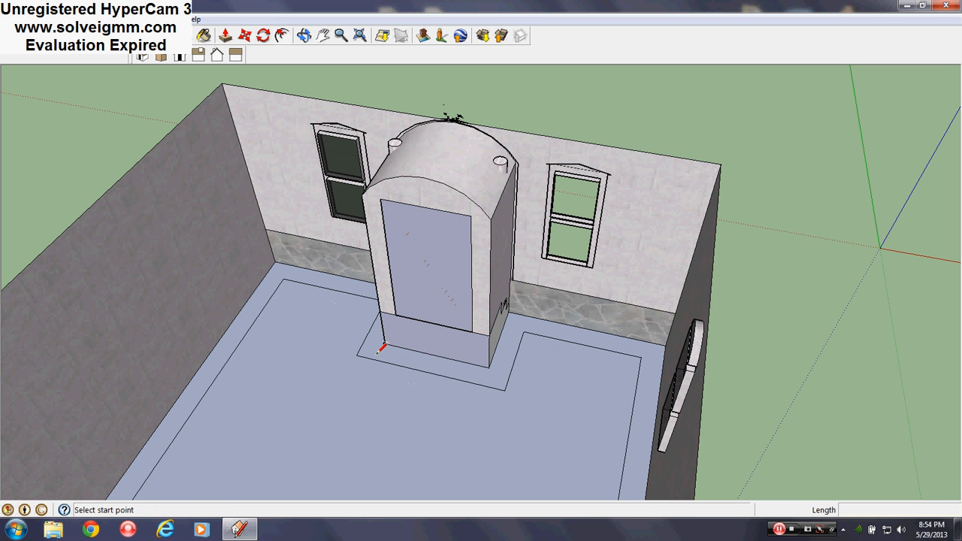
right_click(406, 240)
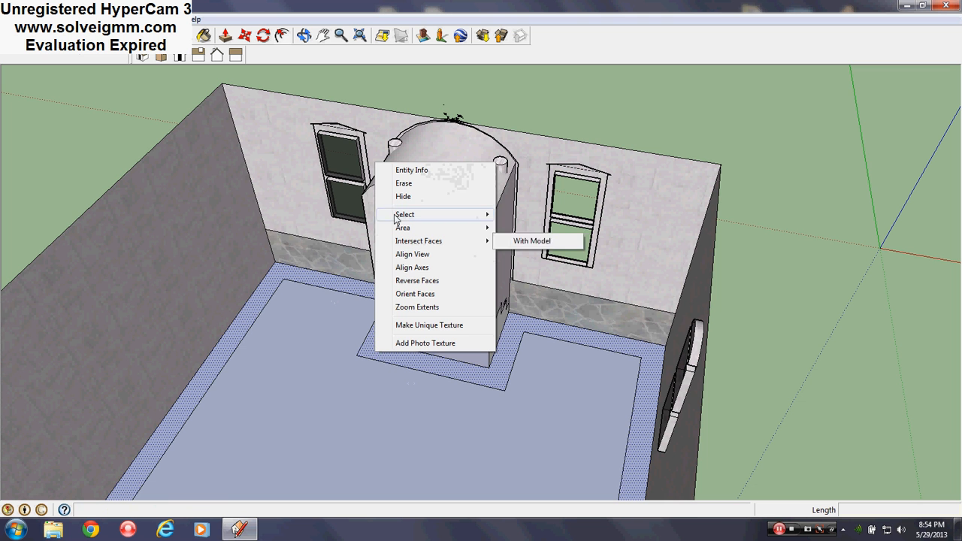
left_click(532, 240)
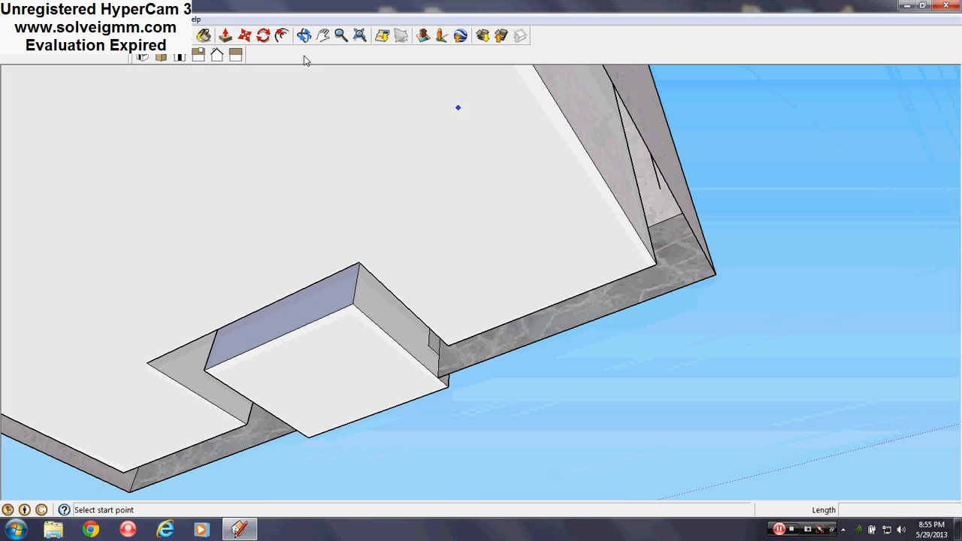
- Erase the ground-floor block's top face and select all connected shell geometry
left_click(226, 36)
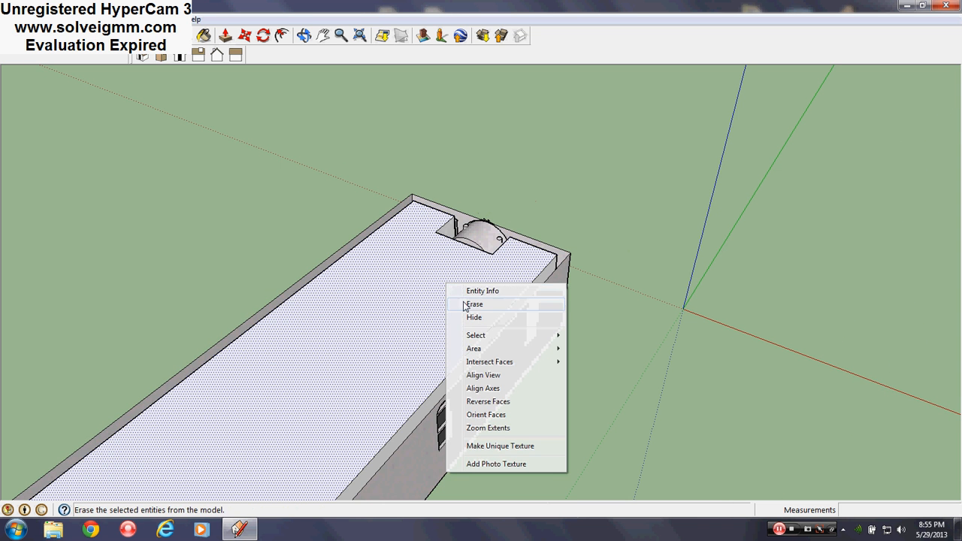
left_click(474, 304)
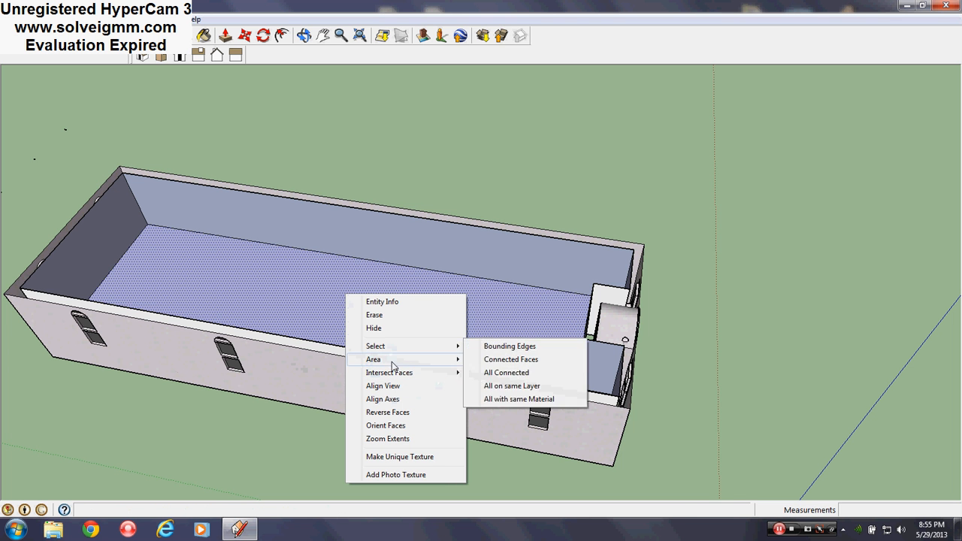
left_click(505, 373)
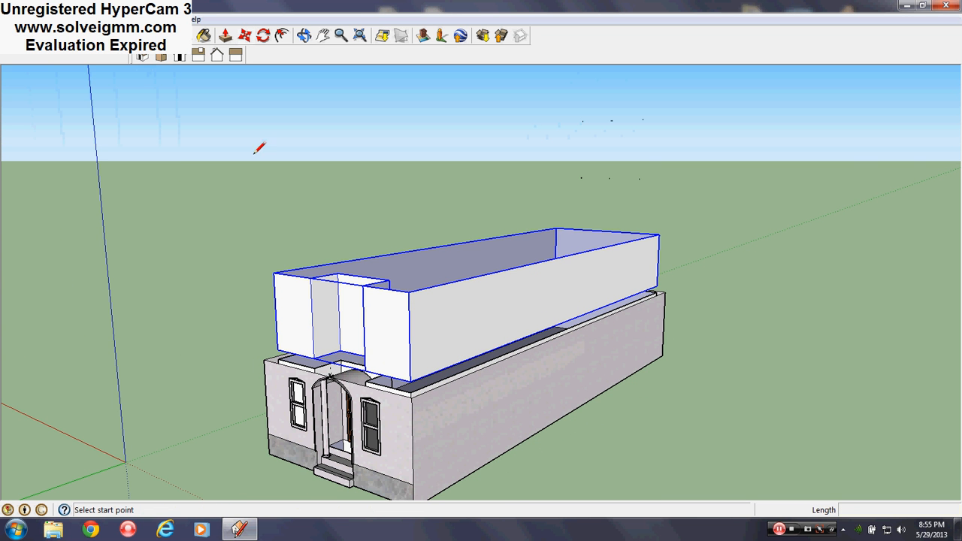
- Copy the floor shell upward and assign the top copy to the Fifth Floor layer
right_click(394, 311)
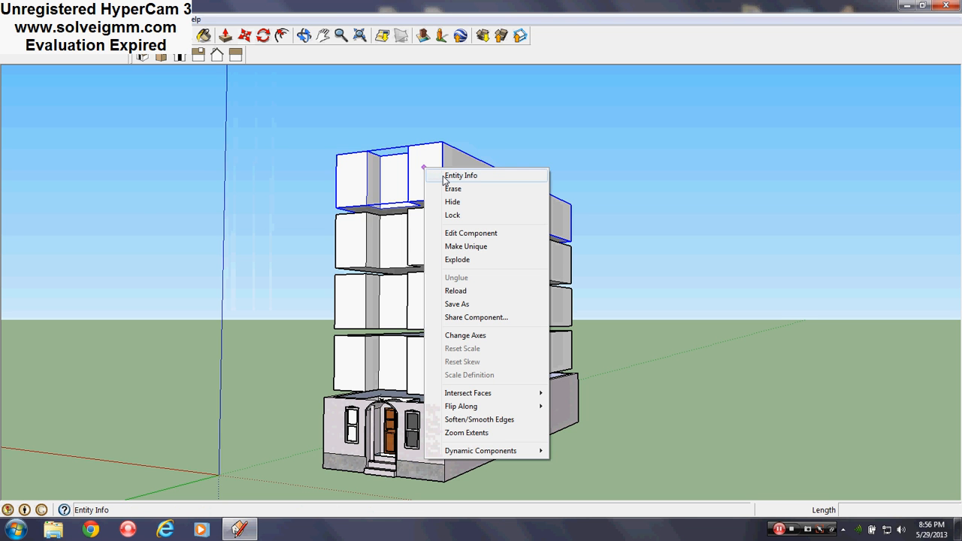
left_click(460, 175)
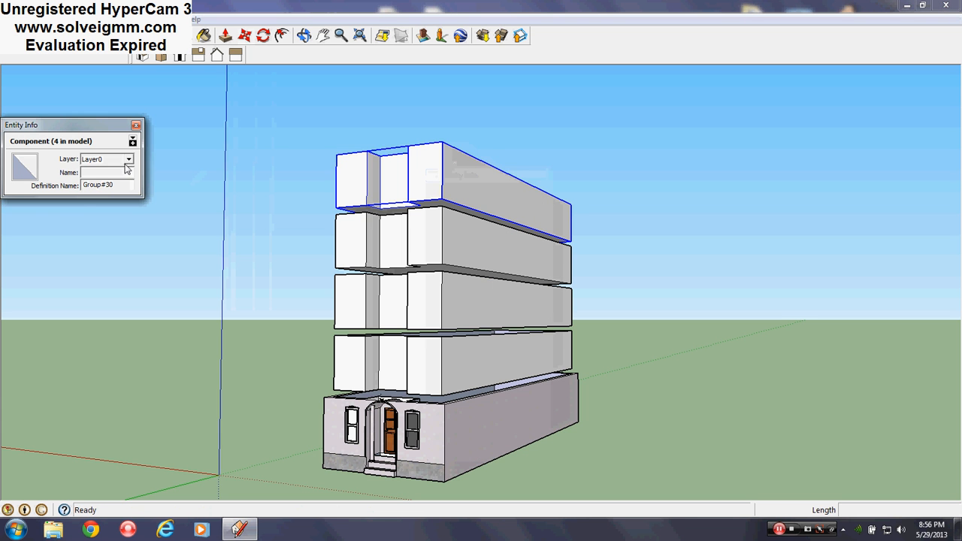
left_click(130, 160)
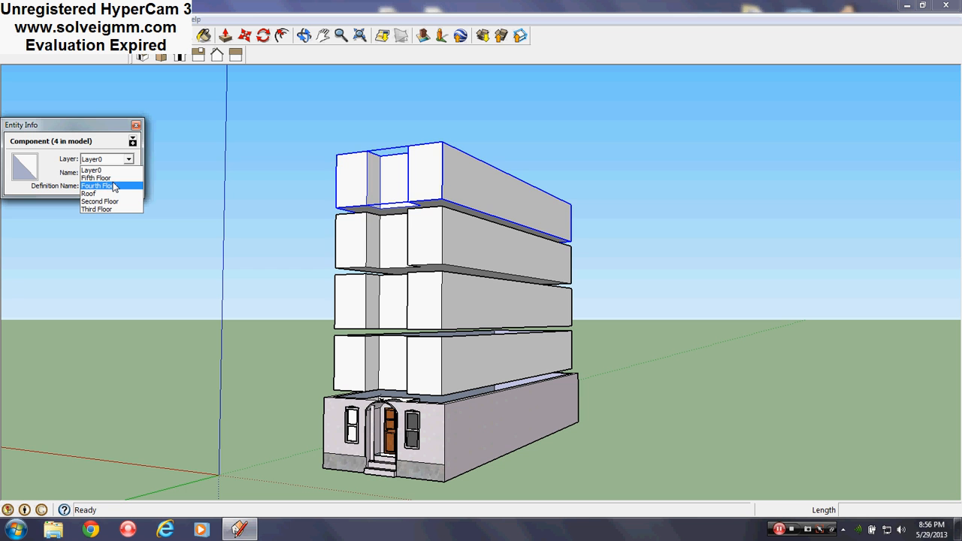
- Assign the lower copies to the Fourth, Third and Second Floor layers in turn
right_click(451, 225)
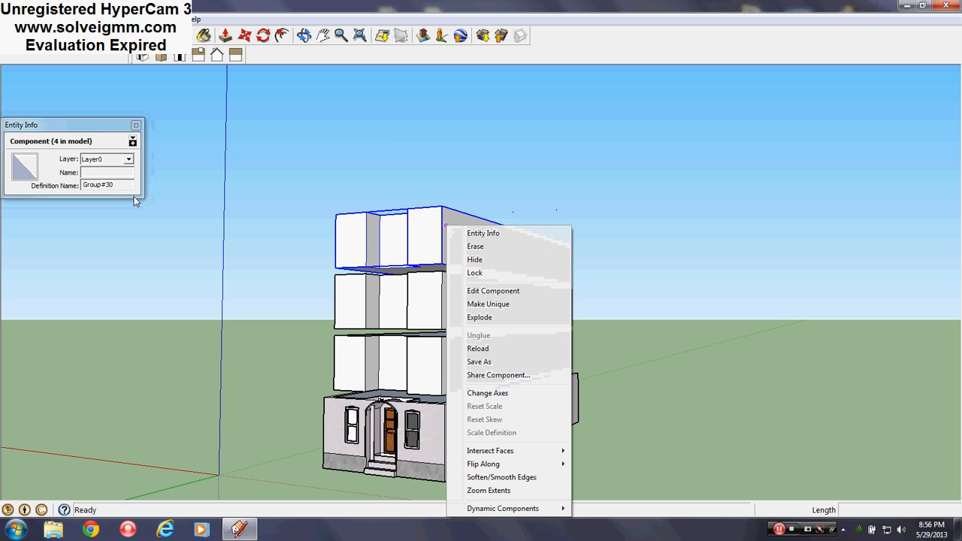
mouse_move(482, 233)
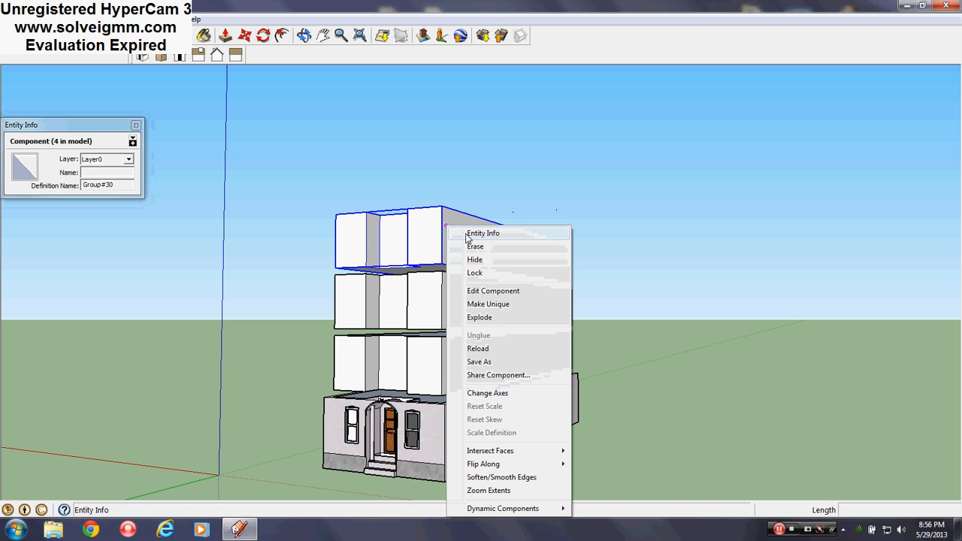
left_click(129, 160)
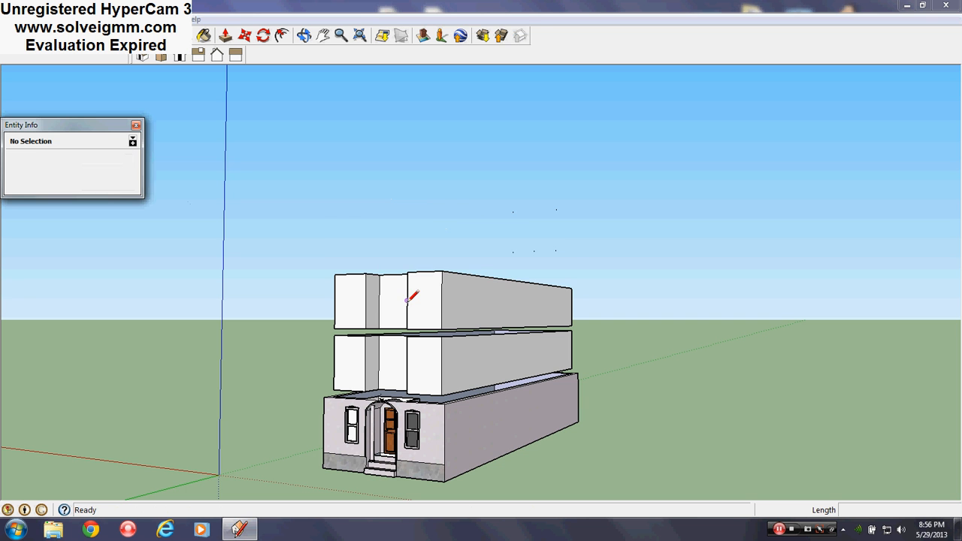
left_click(129, 160)
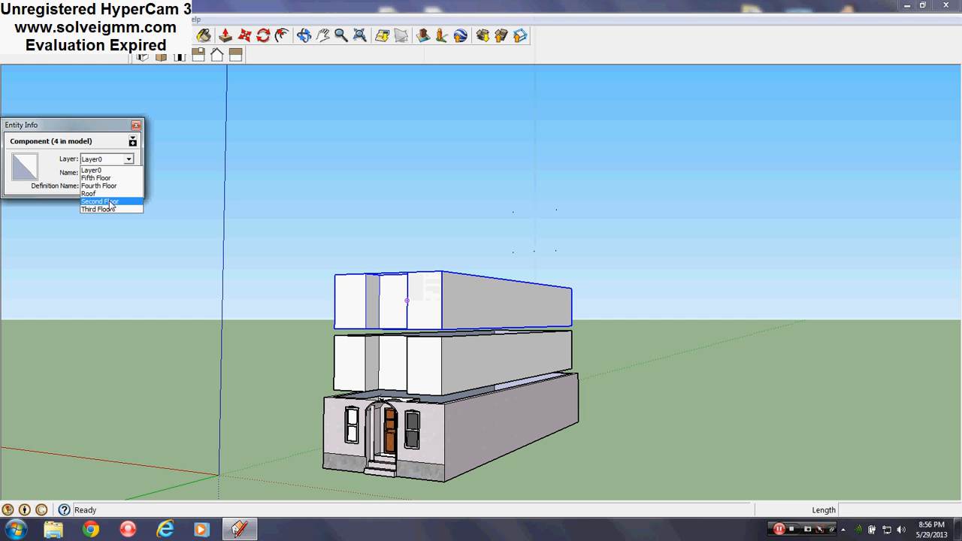
mouse_move(97, 209)
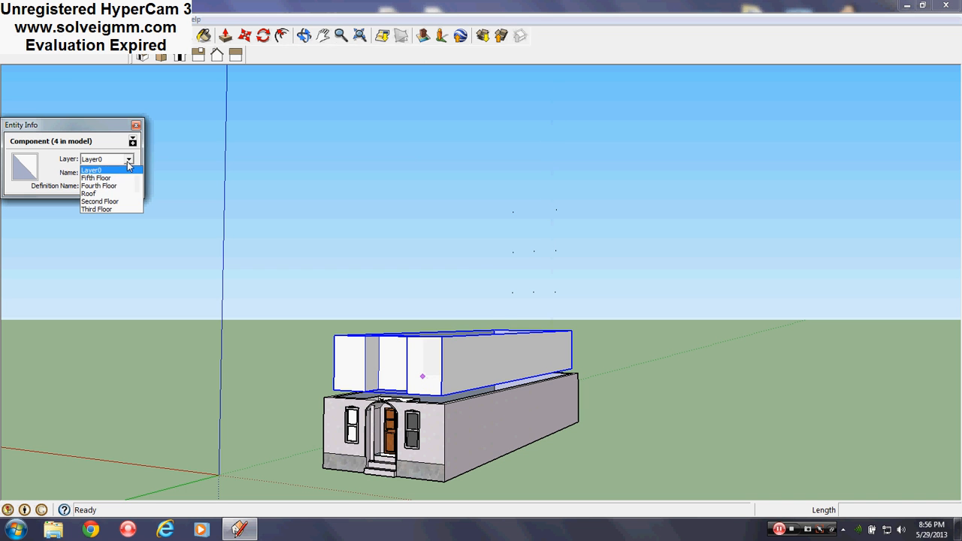
mouse_move(98, 202)
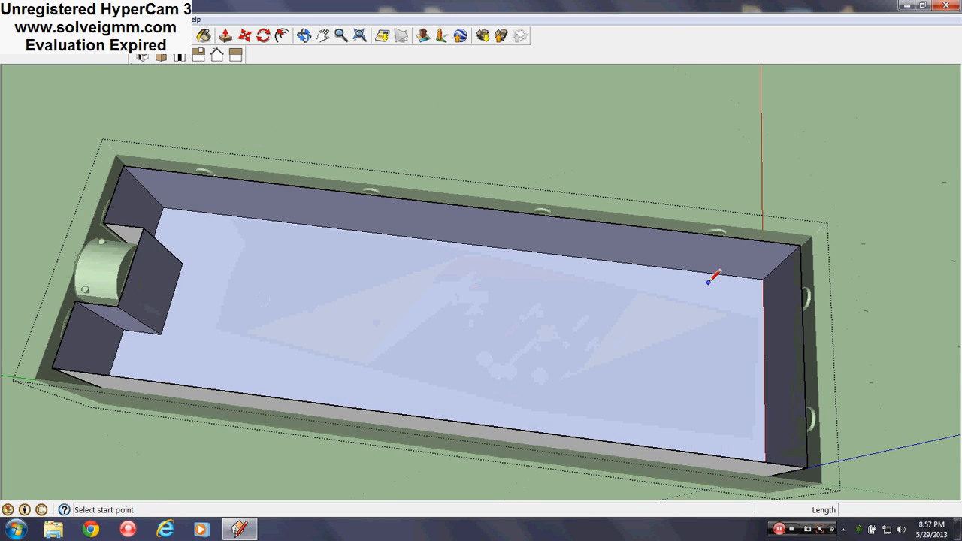
- Outline an 8' corner room on the ground floor and draw its wall lines
left_click(709, 283)
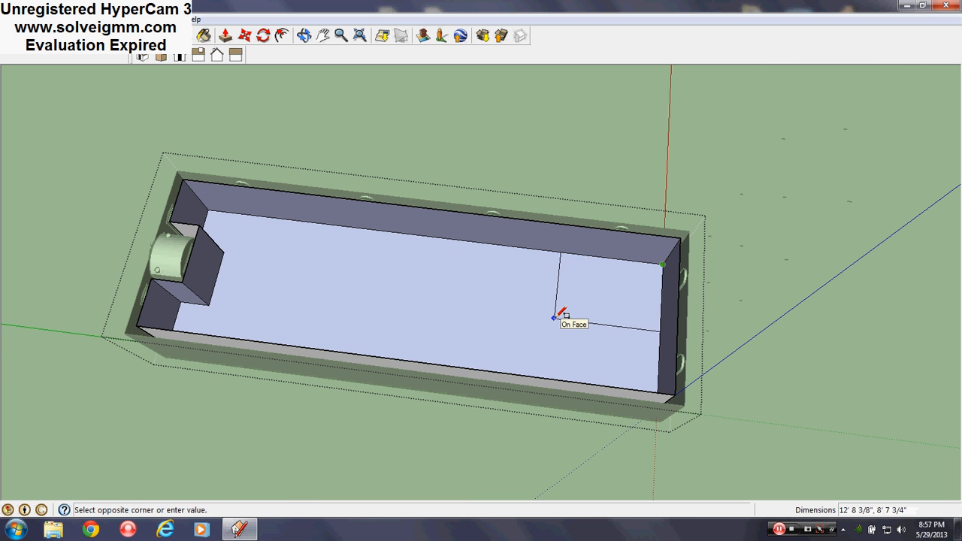
type("8',")
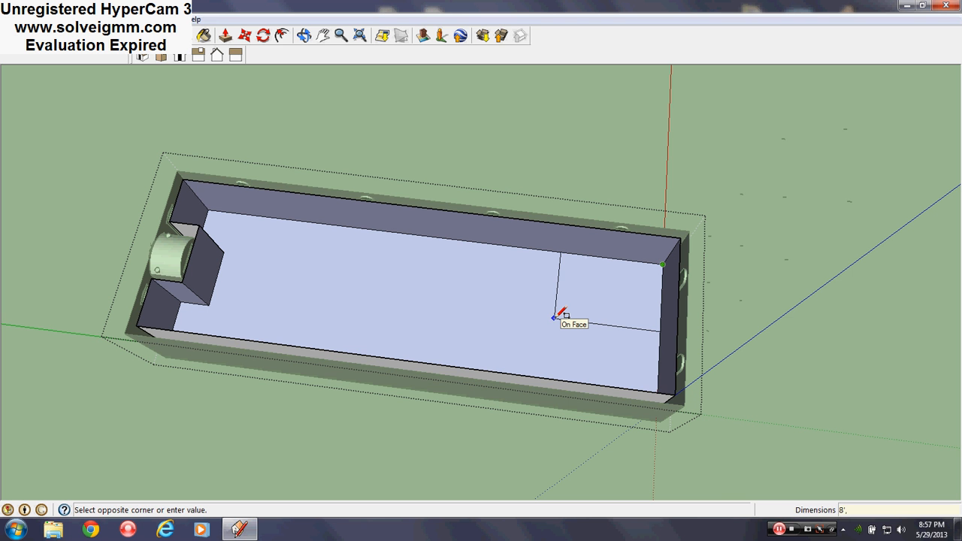
left_click(553, 319)
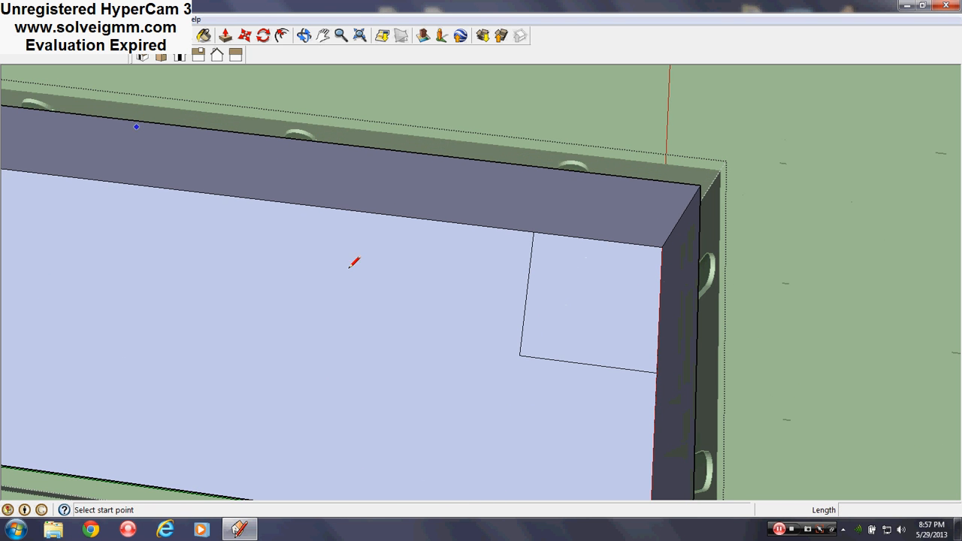
left_click(519, 355)
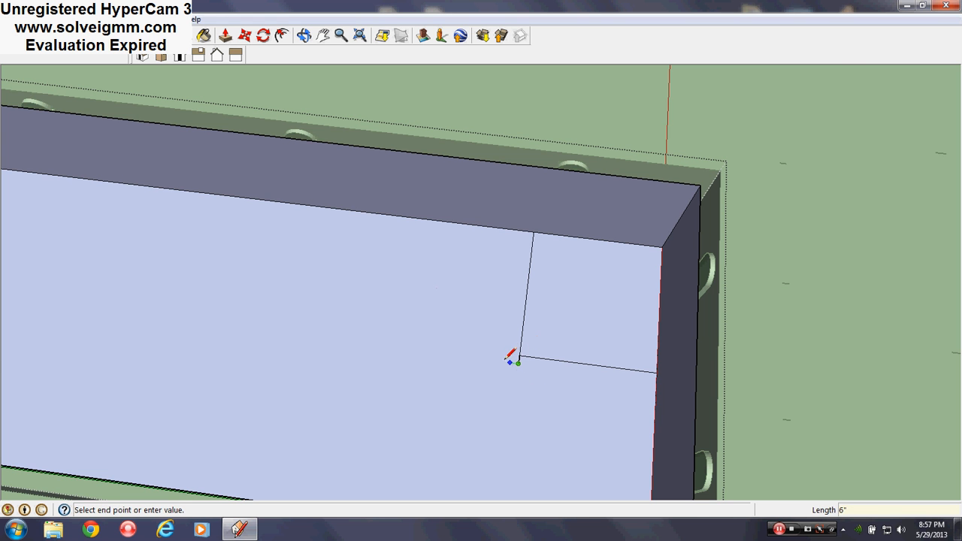
left_click(517, 362)
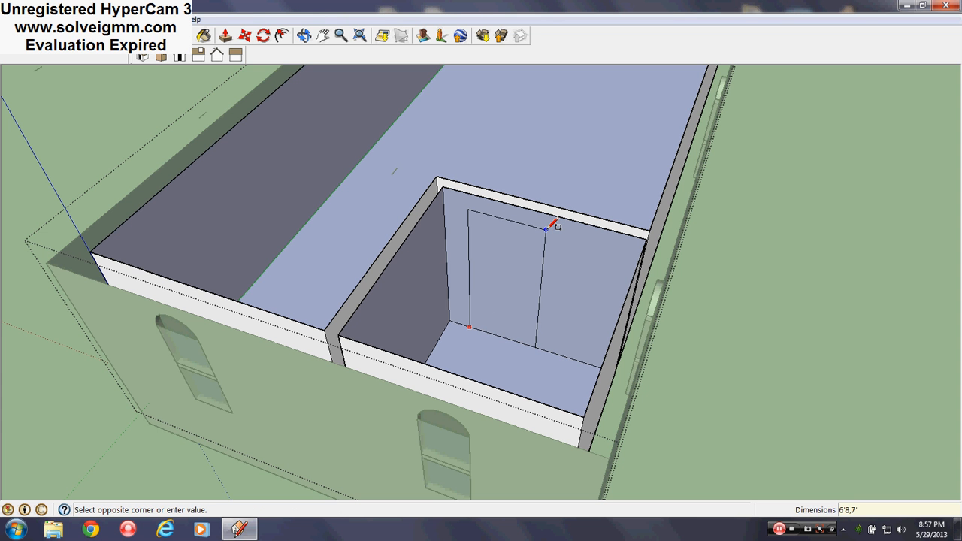
- Cut a doorway through the room wall and paint the interior with a sampled colour
left_click(544, 228)
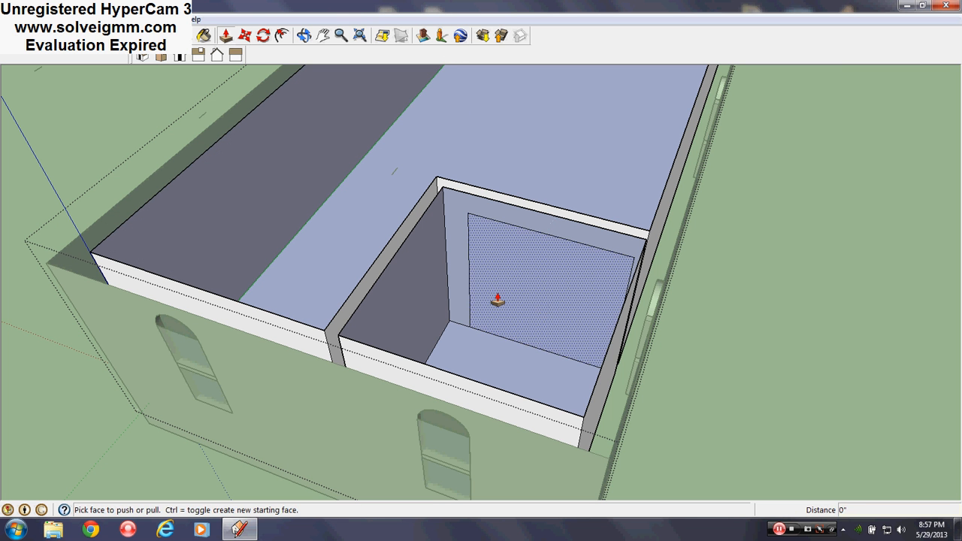
left_click_drag(496, 300, 465, 228)
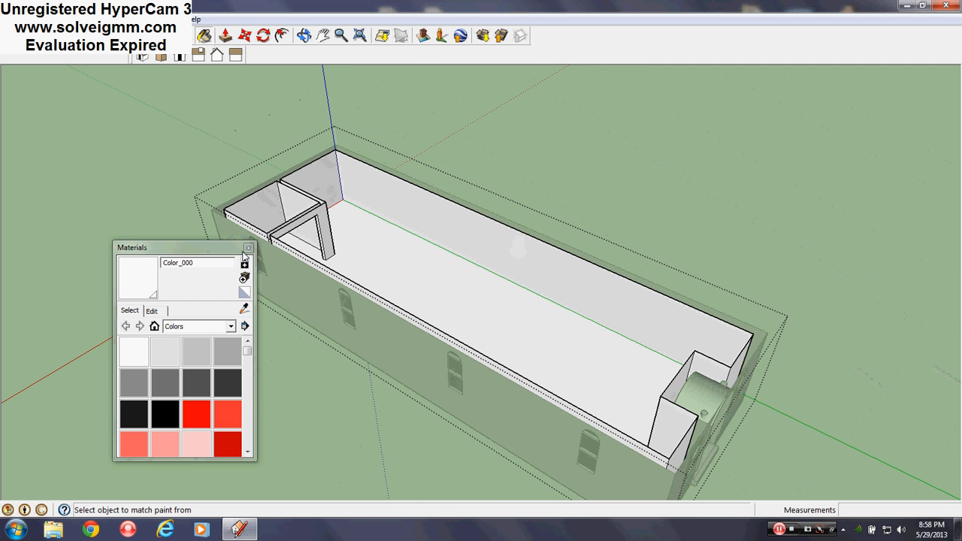
left_click(249, 247)
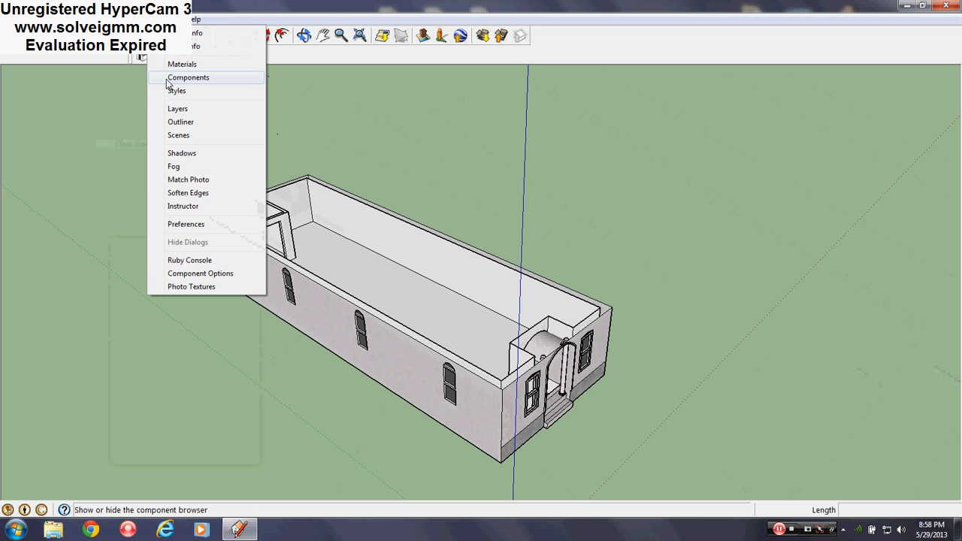
- Make Second Floor current and visible, then raise a painted partition wall splitting it into two rooms
left_click(178, 108)
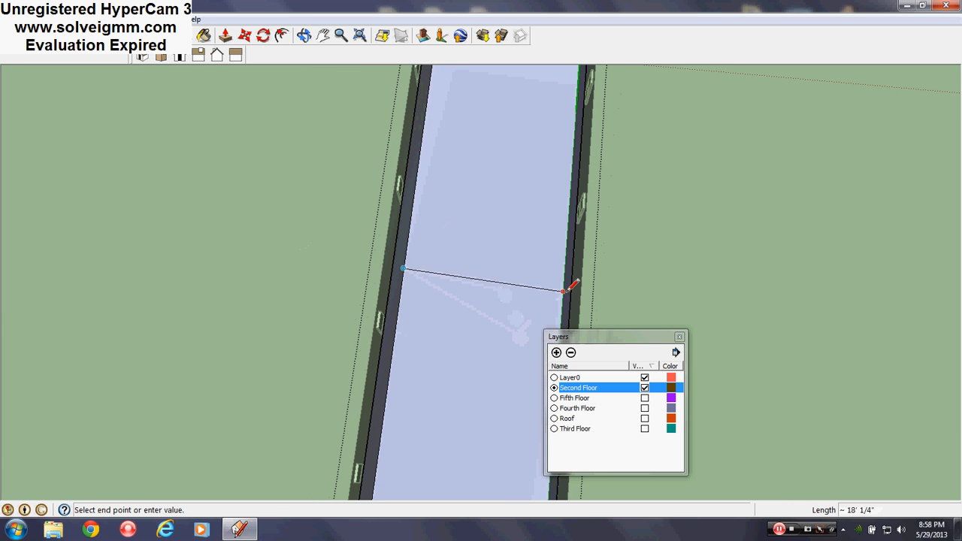
left_click(243, 36)
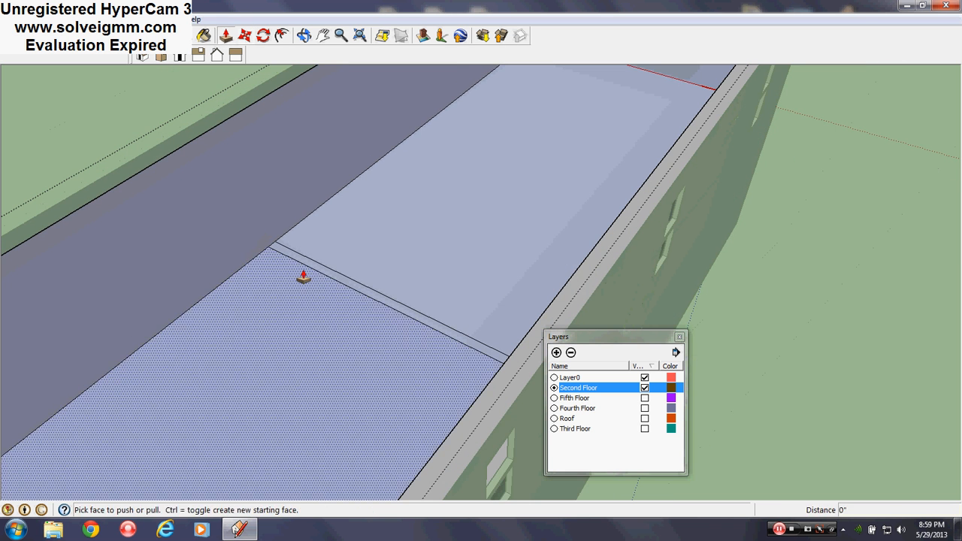
left_click_drag(304, 276, 147, 177)
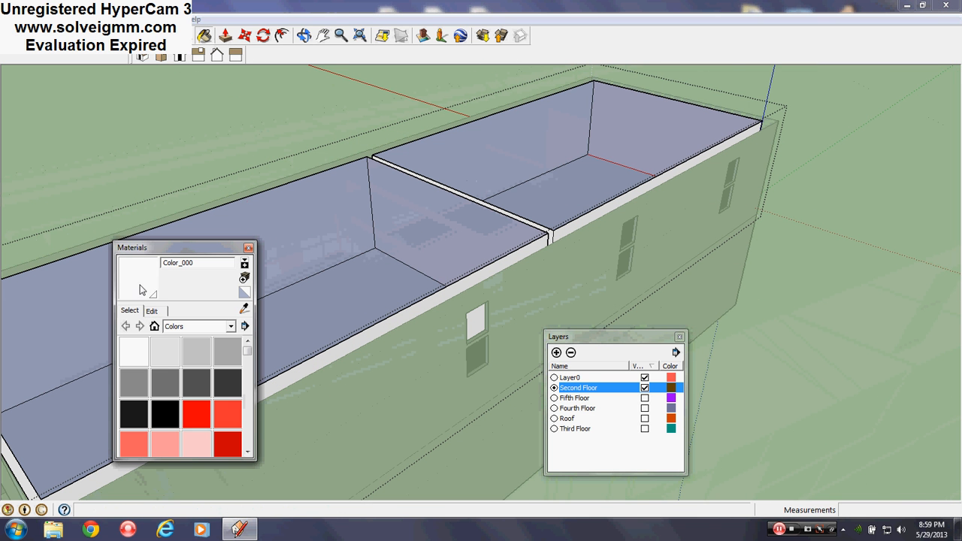
left_click(244, 309)
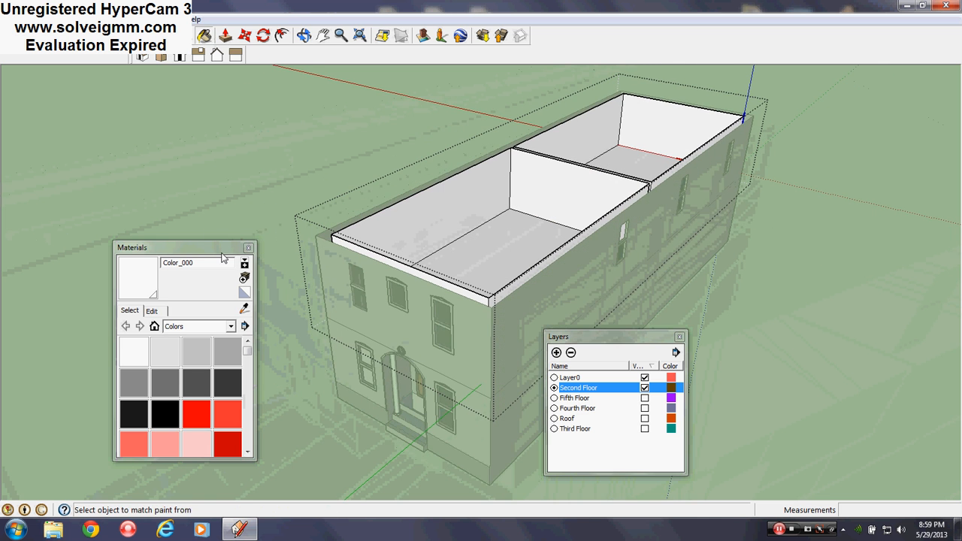
right_click(138, 235)
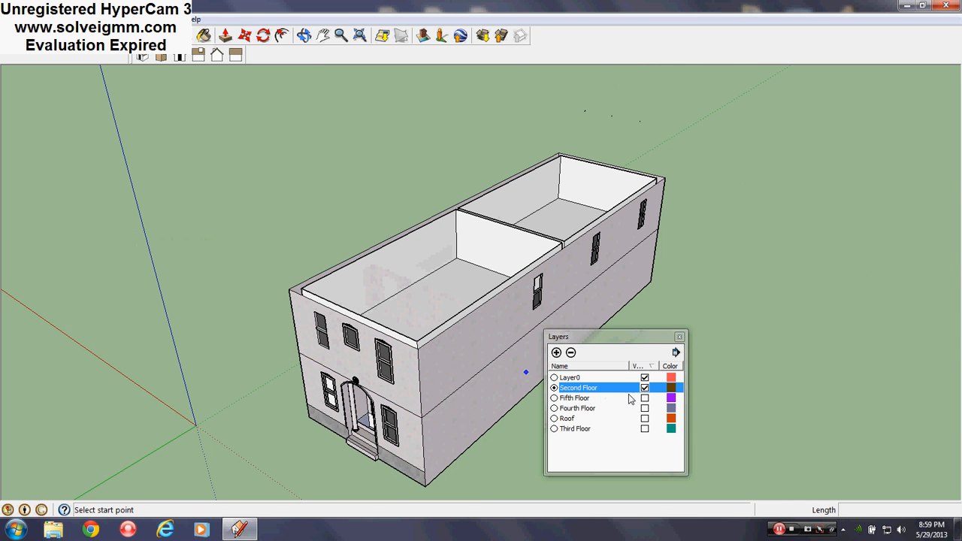
mouse_move(634, 427)
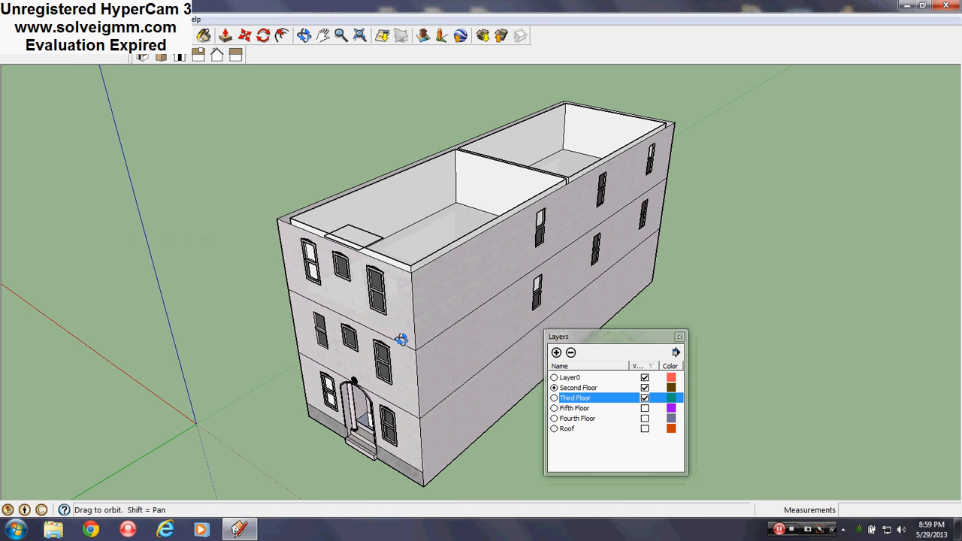
- Copy the top floor upward twice and put the new floors on Fourth and Fifth Floor layers
right_click(363, 268)
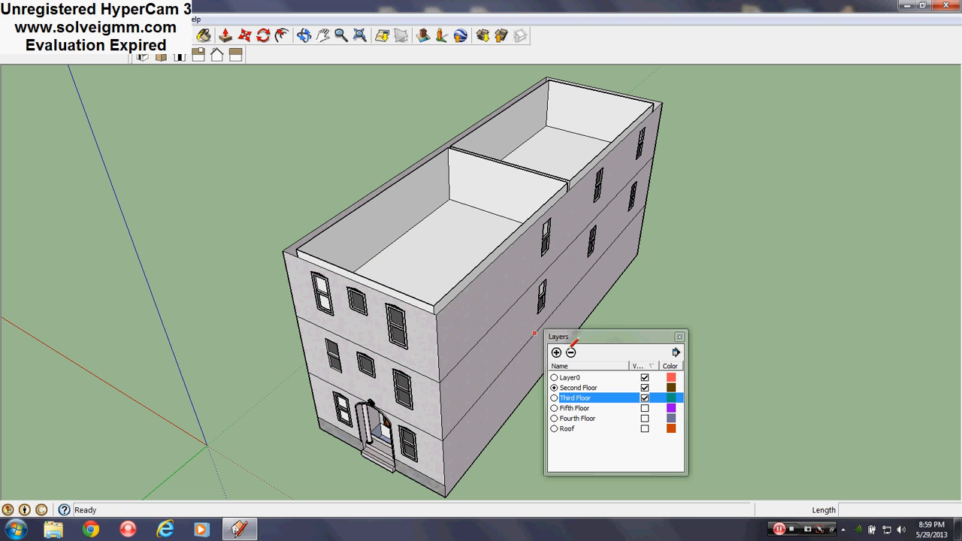
mouse_move(650, 439)
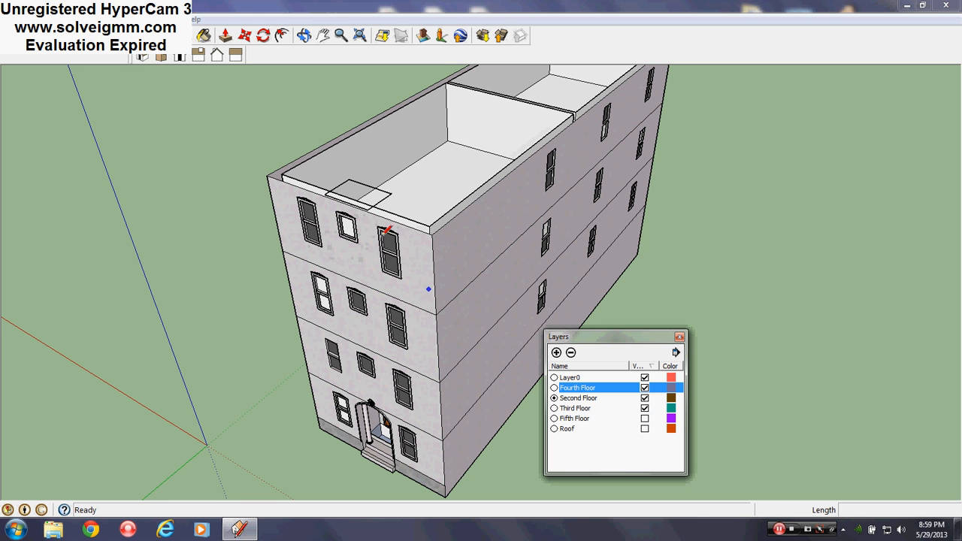
right_click(387, 198)
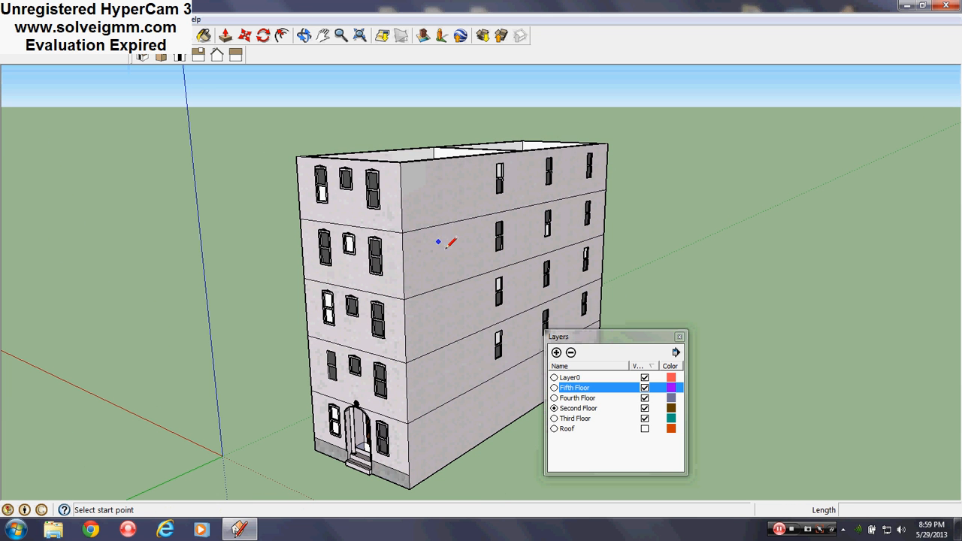
left_click(643, 429)
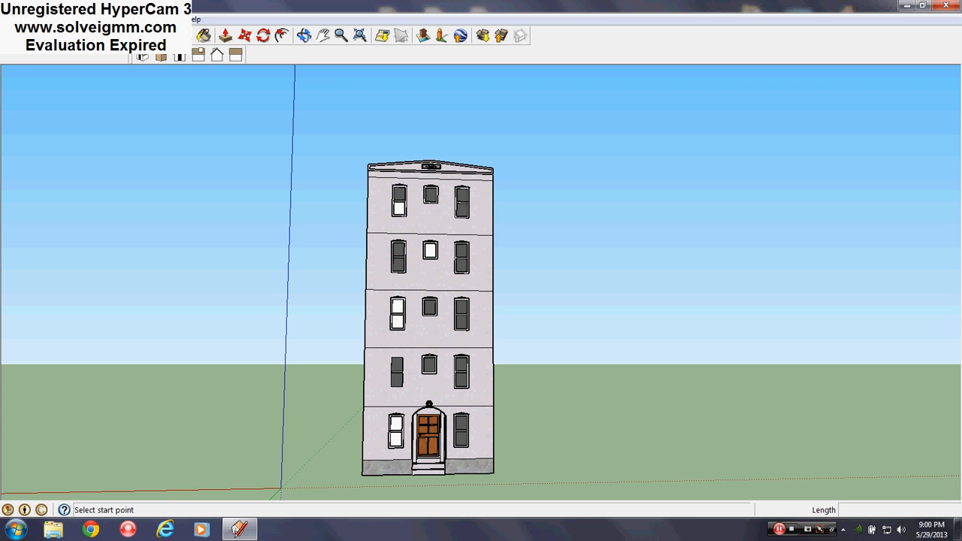
- Hide the floor-division edge just below the cornice on the front facade
left_click(173, 21)
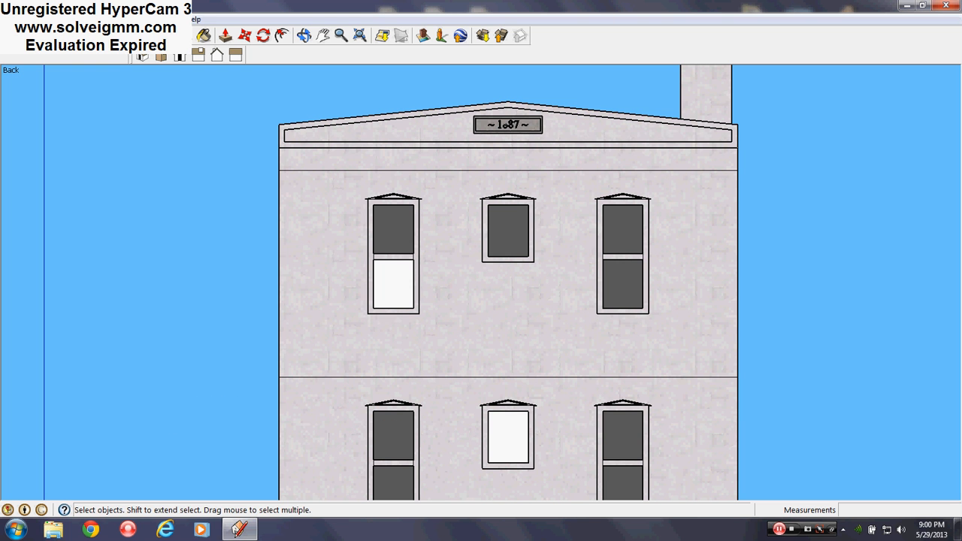
mouse_move(282, 207)
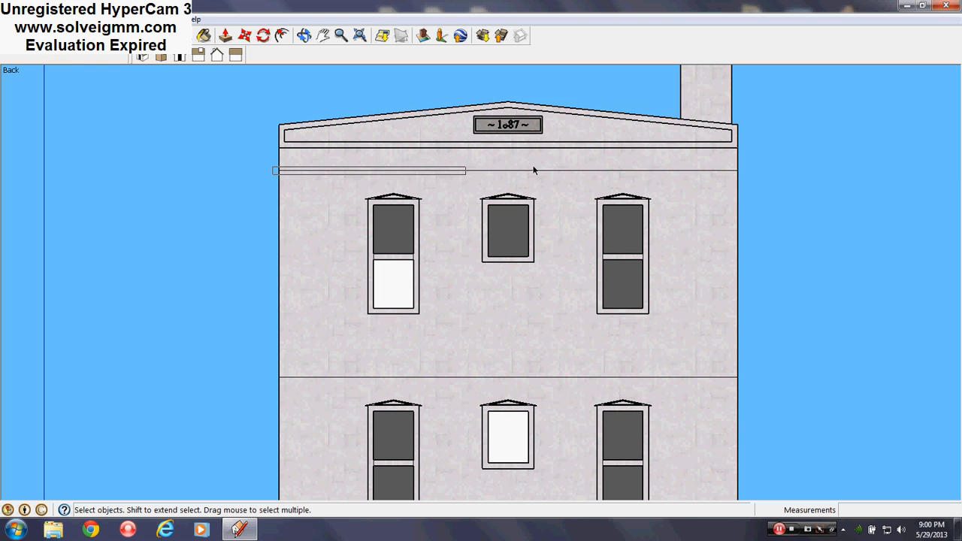
left_click_drag(466, 171, 748, 169)
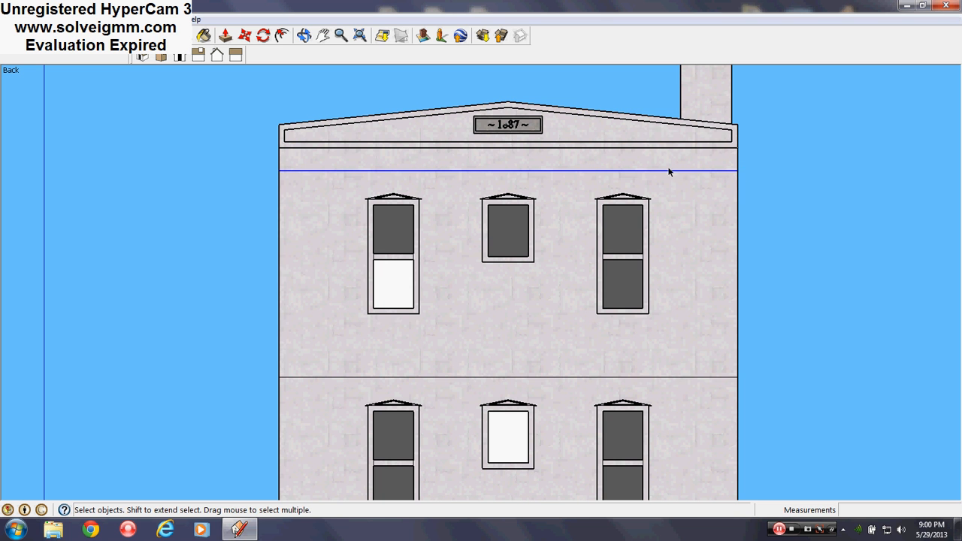
right_click(667, 175)
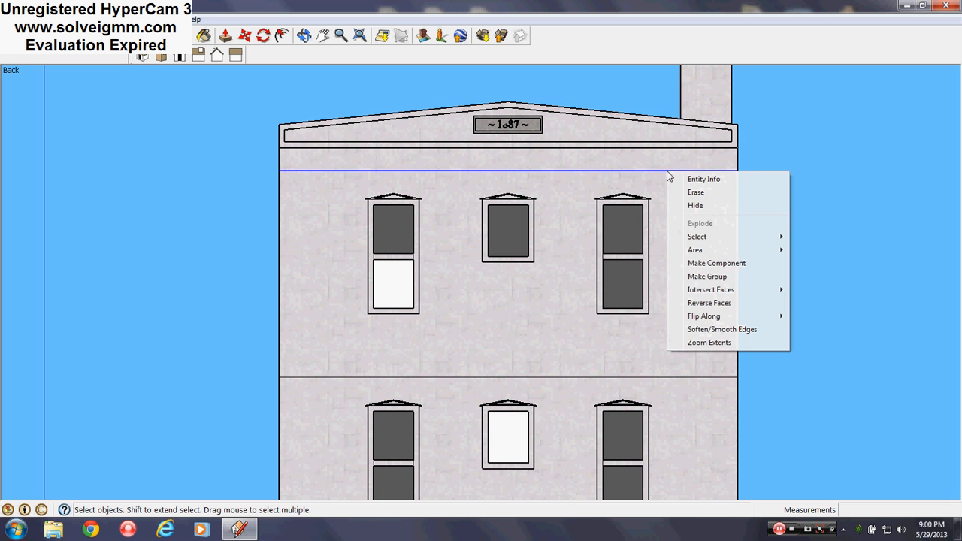
left_click(523, 176)
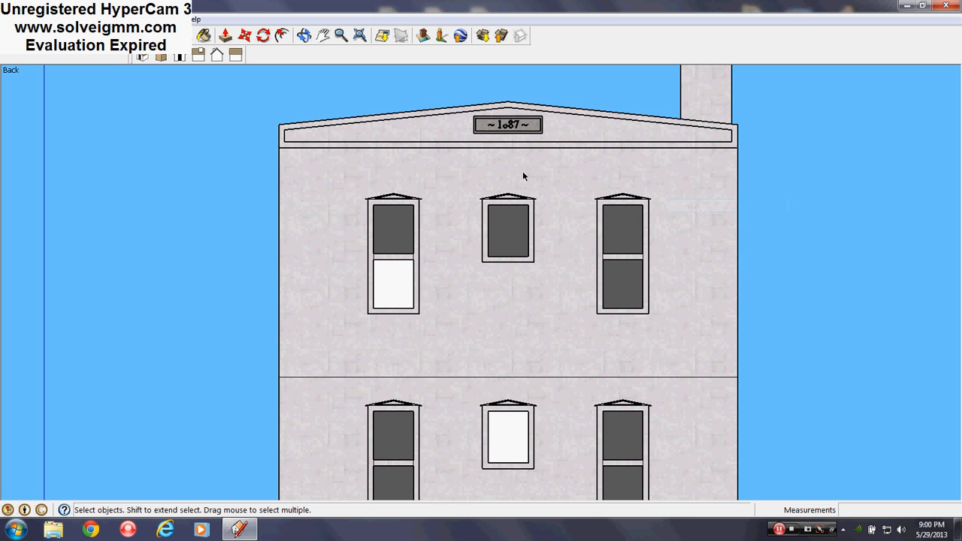
- Hide the floor-division line above the arched entrance
scroll("down", 3)
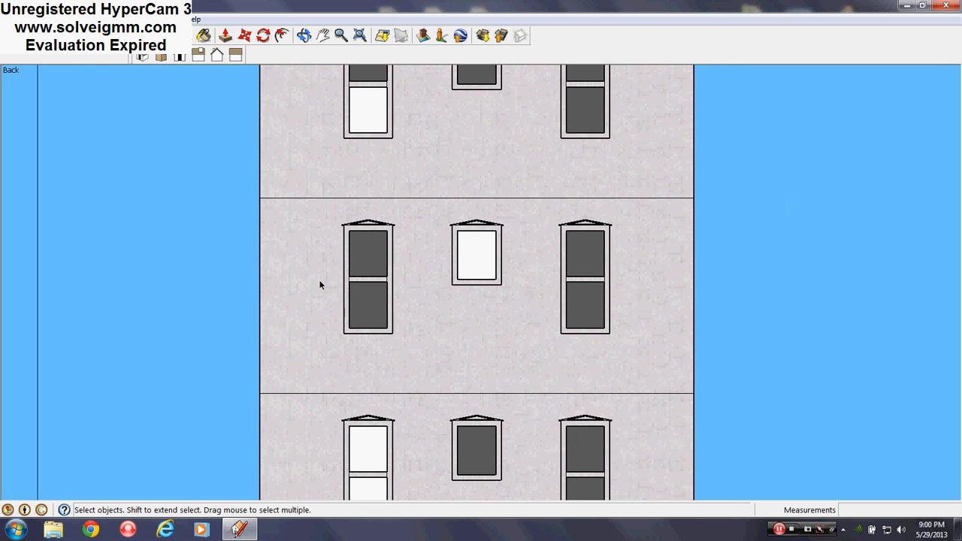
mouse_move(253, 203)
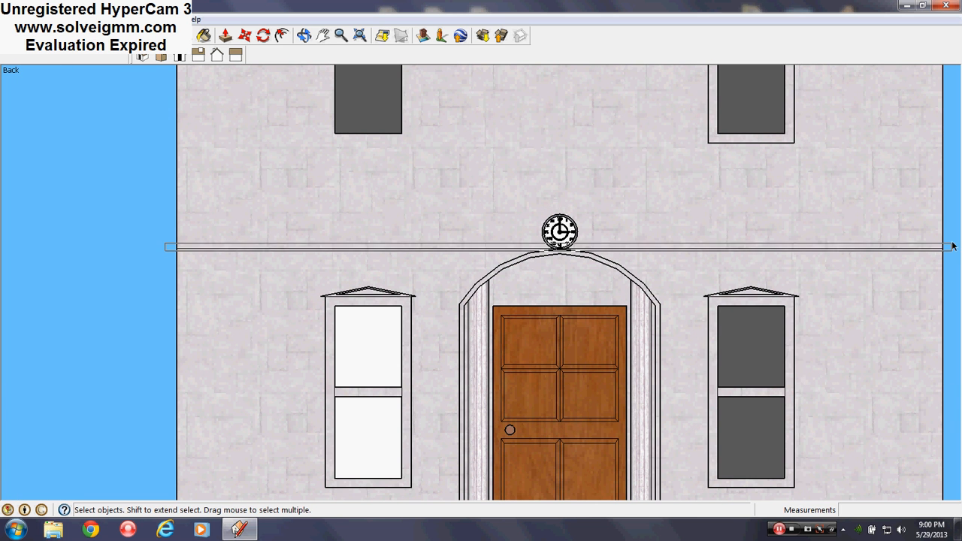
right_click(559, 246)
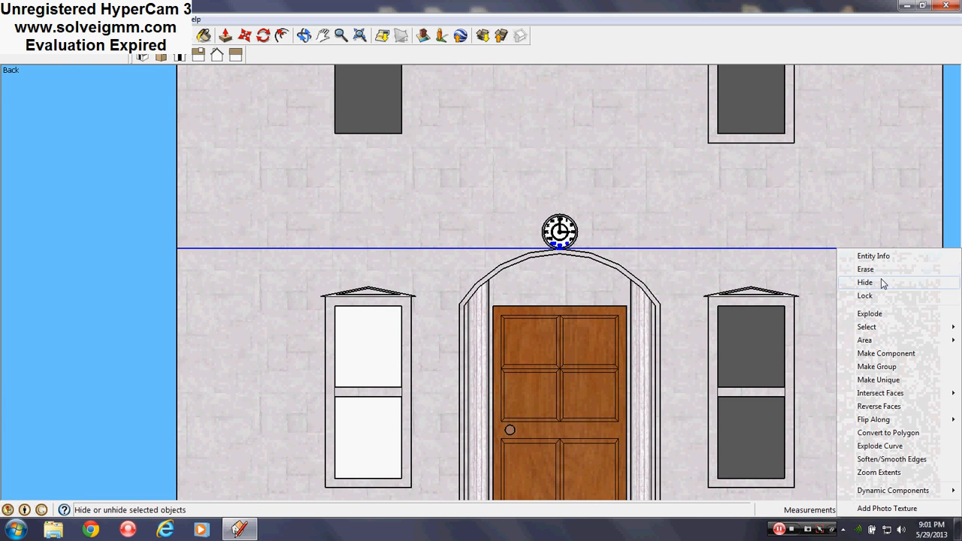
mouse_move(875, 286)
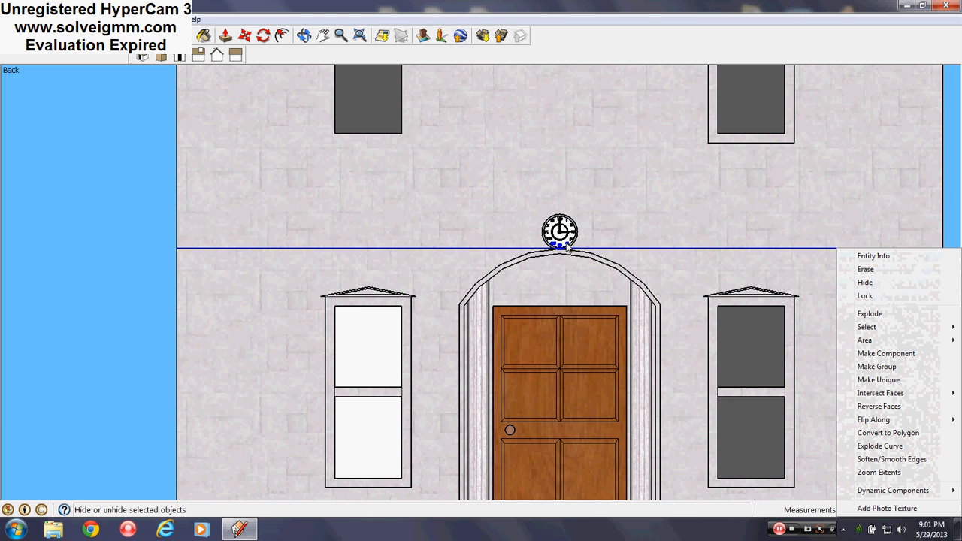
mouse_move(865, 283)
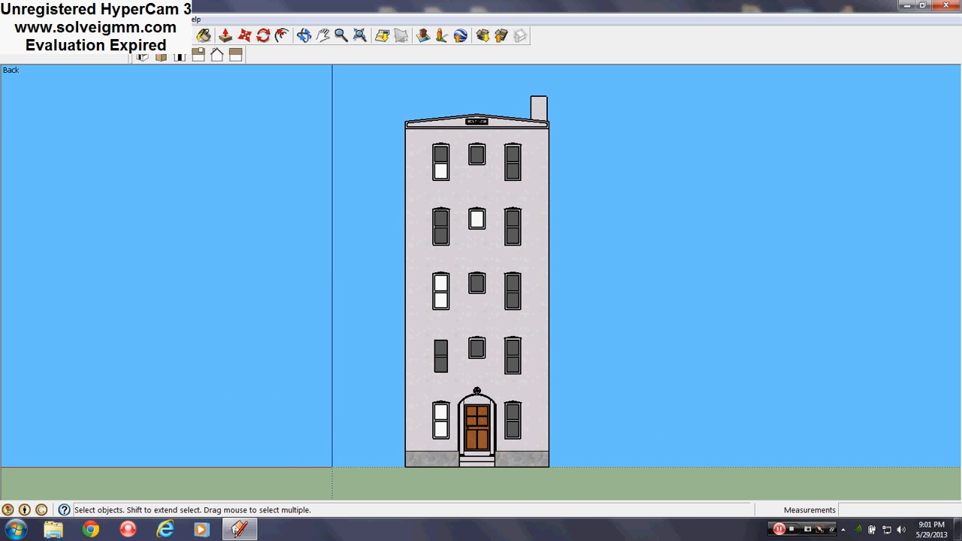
- Hide the Roof, Third, Second, Fifth and ground floor layers one by one
left_click_drag(477, 286, 391, 360)
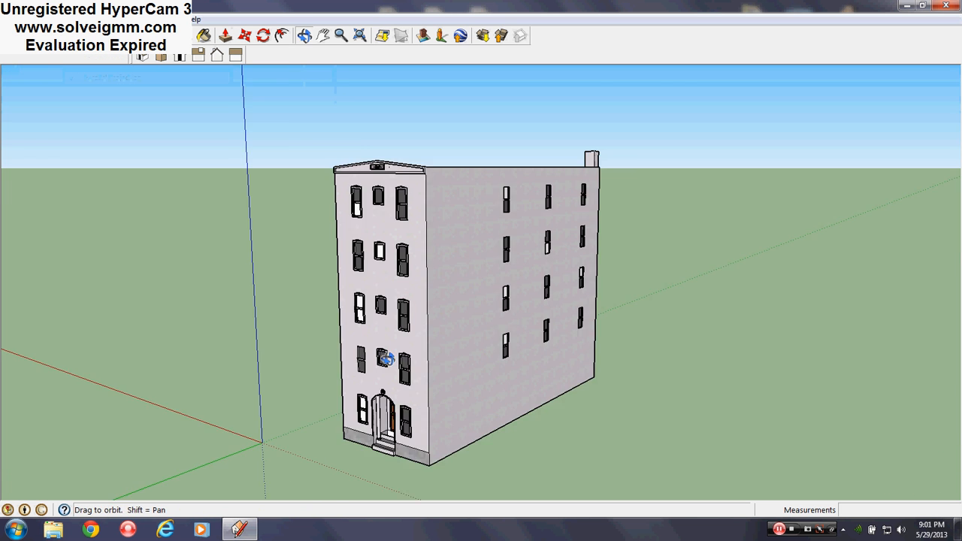
left_click_drag(388, 358, 519, 409)
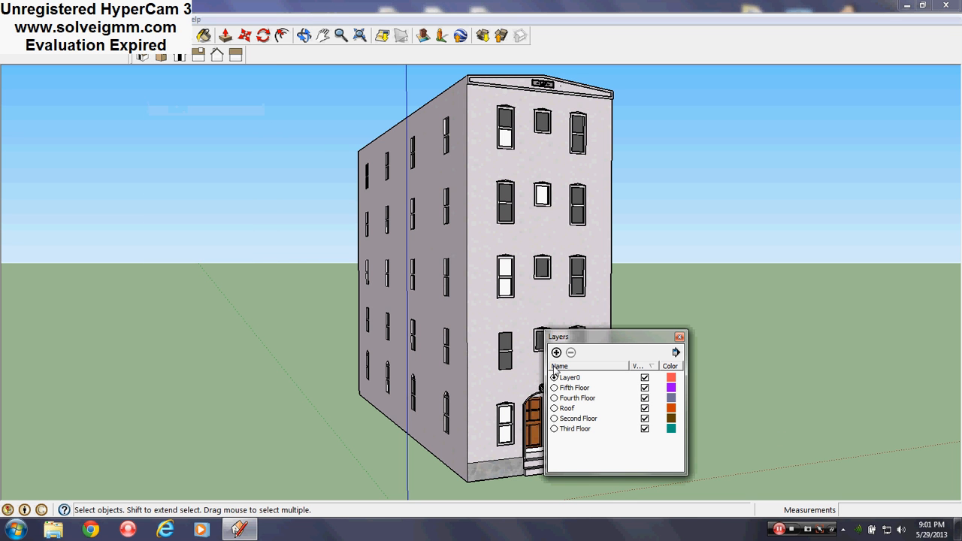
left_click(574, 409)
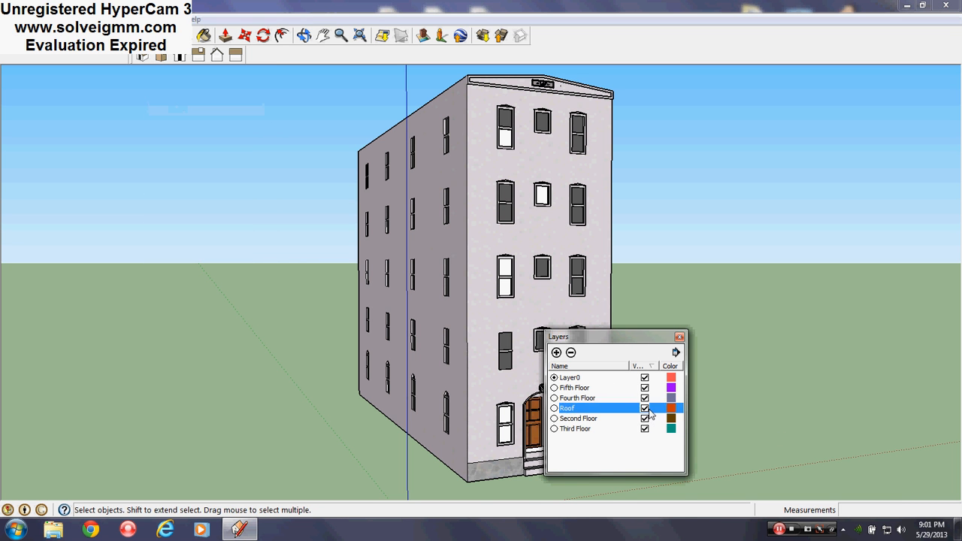
left_click(643, 409)
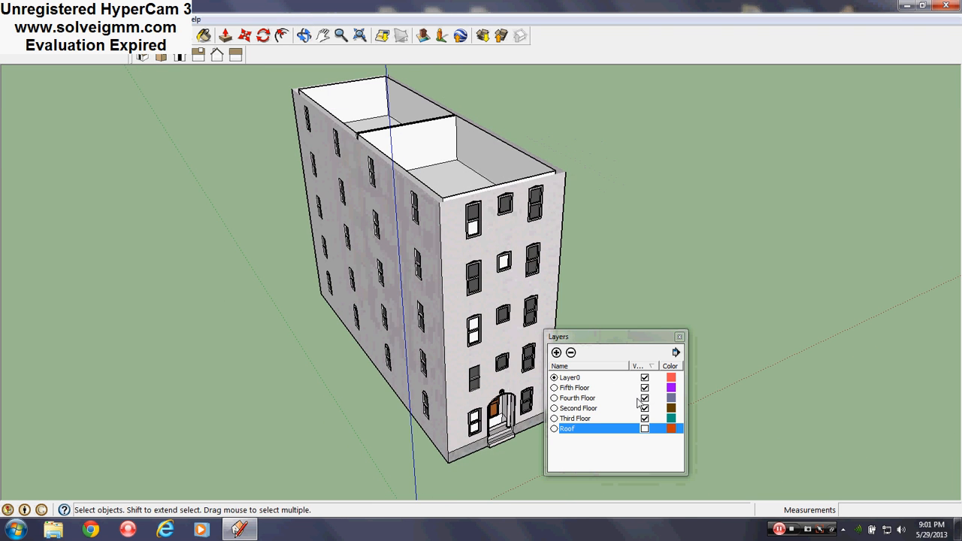
left_click(643, 418)
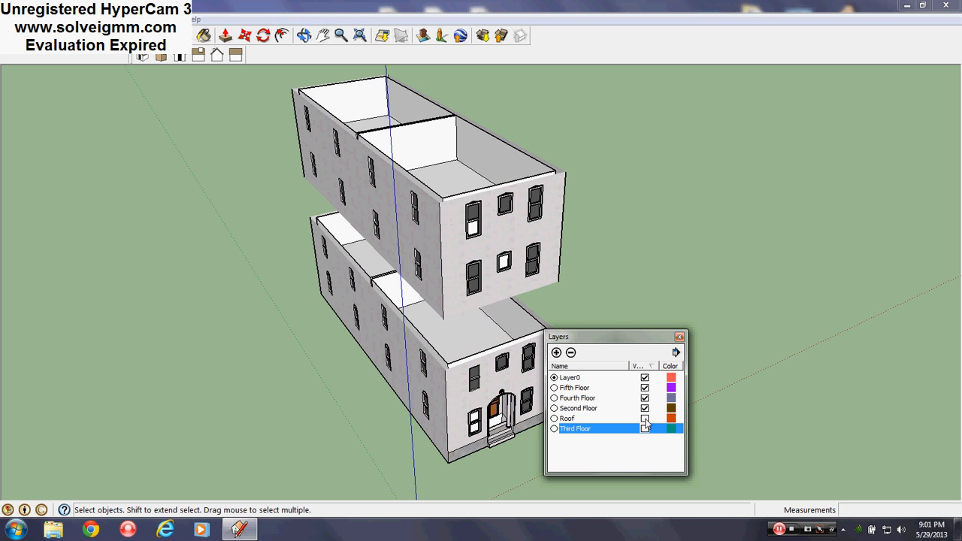
left_click(644, 418)
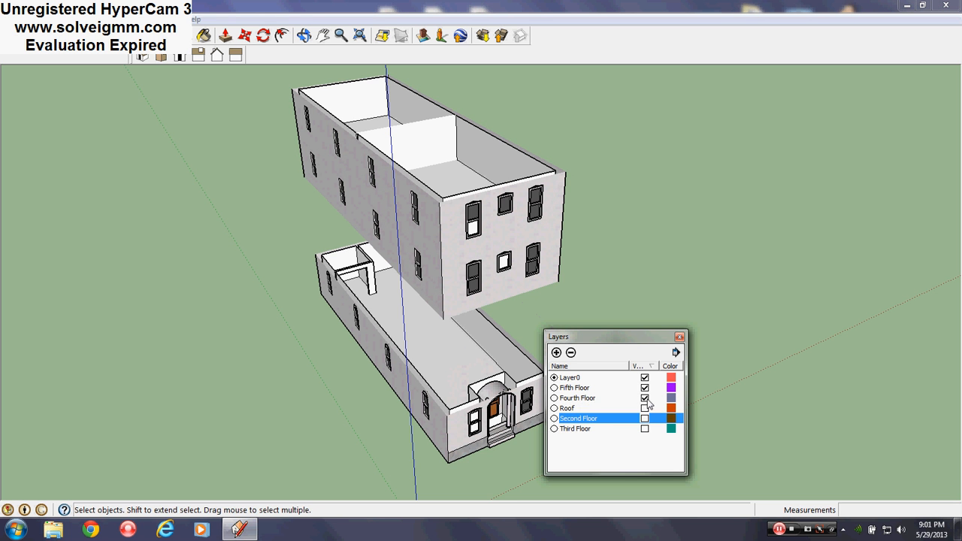
left_click(645, 399)
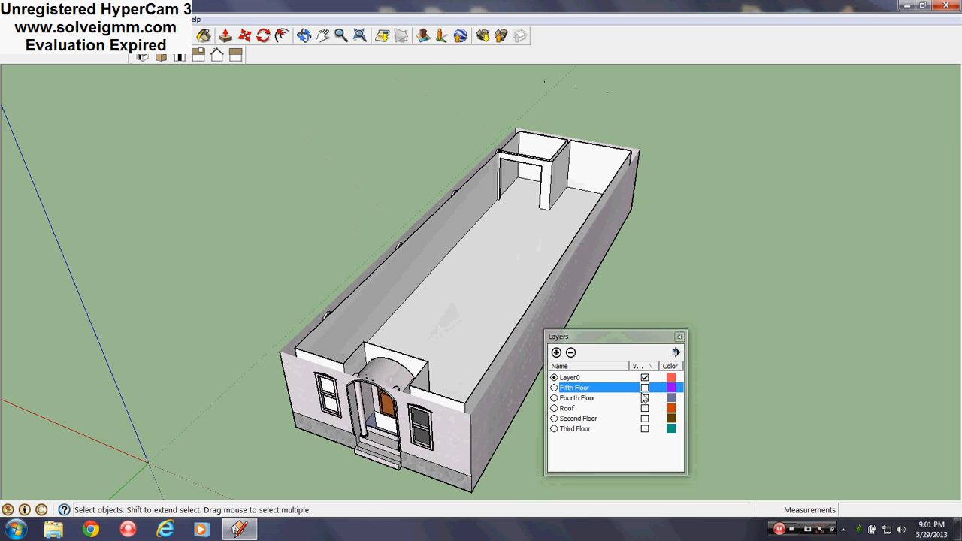
left_click(643, 388)
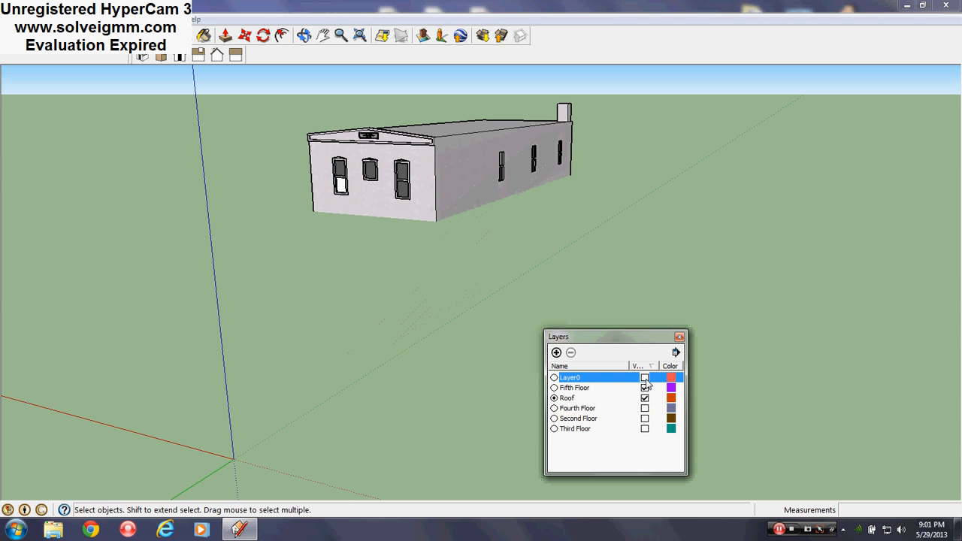
- Turn the floor layers back on to restore the full five-storey building
left_click(643, 428)
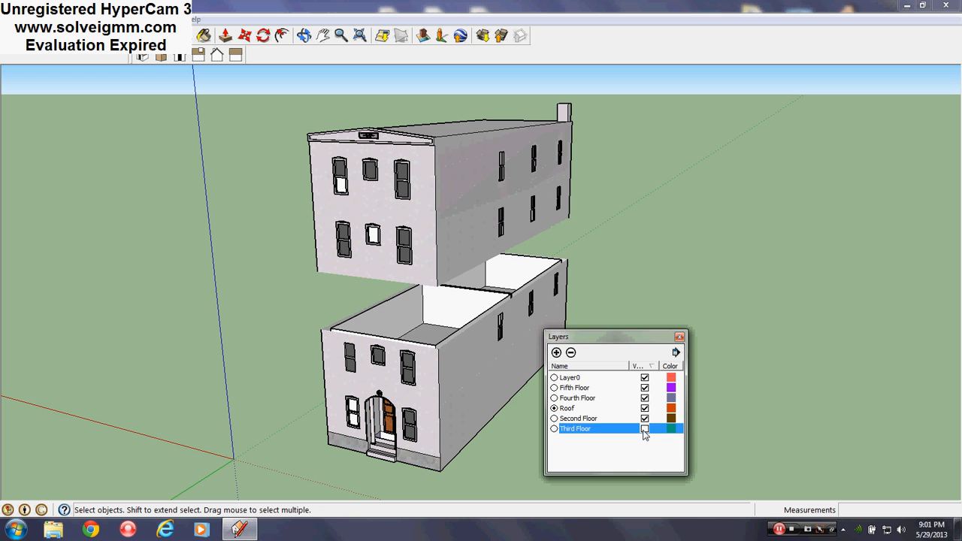
left_click(643, 428)
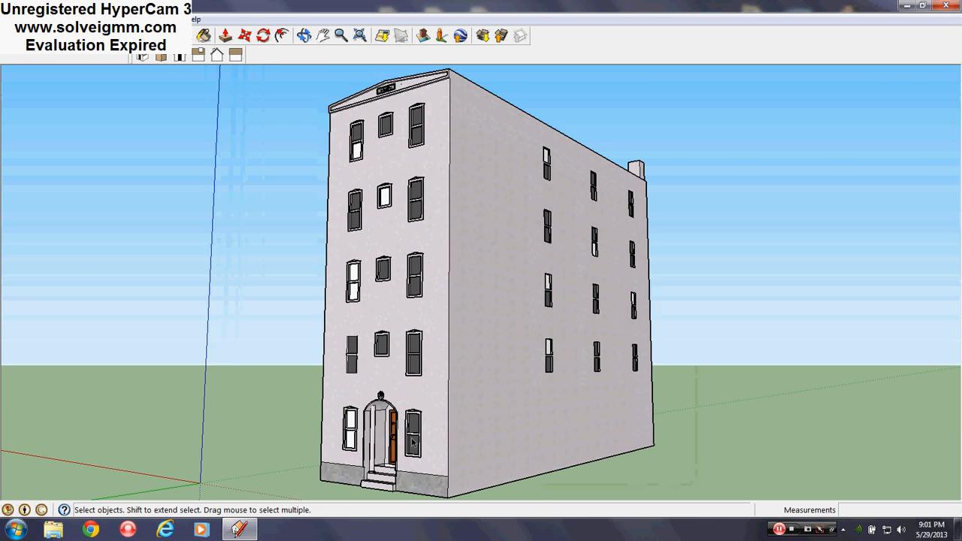
mouse_move(836, 418)
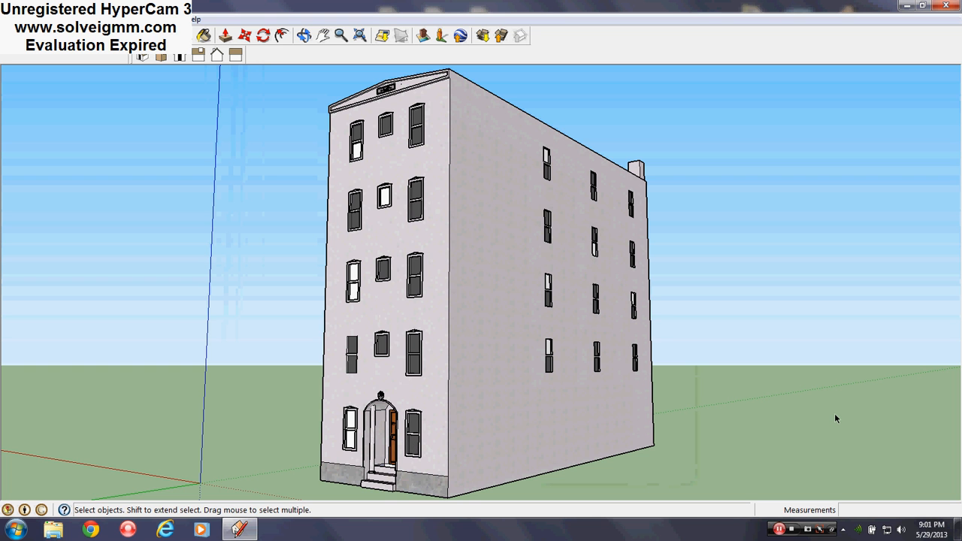